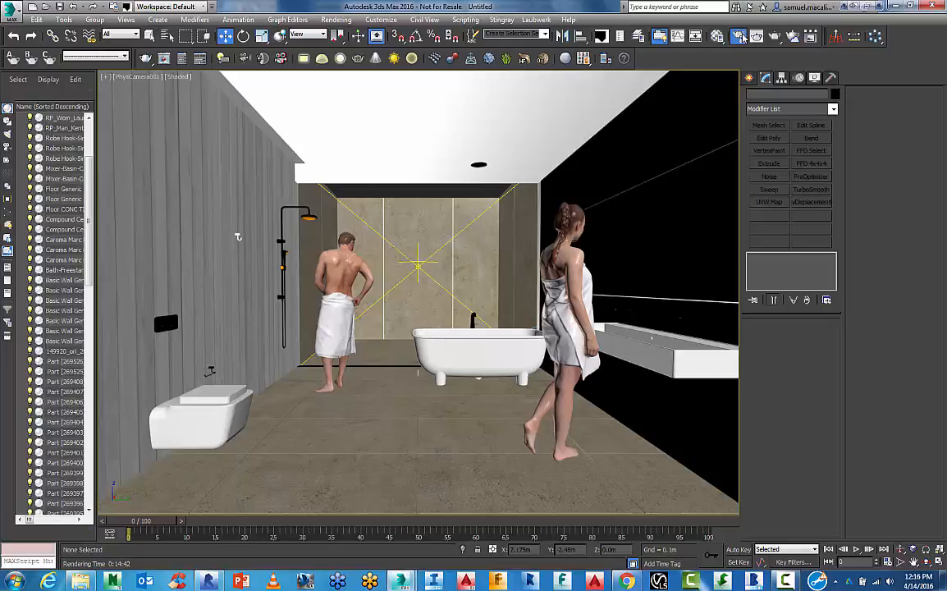
# Switch the bathroom camera viewport to wireframe display.
pyautogui.click(738, 36)
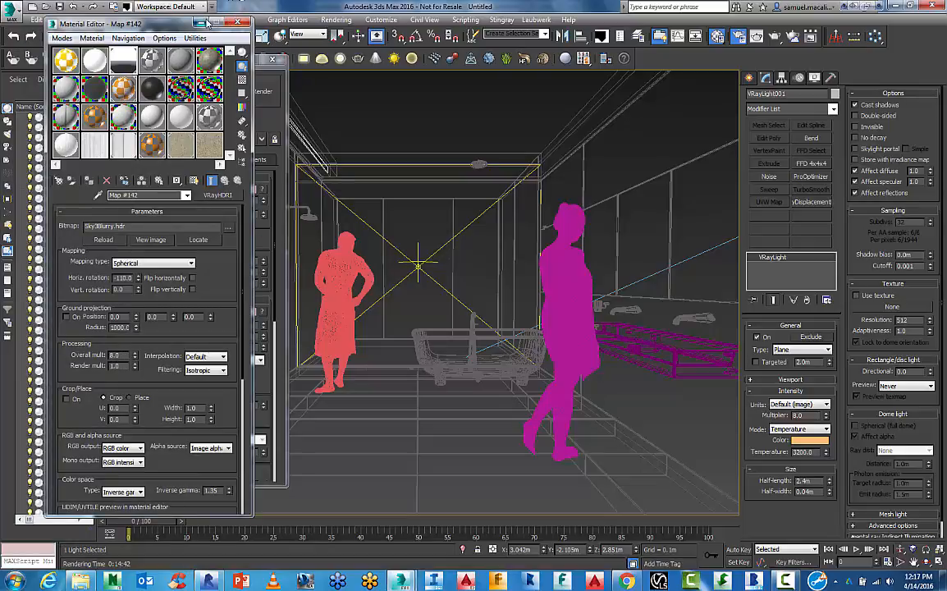
# Render the bathroom PhysCamera view into the V-Ray frame buffer.
pyautogui.click(246, 23)
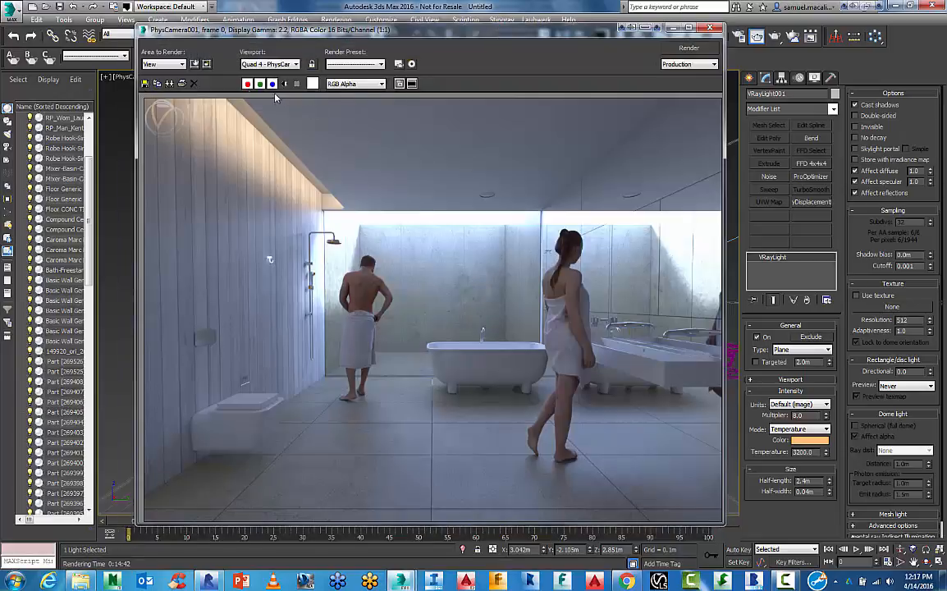
pyautogui.moveTo(222, 102)
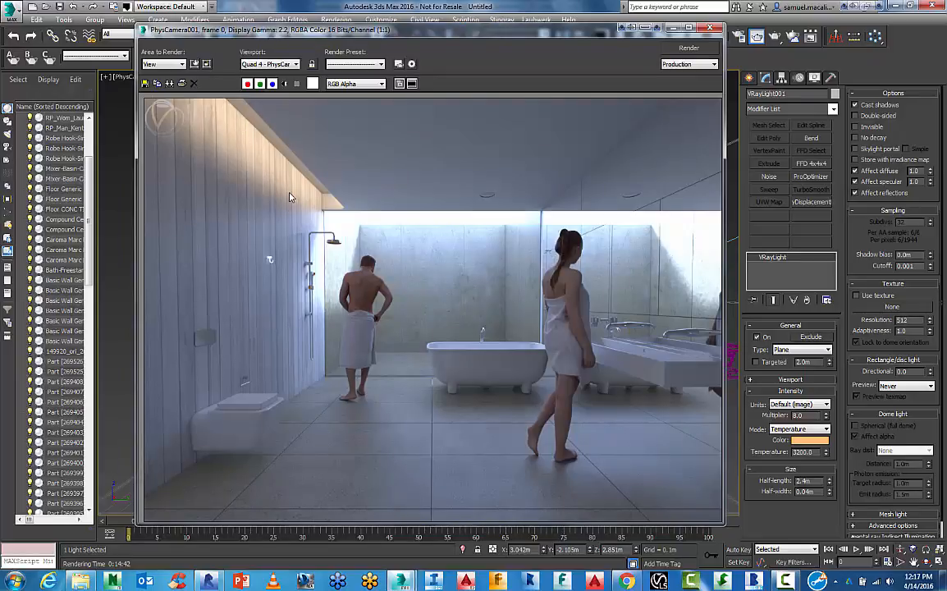
pyautogui.moveTo(231, 108)
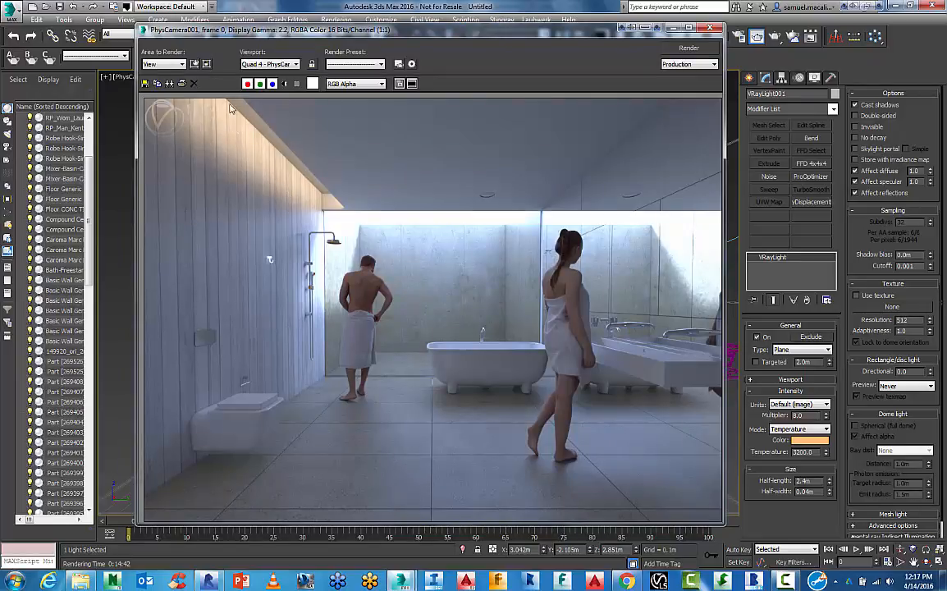
pyautogui.moveTo(391, 240)
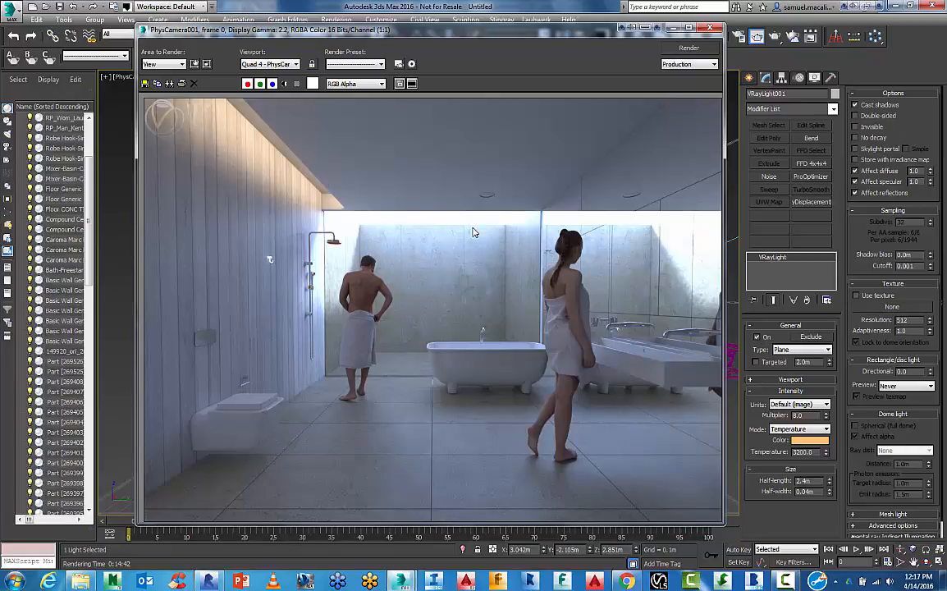
pyautogui.moveTo(379, 240)
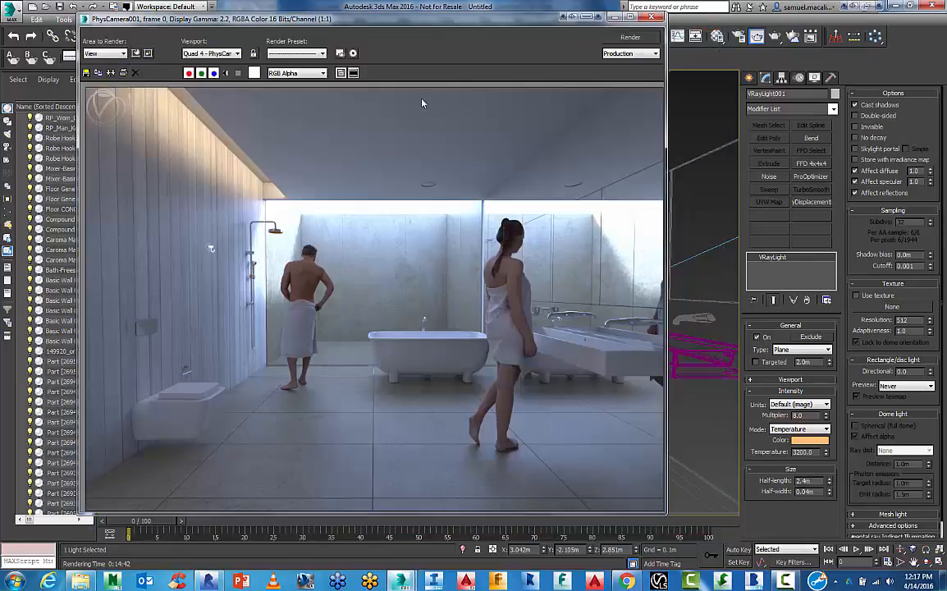
pyautogui.moveTo(495, 293)
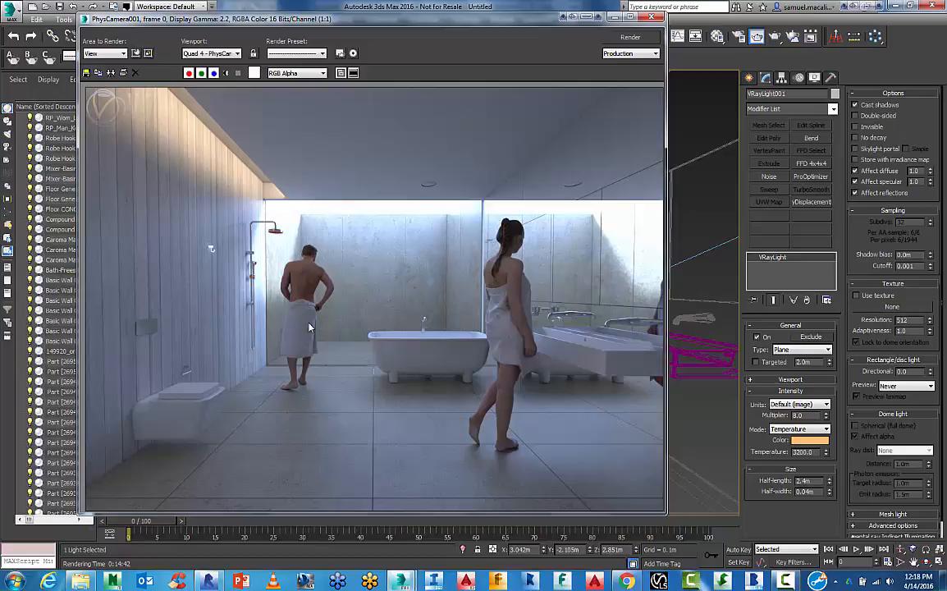
pyautogui.moveTo(334, 303)
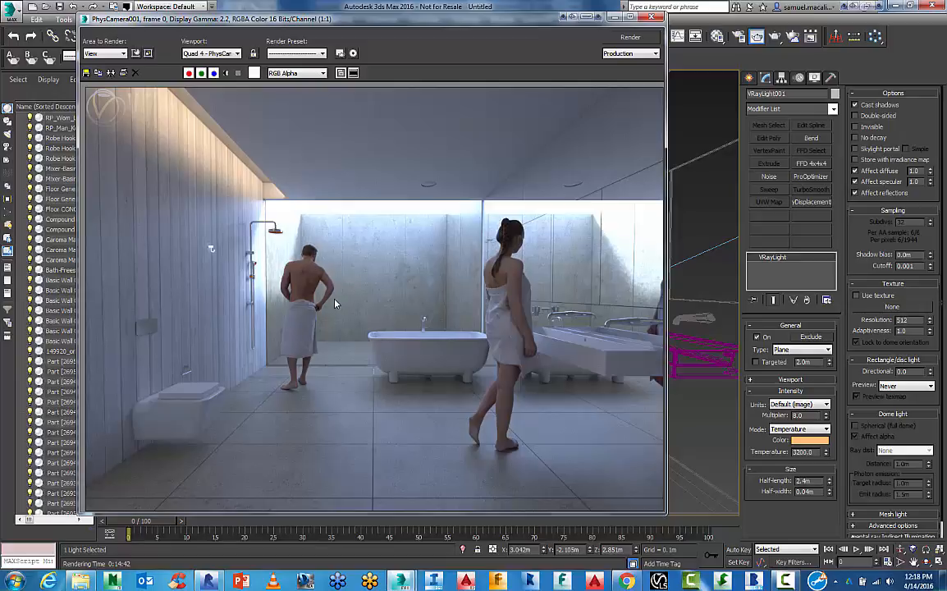
pyautogui.moveTo(443, 233)
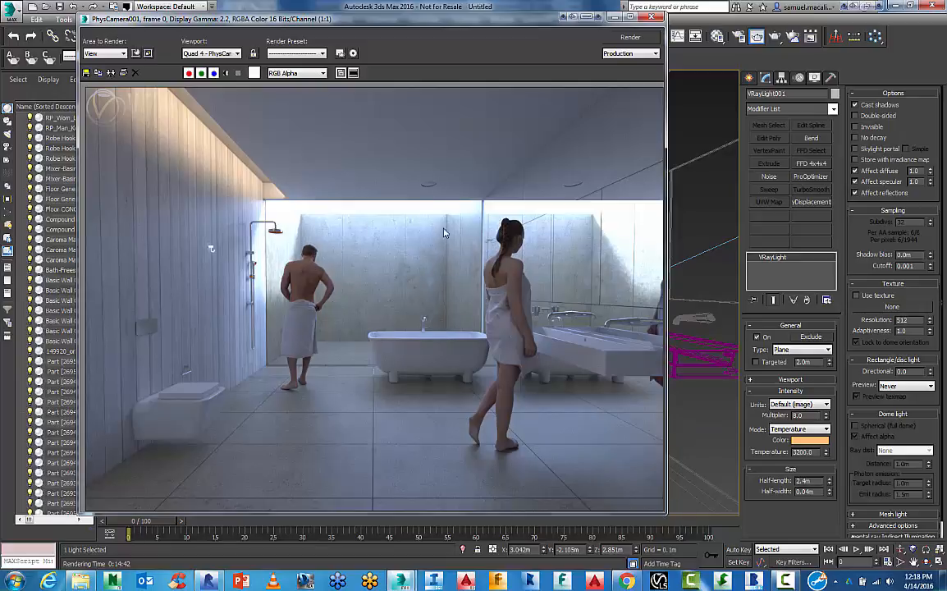
pyautogui.moveTo(551, 206)
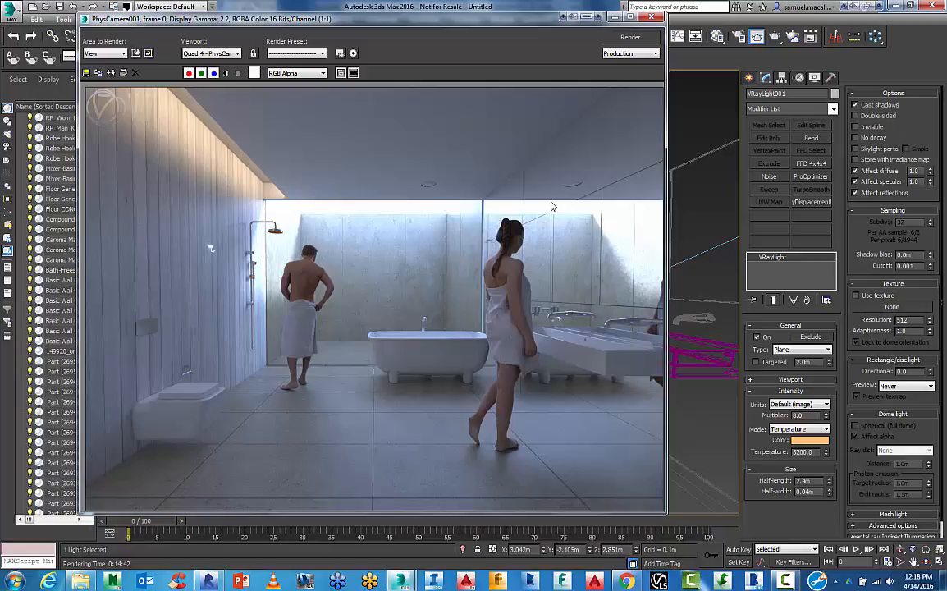
pyautogui.moveTo(294, 261)
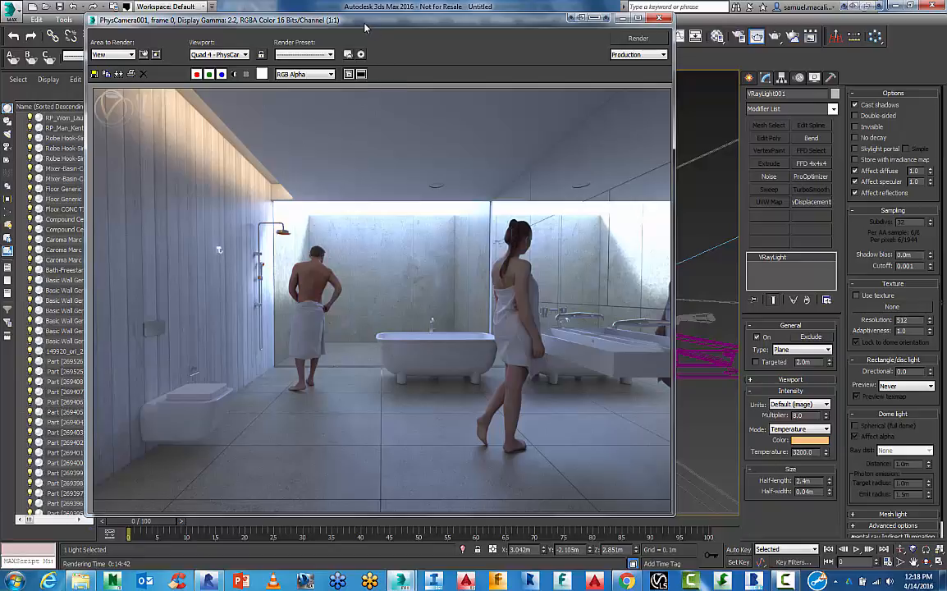
pyautogui.moveTo(158, 72)
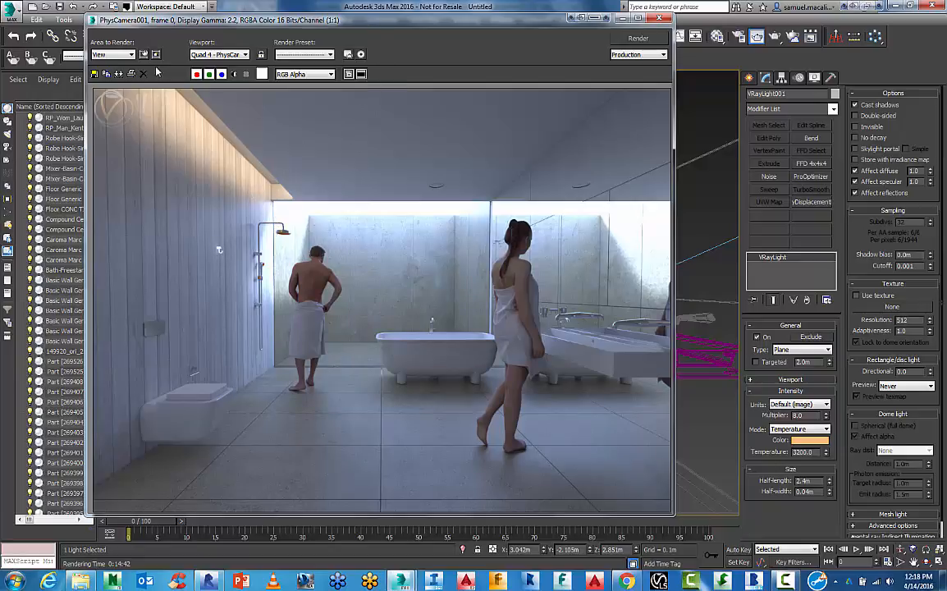
# Set Area to Render to Region and outline the region around the robe hook on the left wall.
pyautogui.click(112, 54)
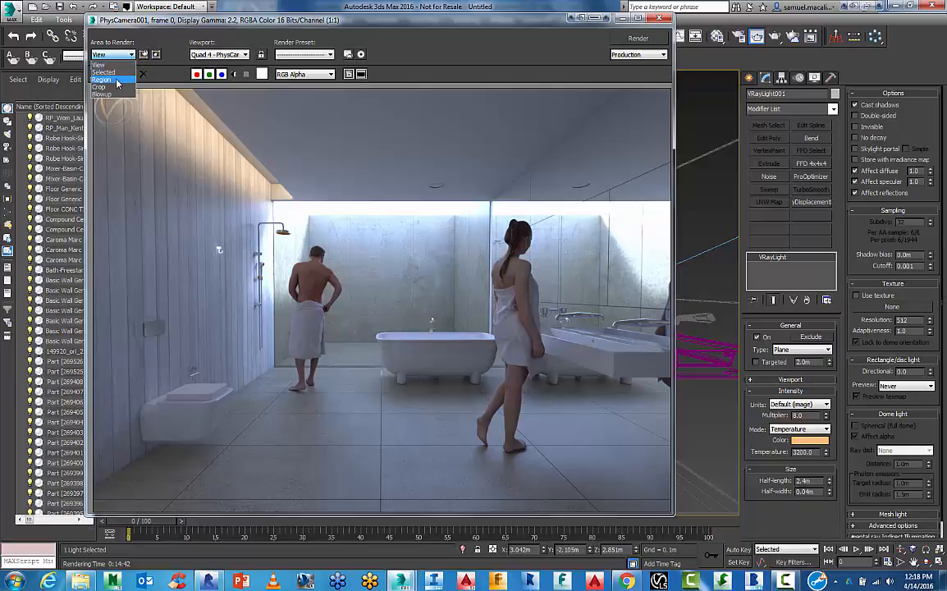
pyautogui.click(102, 79)
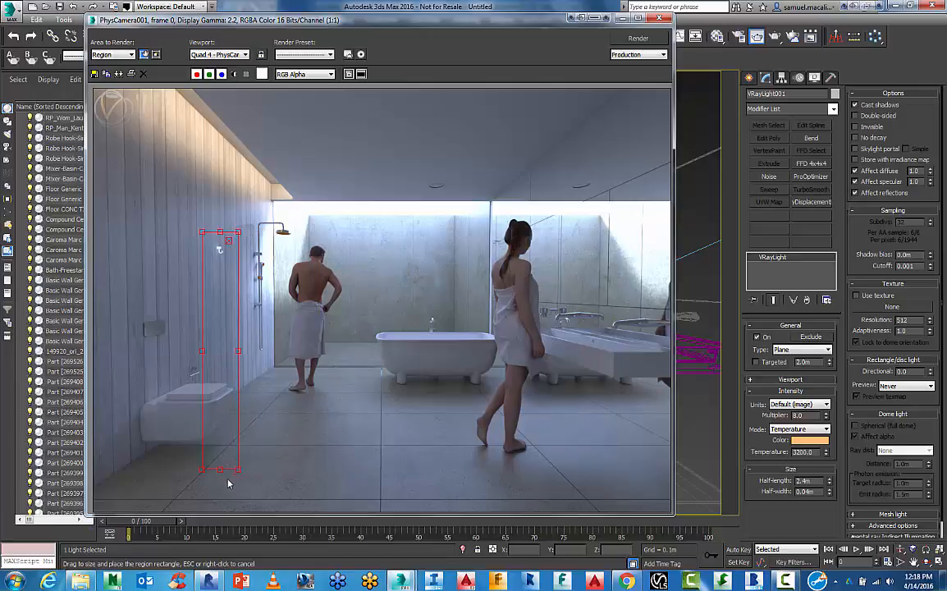
pyautogui.moveTo(228, 468); pyautogui.dragTo(216, 263)
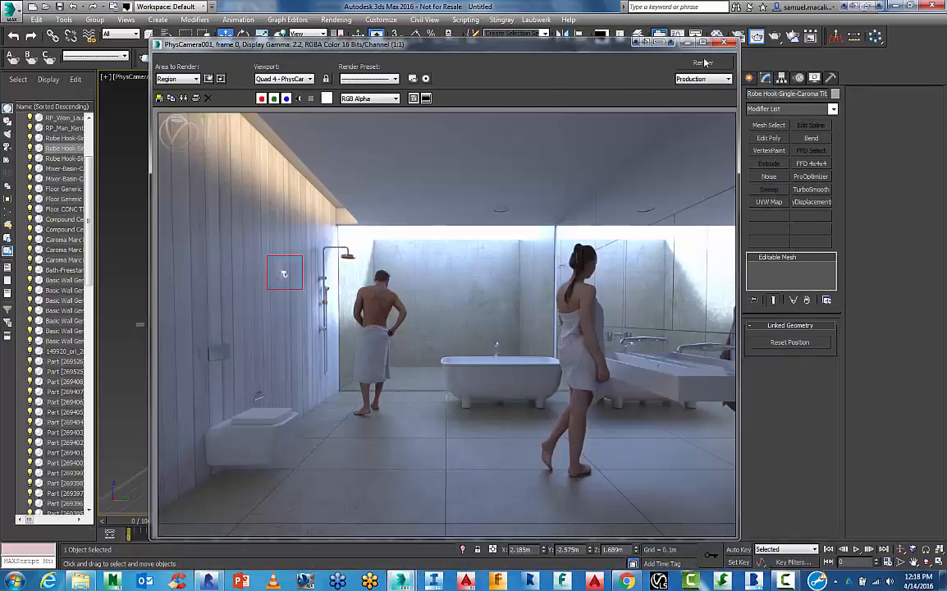
# Set Area to Render back to View so the whole camera view renders.
pyautogui.click(703, 63)
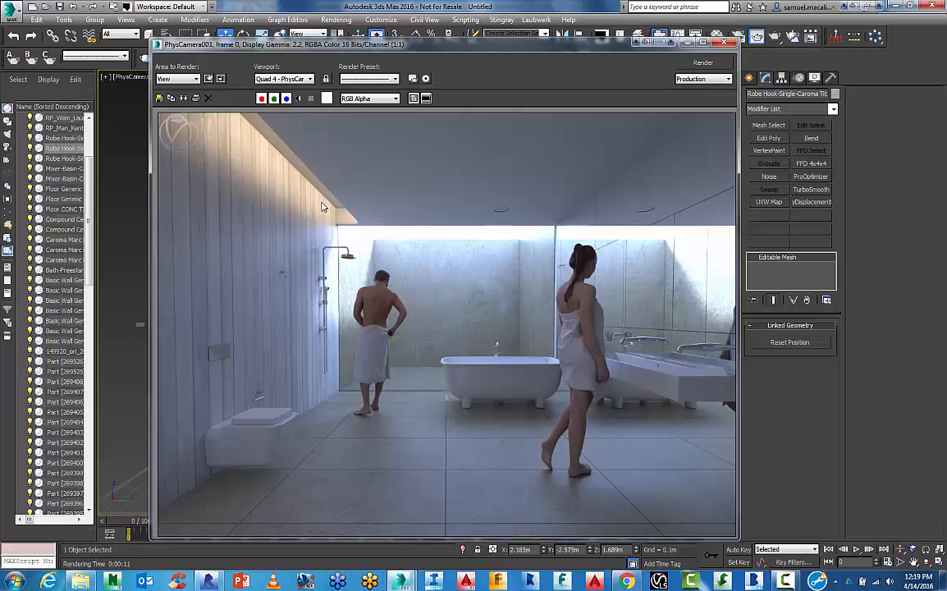
pyautogui.moveTo(318, 305)
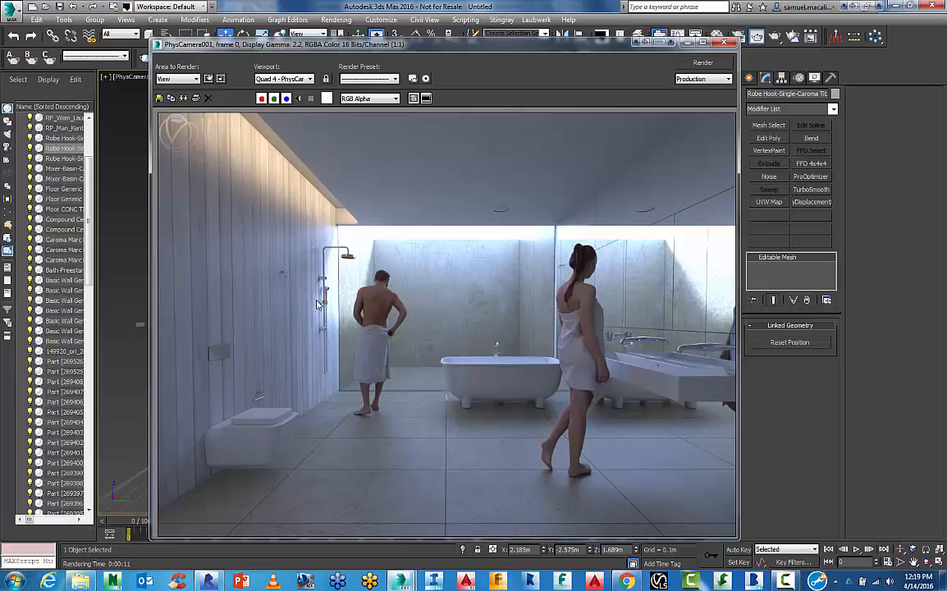
pyautogui.moveTo(226, 534)
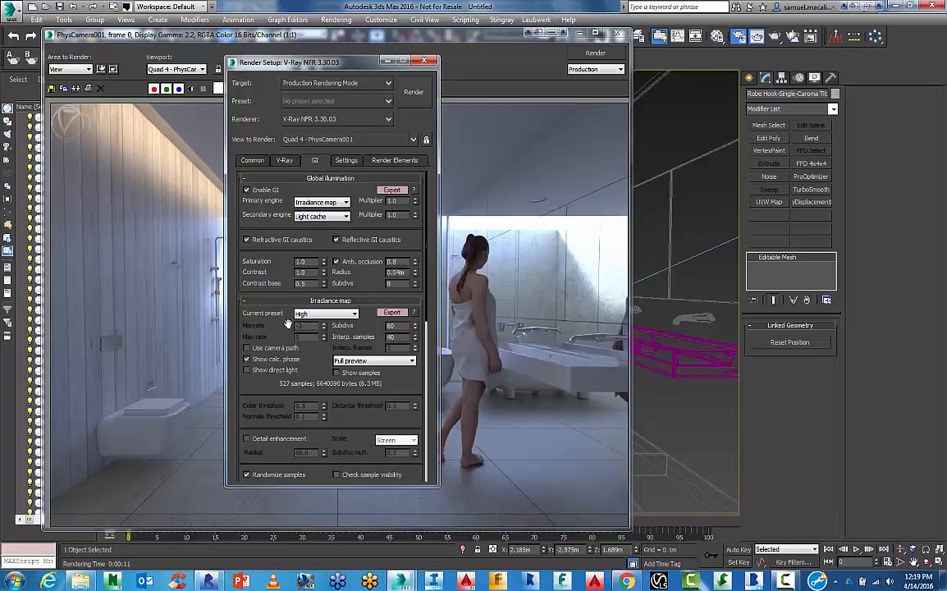
pyautogui.moveTo(325, 318)
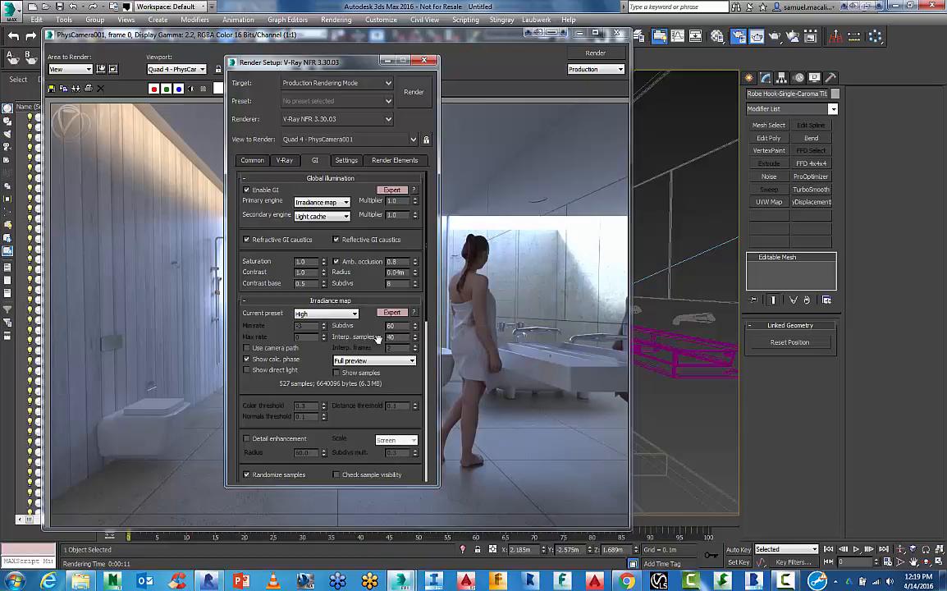
pyautogui.moveTo(374, 337)
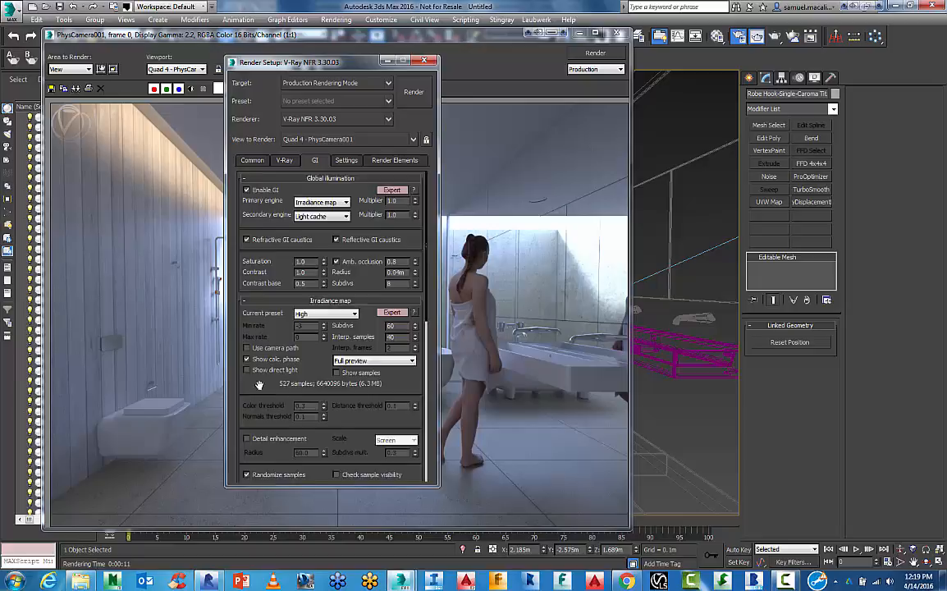
# Review the GI tab's irradiance map and light cache, then show the V-Ray system settings.
pyautogui.scroll(-3)
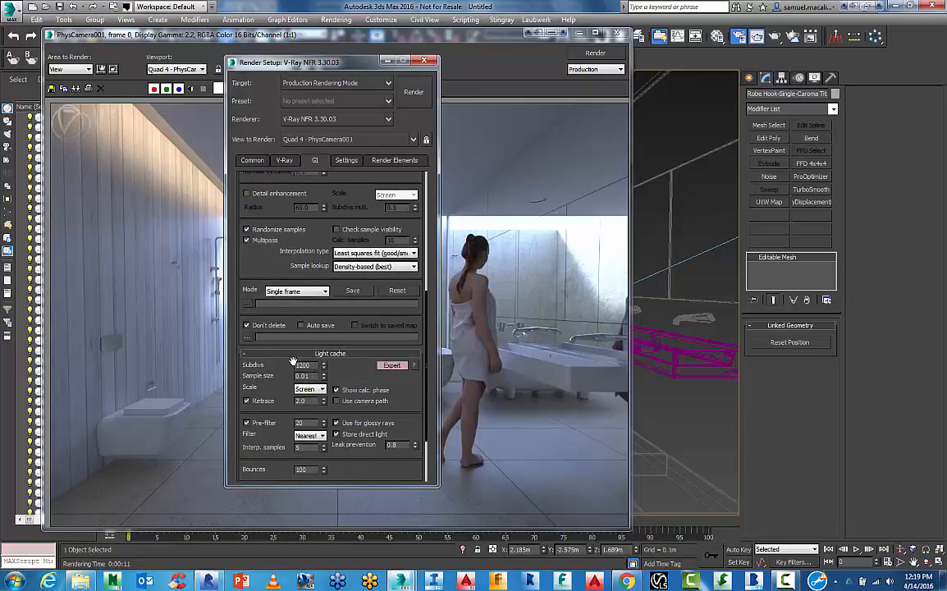
pyautogui.moveTo(308, 365)
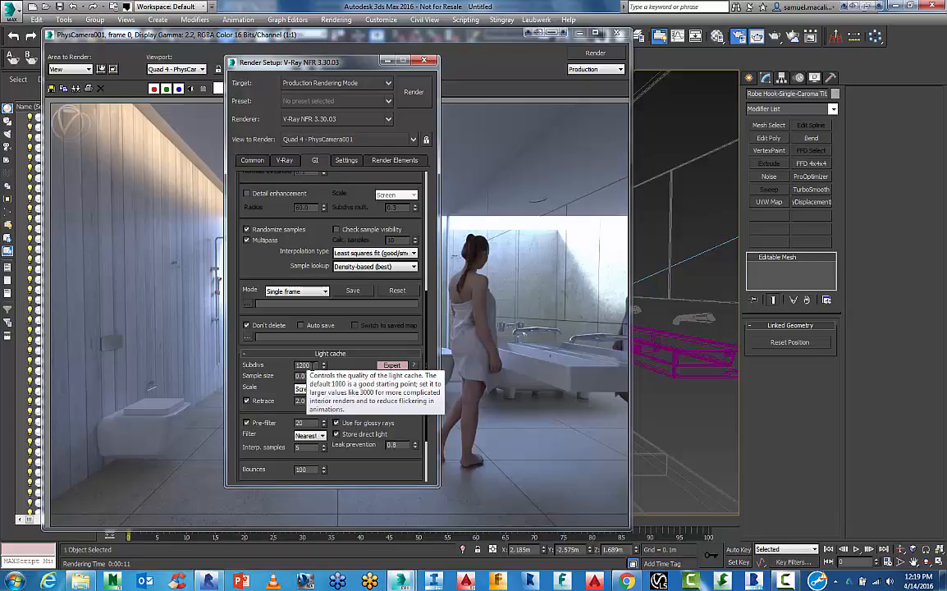
pyautogui.click(344, 161)
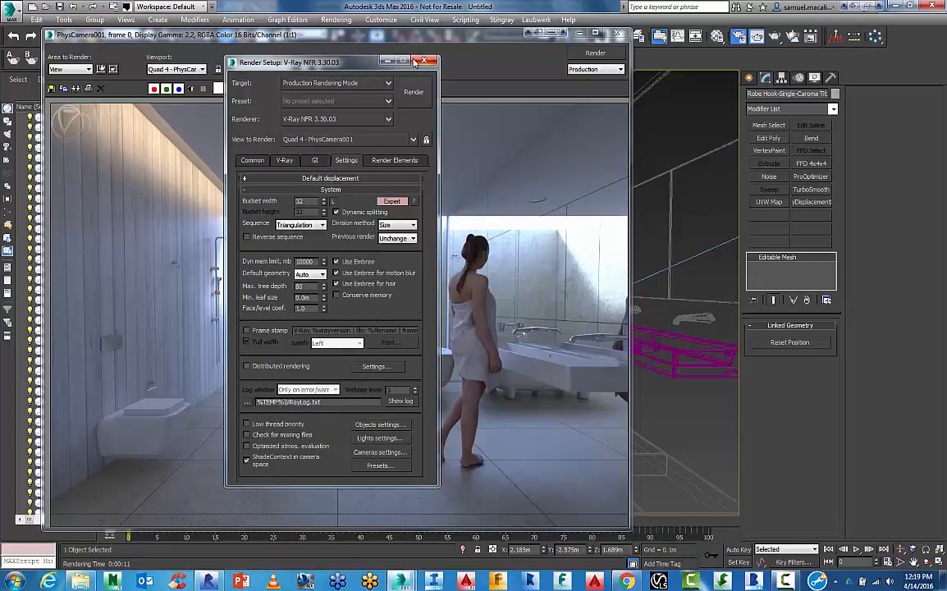
pyautogui.moveTo(379, 160)
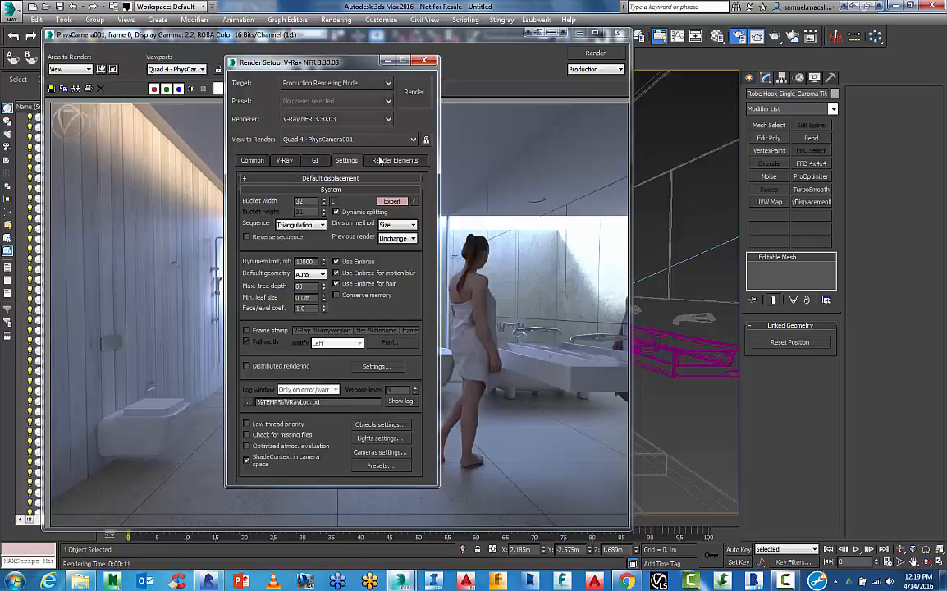
# Browse the render pass list, pick the VRaySpecular pass, and return to the GI settings.
pyautogui.click(394, 161)
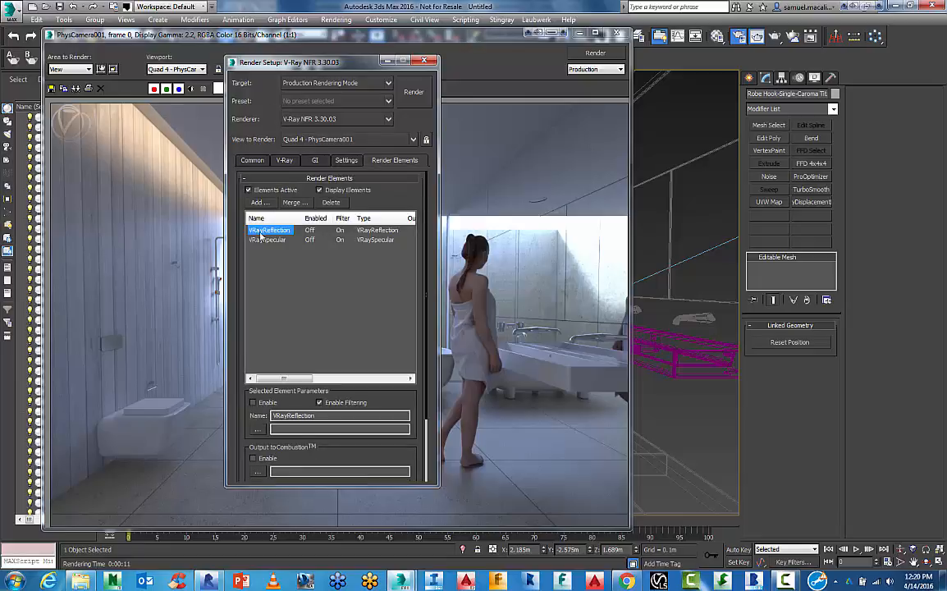
pyautogui.click(257, 203)
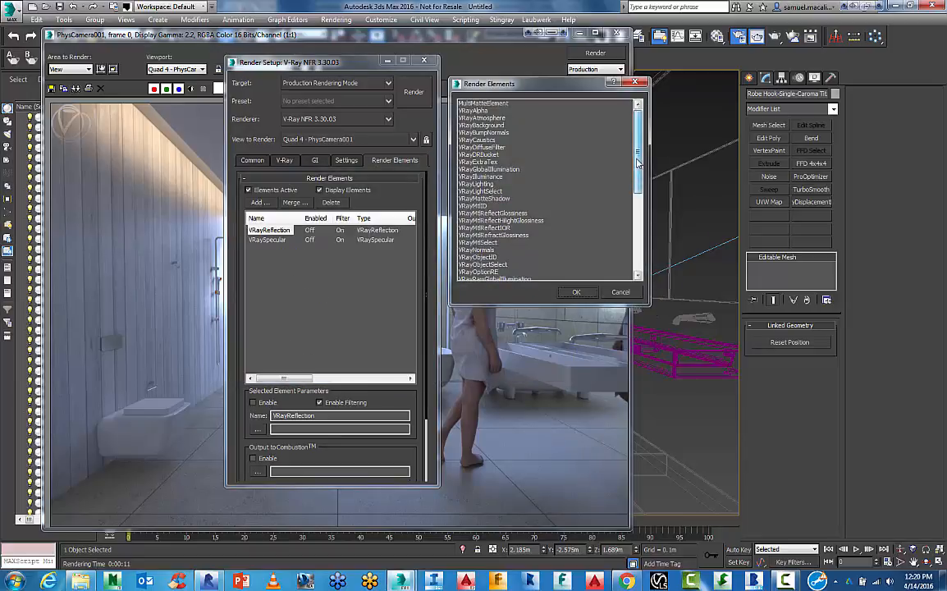
pyautogui.scroll(-3)
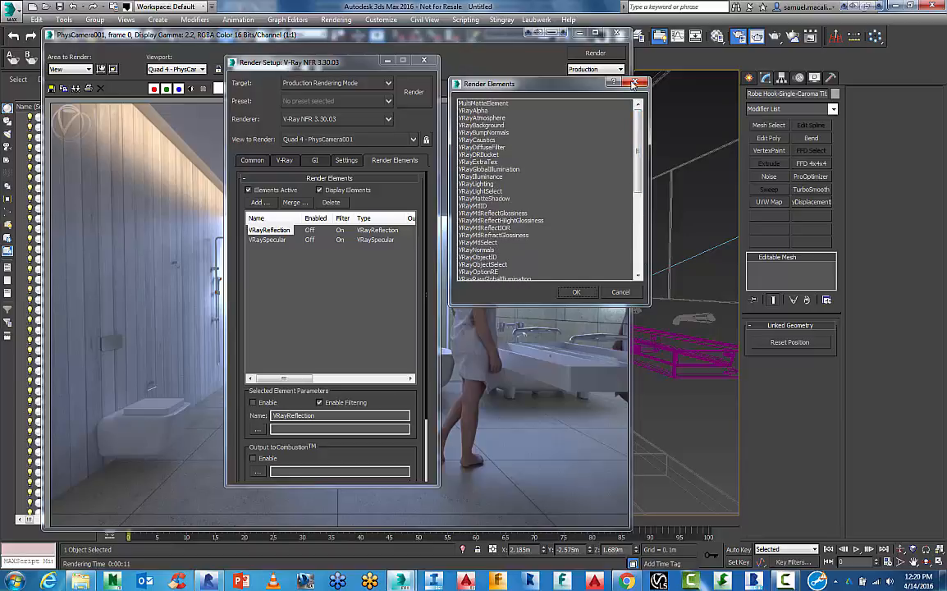
pyautogui.click(640, 82)
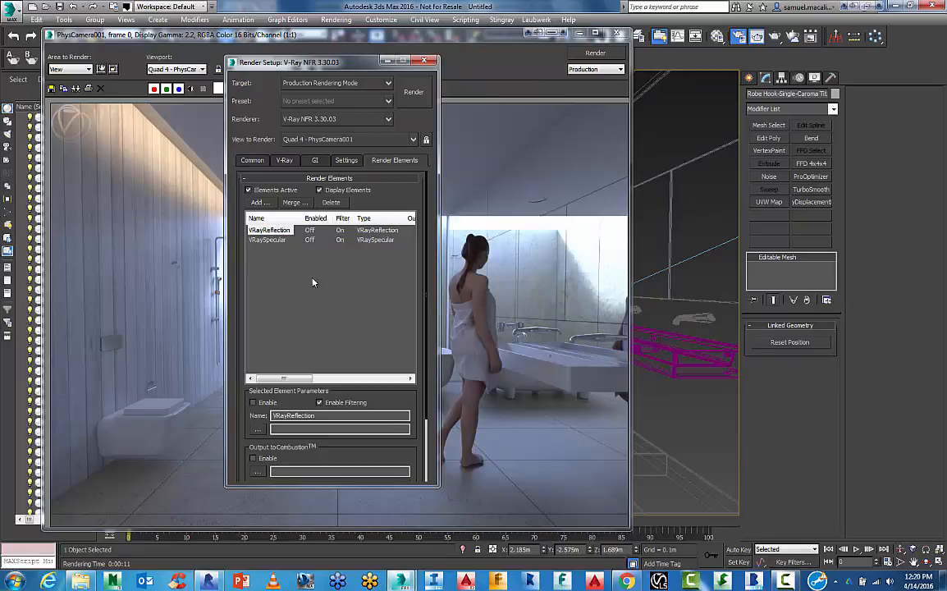
pyautogui.click(269, 240)
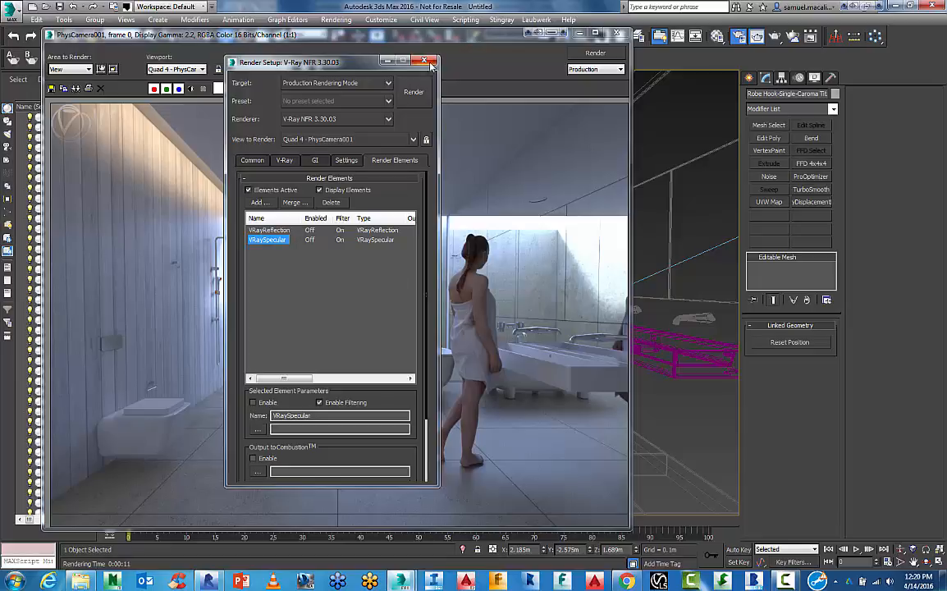
pyautogui.click(425, 61)
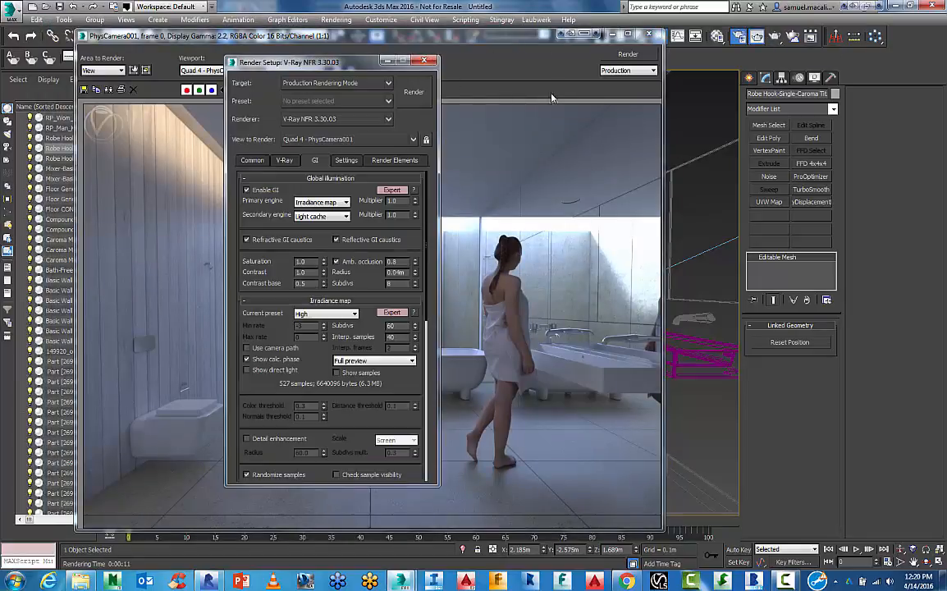
# Review the V-Ray frame buffer settings and cancel a first attempt to save the rendered image.
pyautogui.click(286, 161)
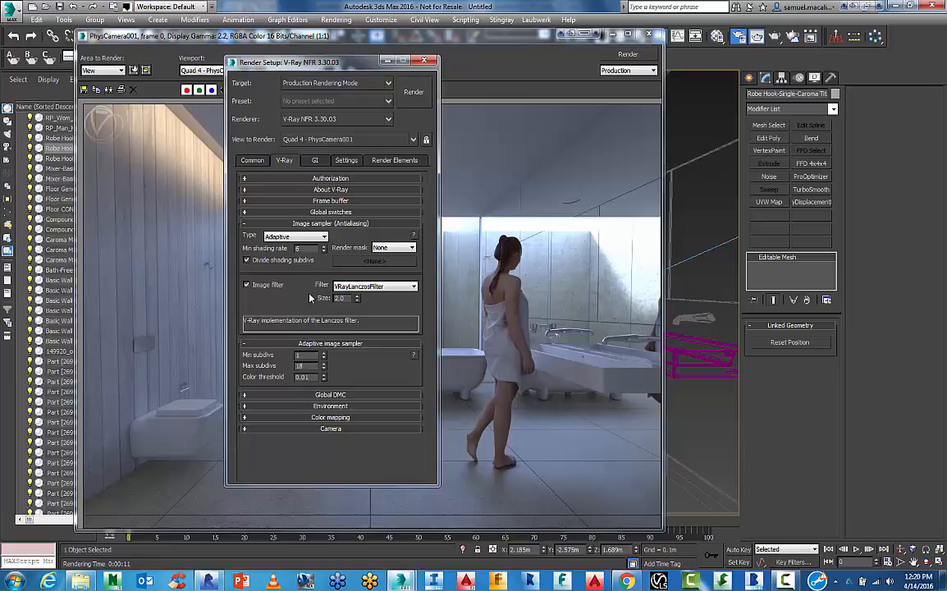
pyautogui.click(330, 200)
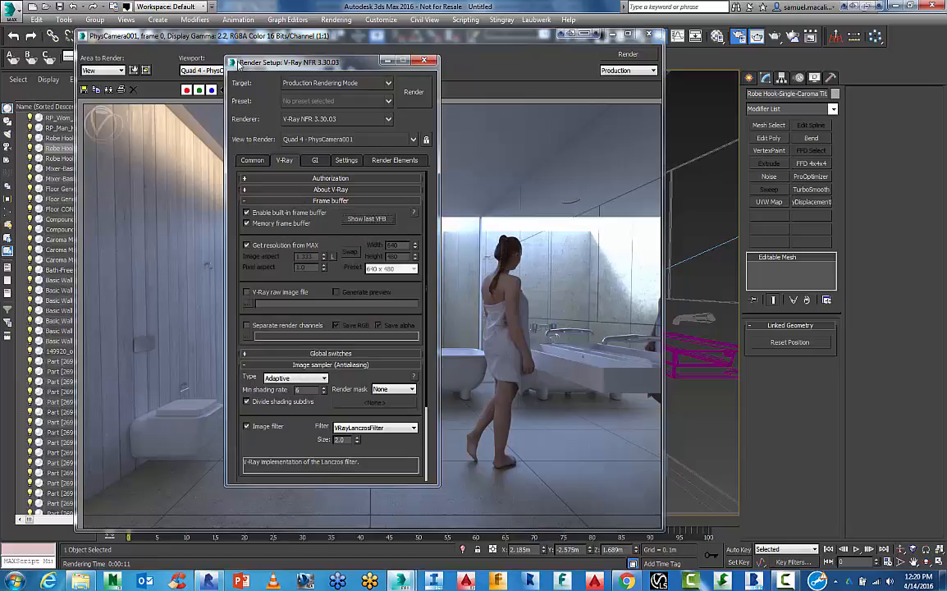
pyautogui.click(423, 59)
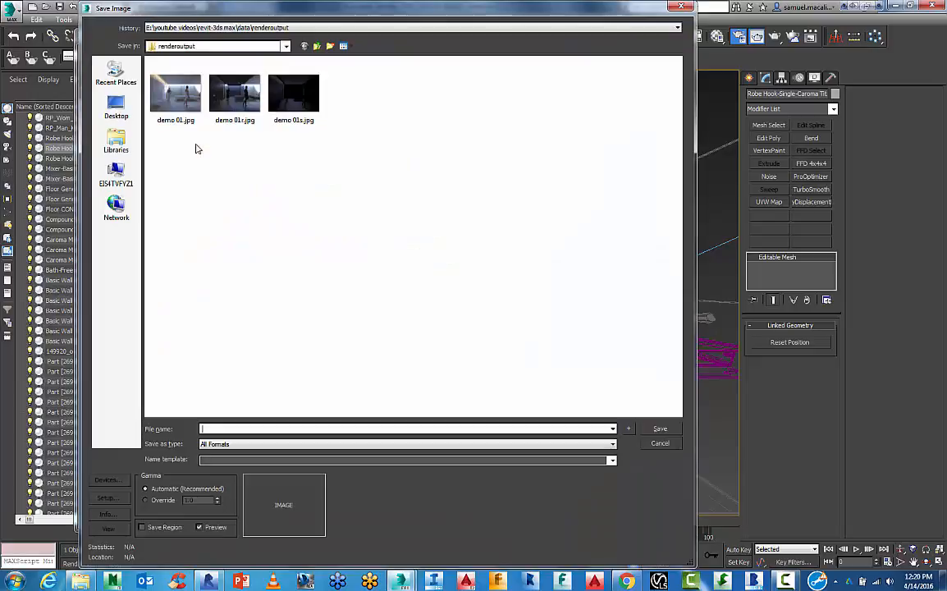
pyautogui.click(660, 443)
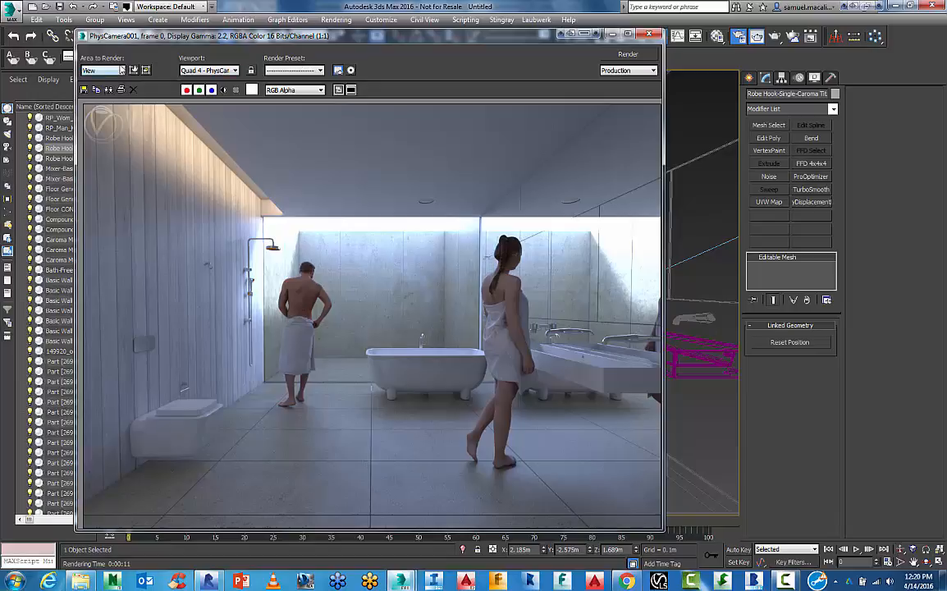
# Set Area to Render to View, re-render the bathroom camera, and start saving the image.
pyautogui.click(123, 69)
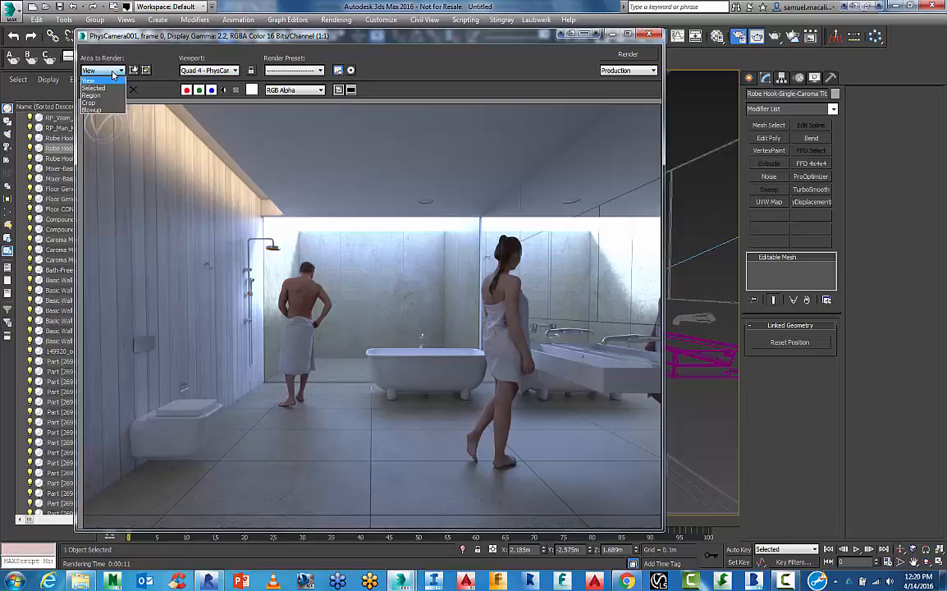
pyautogui.click(99, 69)
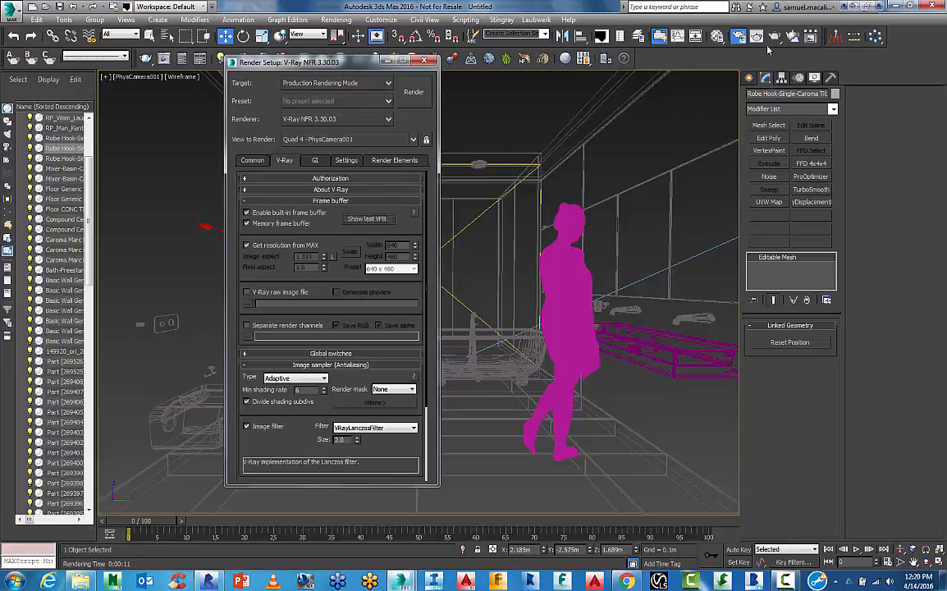
pyautogui.click(413, 92)
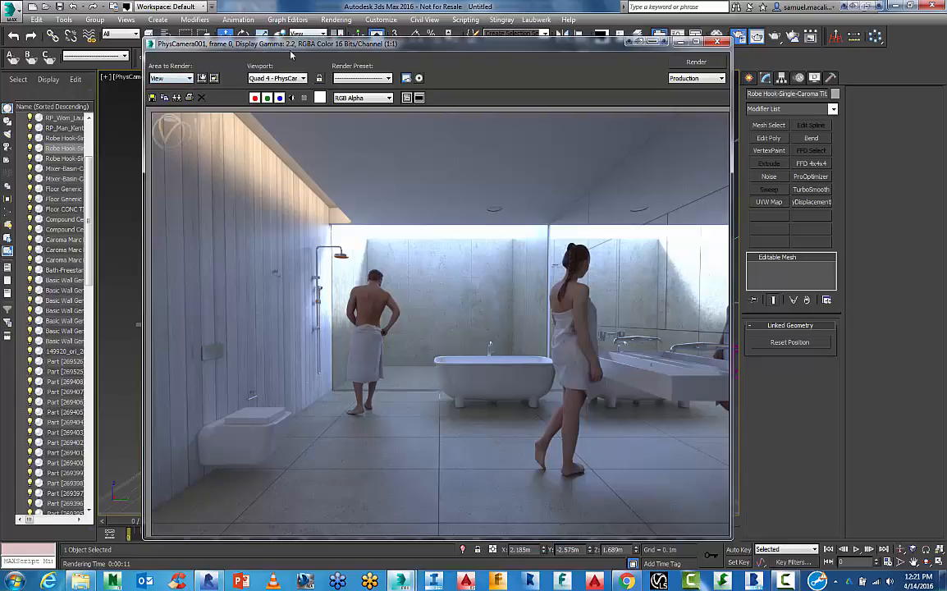
pyautogui.click(386, 98)
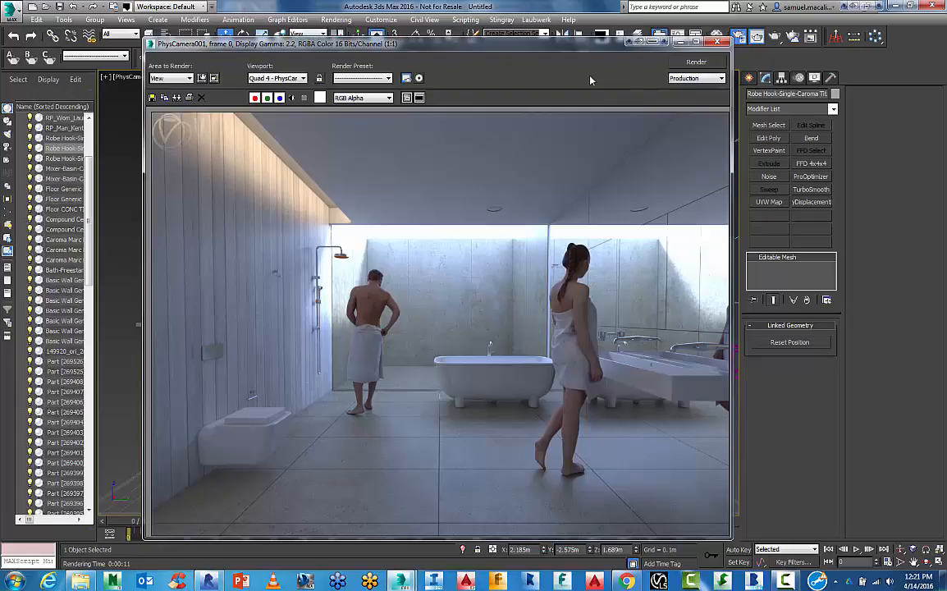
pyautogui.moveTo(325, 53)
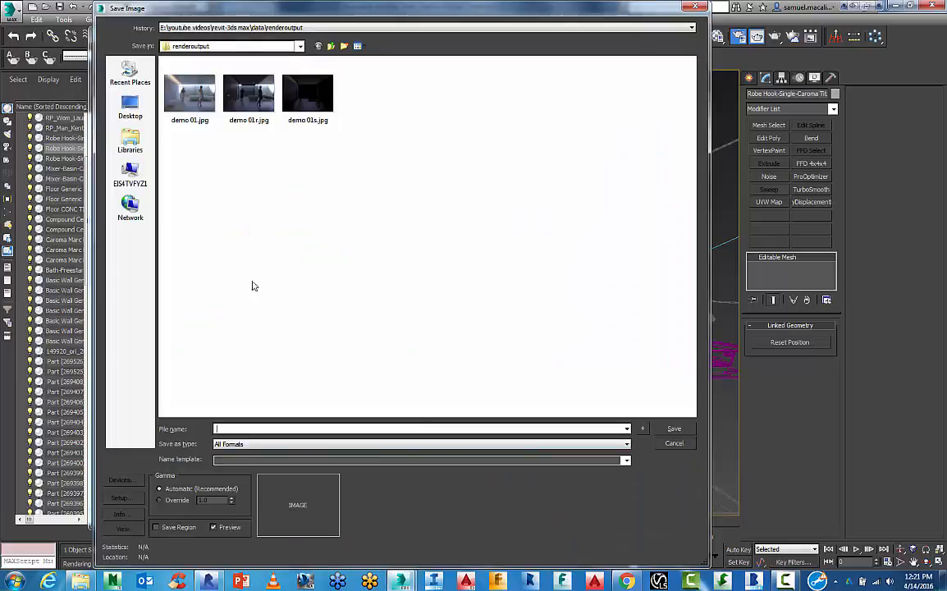
# Save the render over demo 01.jpg as JPEG, confirming overwrite and quality, then open it in Photoshop.
pyautogui.click(249, 92)
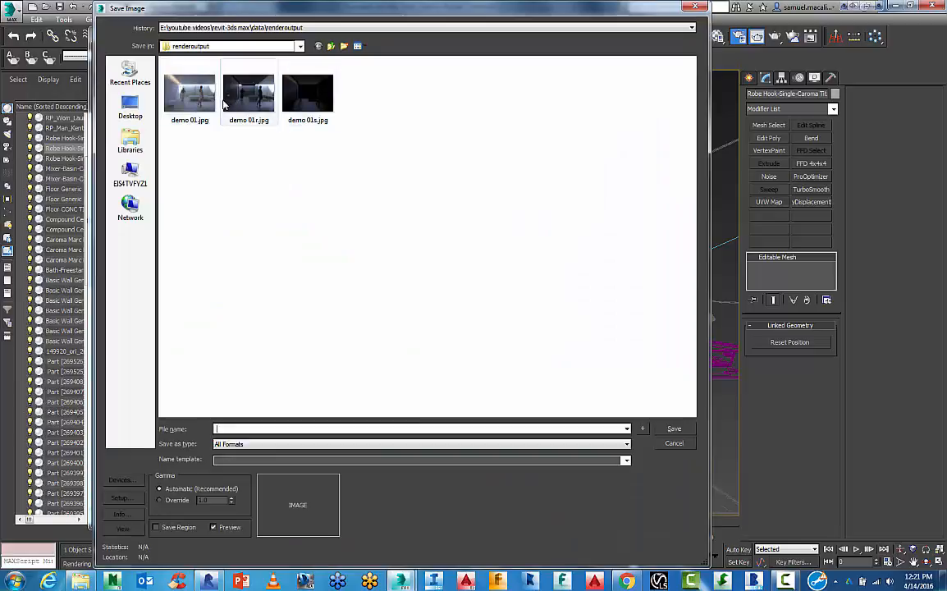
pyautogui.click(190, 92)
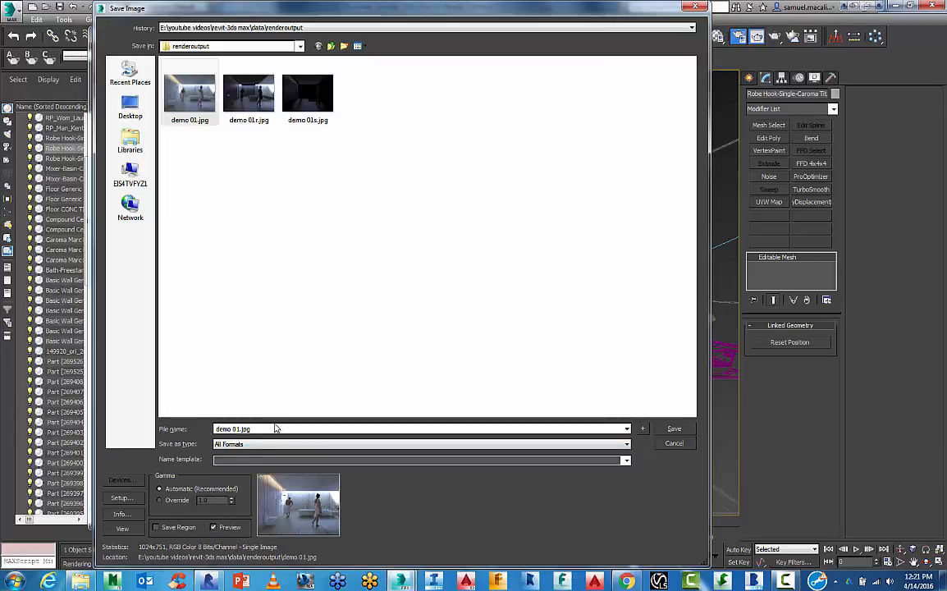
pyautogui.click(673, 428)
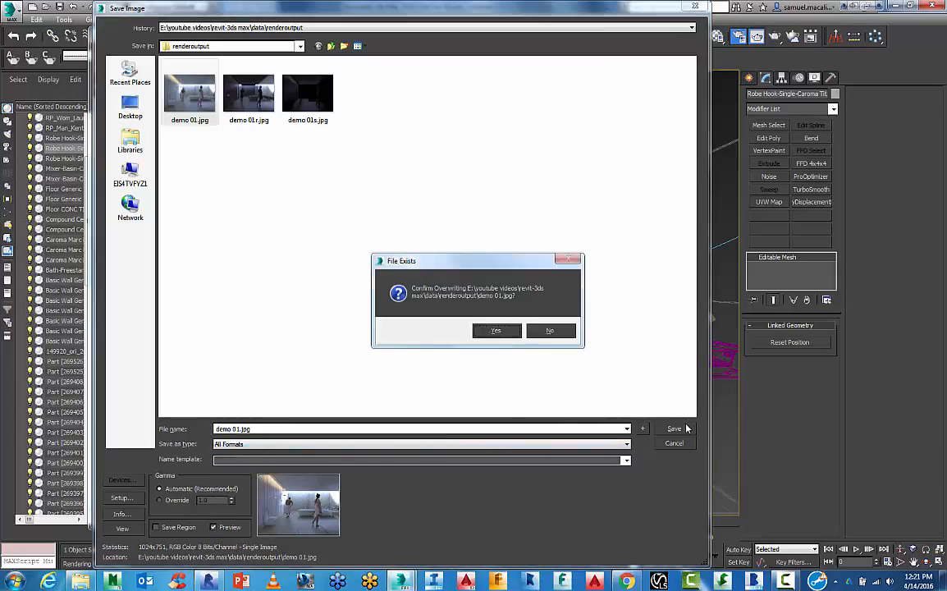
pyautogui.click(496, 329)
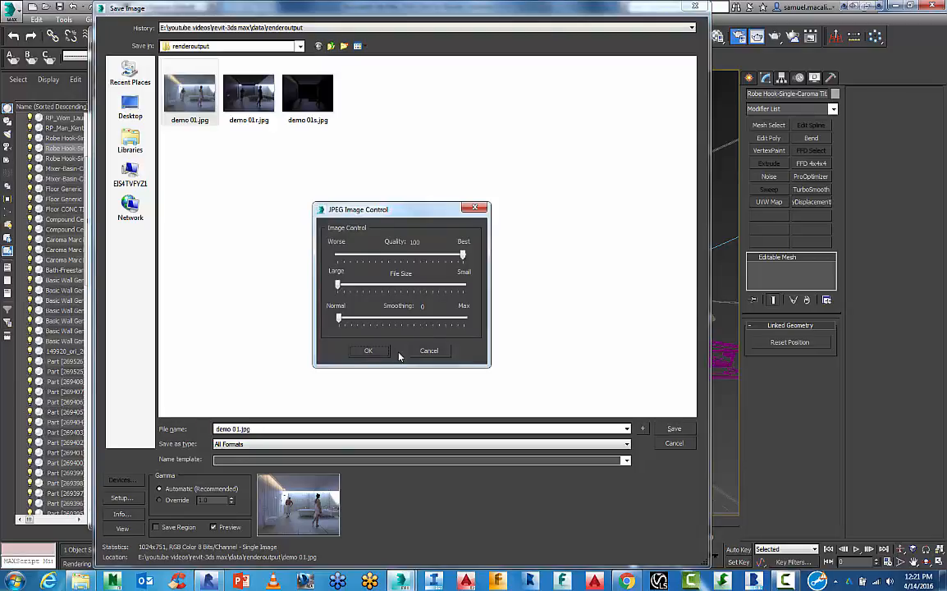
pyautogui.click(367, 351)
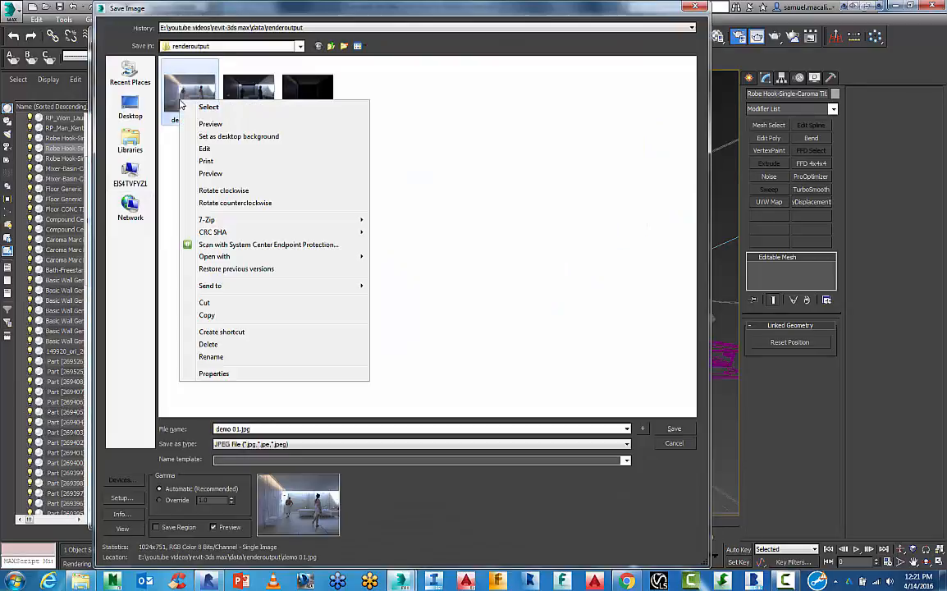
pyautogui.moveTo(213, 256)
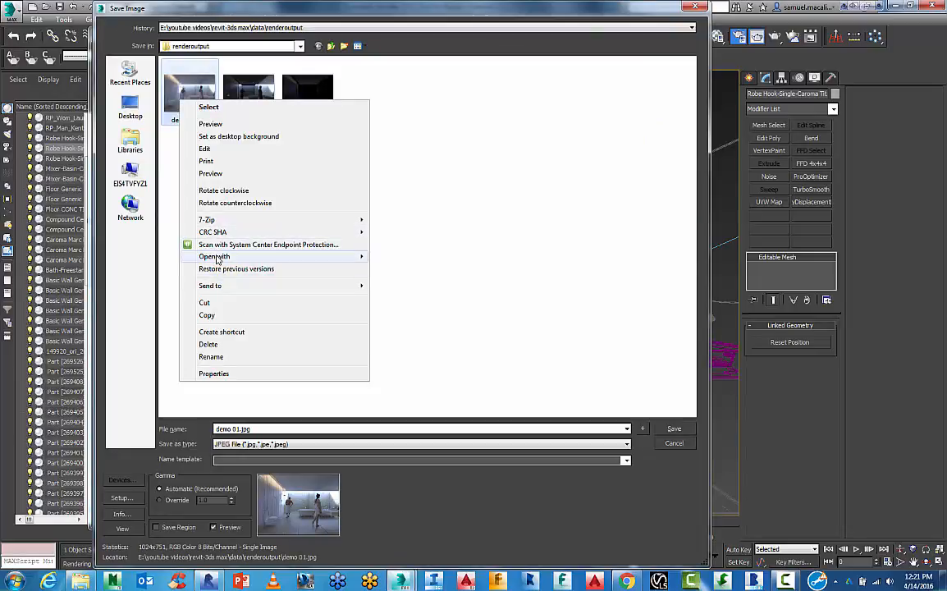
pyautogui.click(254, 250)
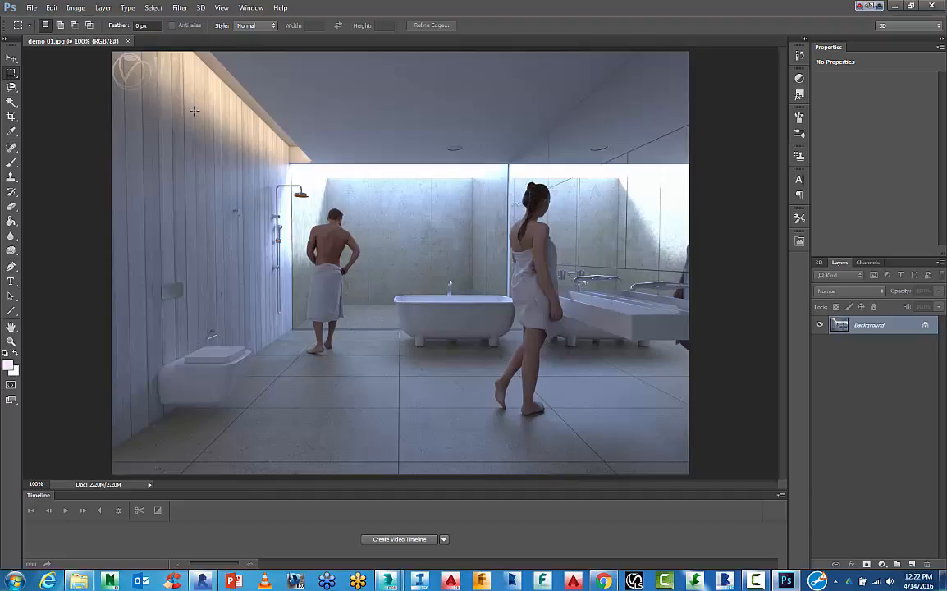
pyautogui.moveTo(723, 351)
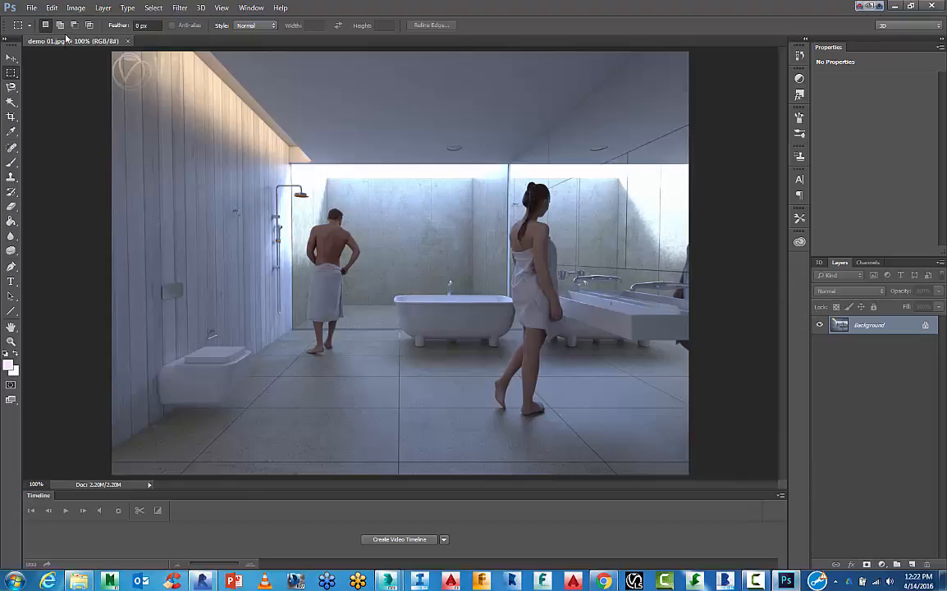
# Browse to the renderoutput folder and open demo 01r.jpg and demo 01s.jpg.
pyautogui.click(32, 6)
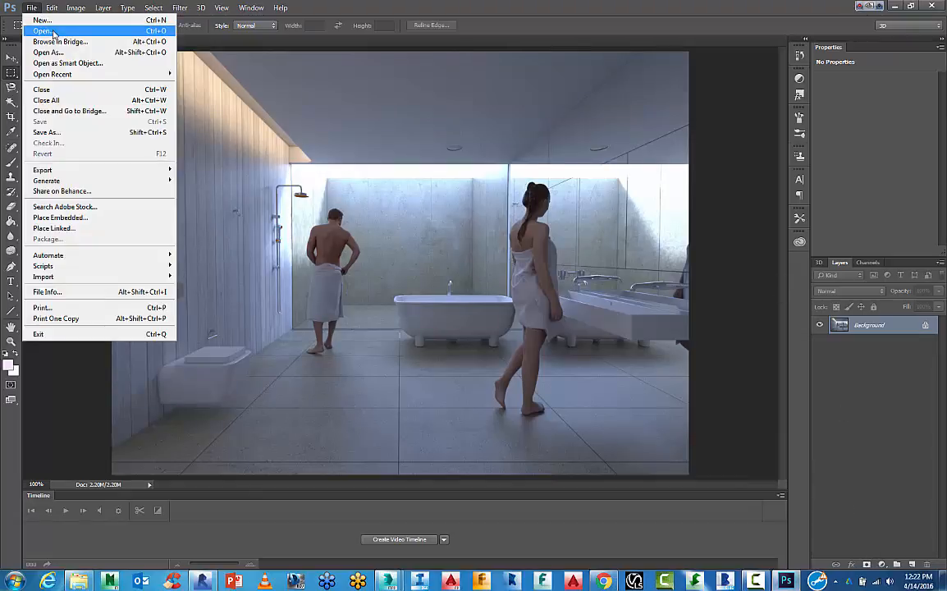
pyautogui.click(43, 32)
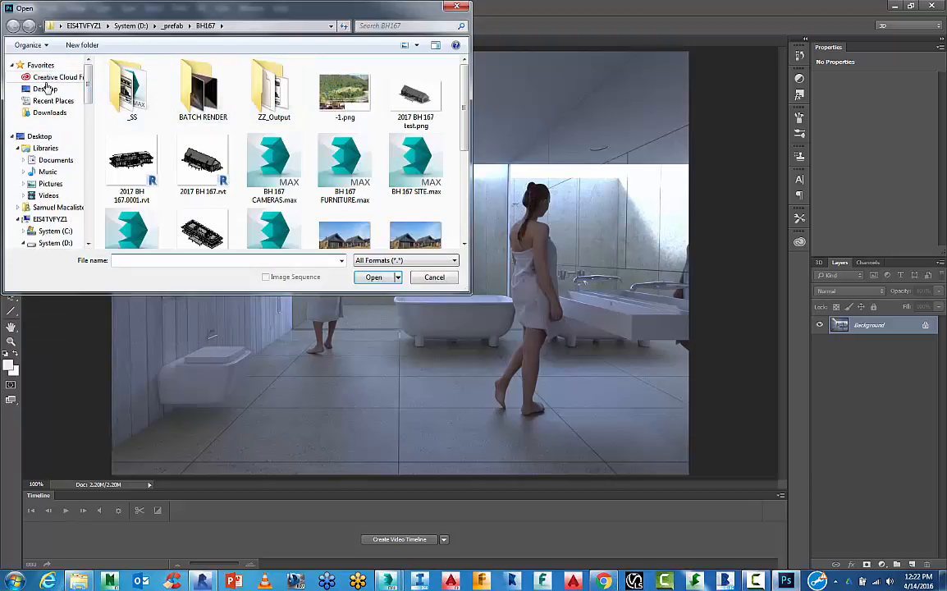
pyautogui.click(52, 100)
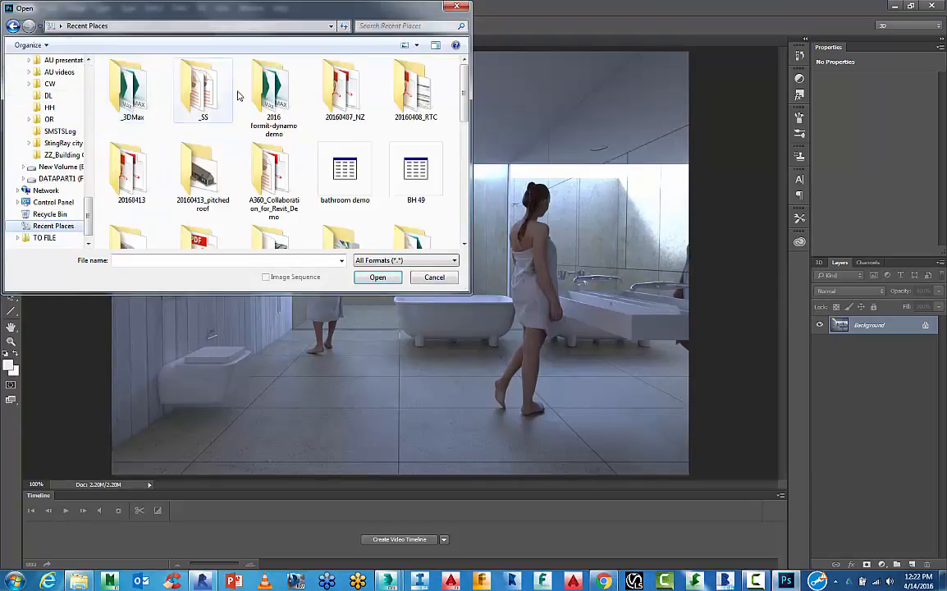
pyautogui.click(132, 86)
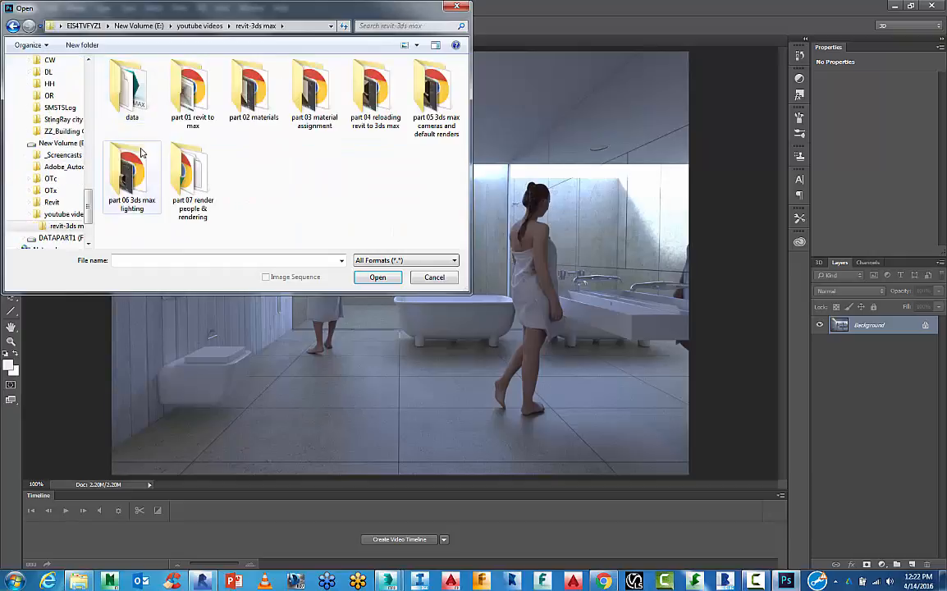
pyautogui.doubleClick(132, 85)
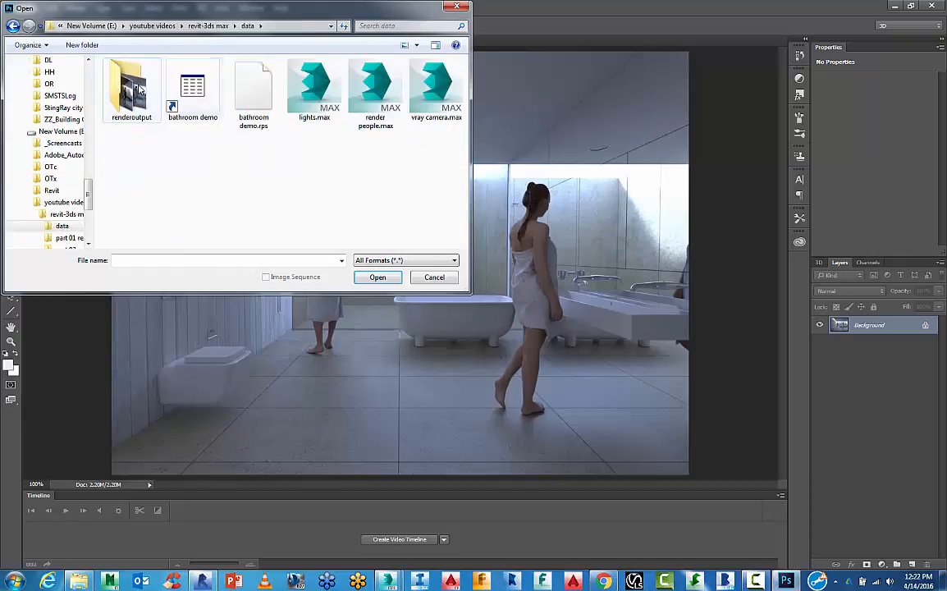
pyautogui.doubleClick(131, 85)
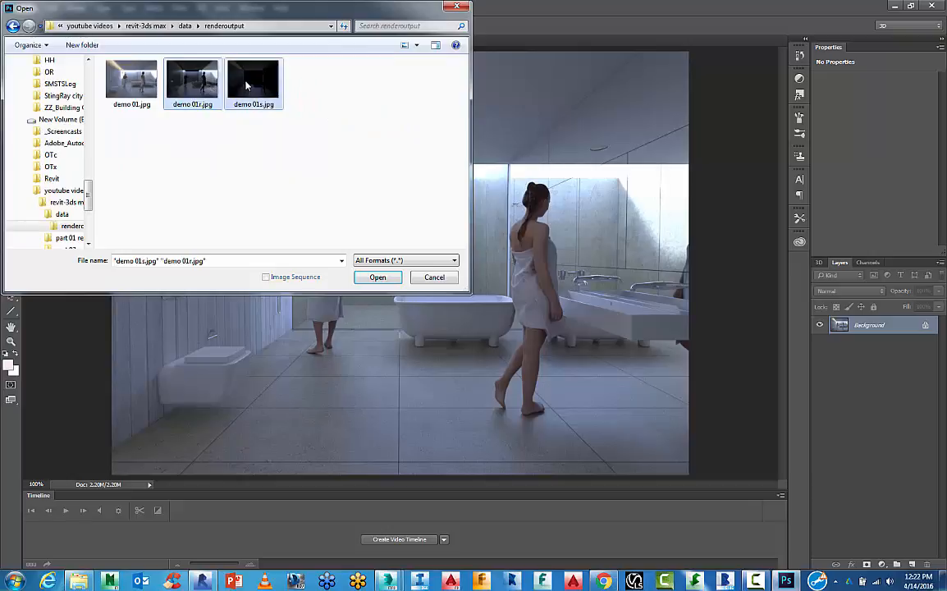
pyautogui.click(376, 277)
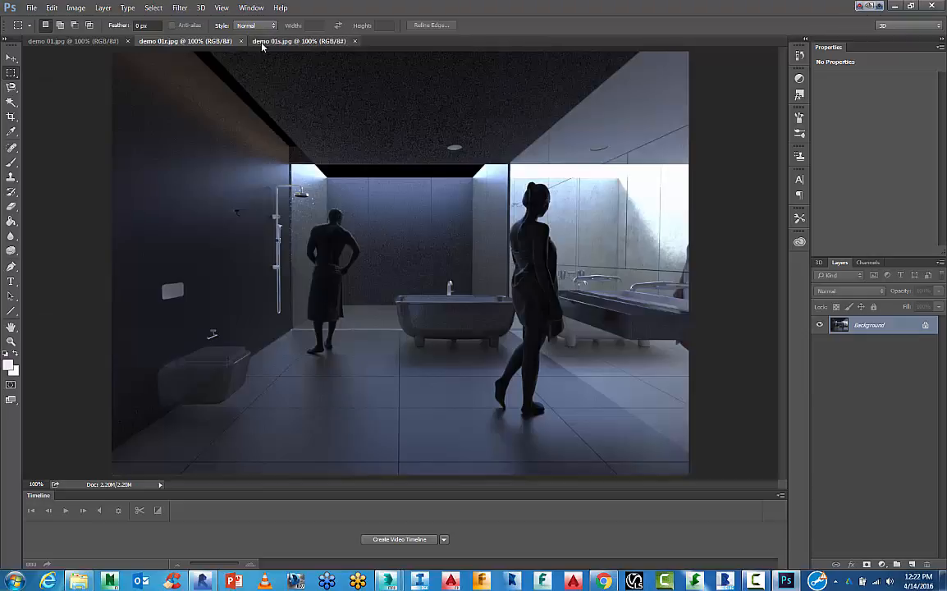
# Float the open bathroom renders as separate document windows via Window > Arrange.
pyautogui.click(251, 7)
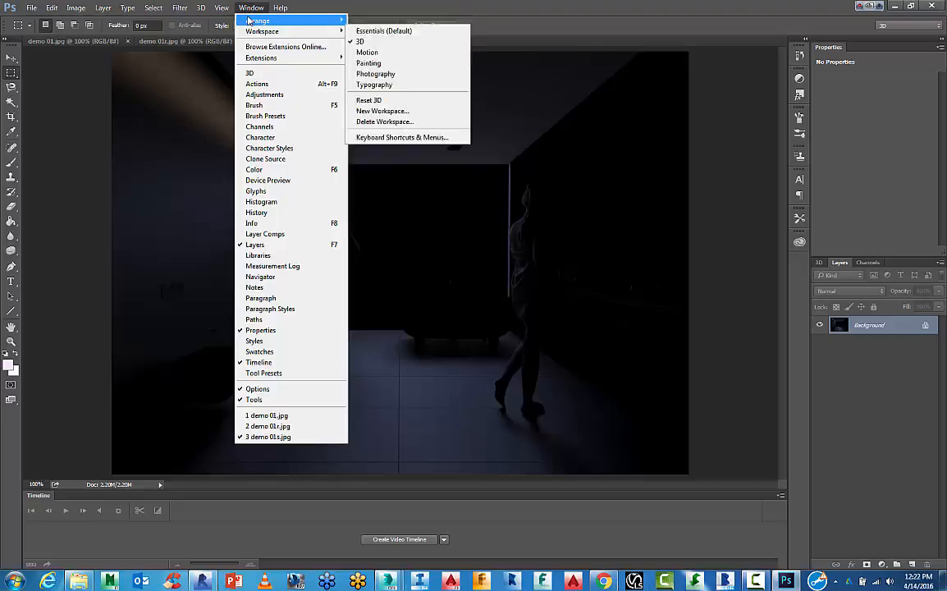
pyautogui.moveTo(275, 65)
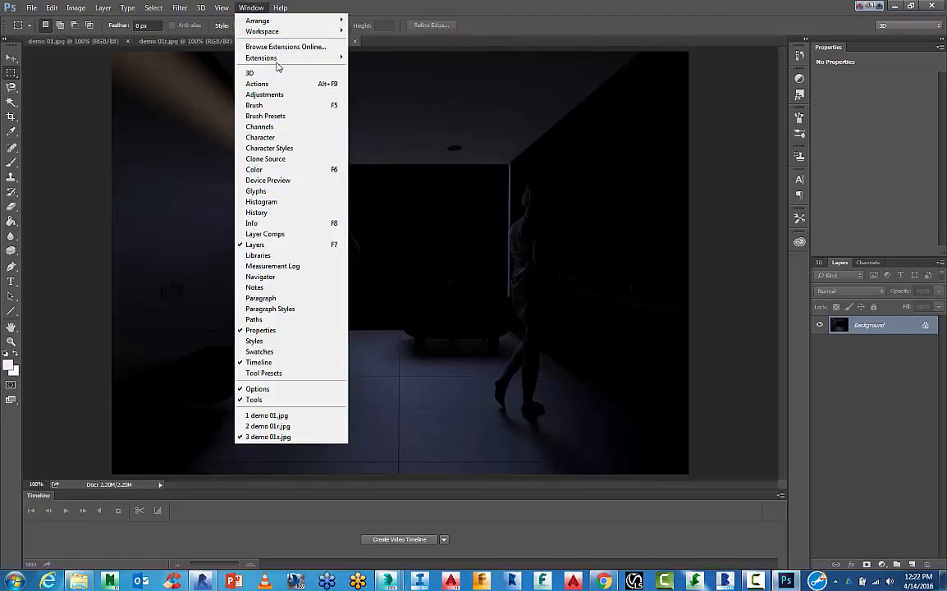
pyautogui.click(256, 19)
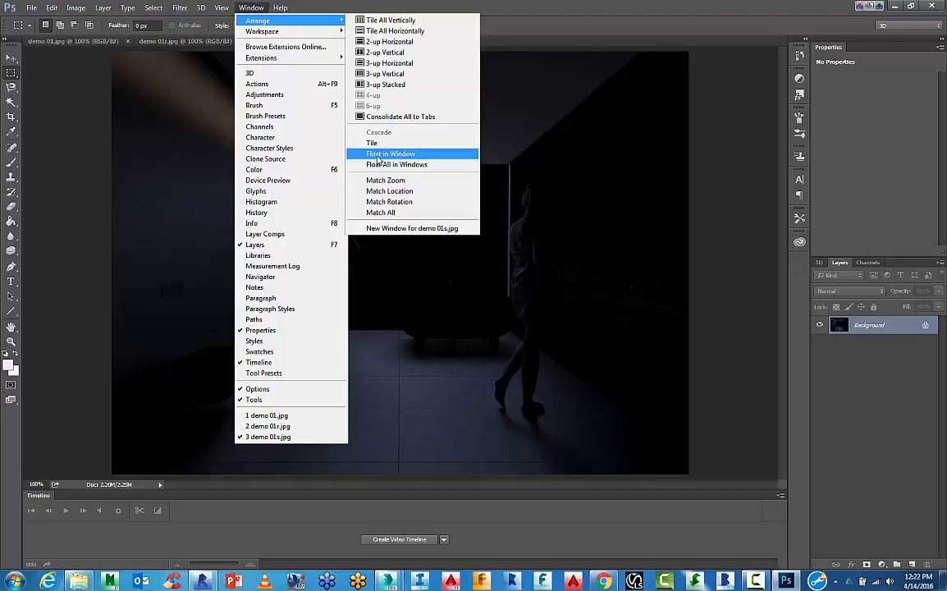
pyautogui.click(391, 154)
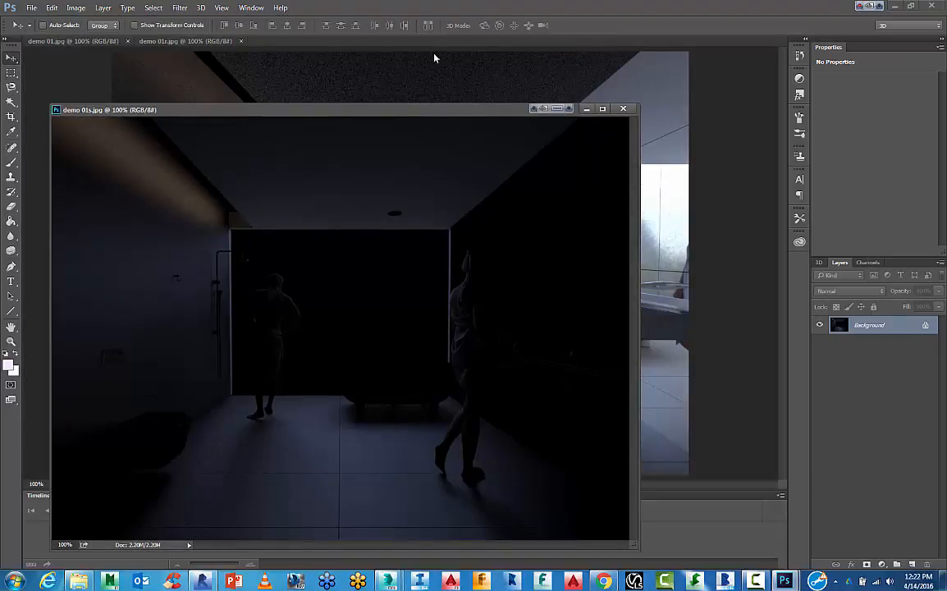
pyautogui.click(184, 41)
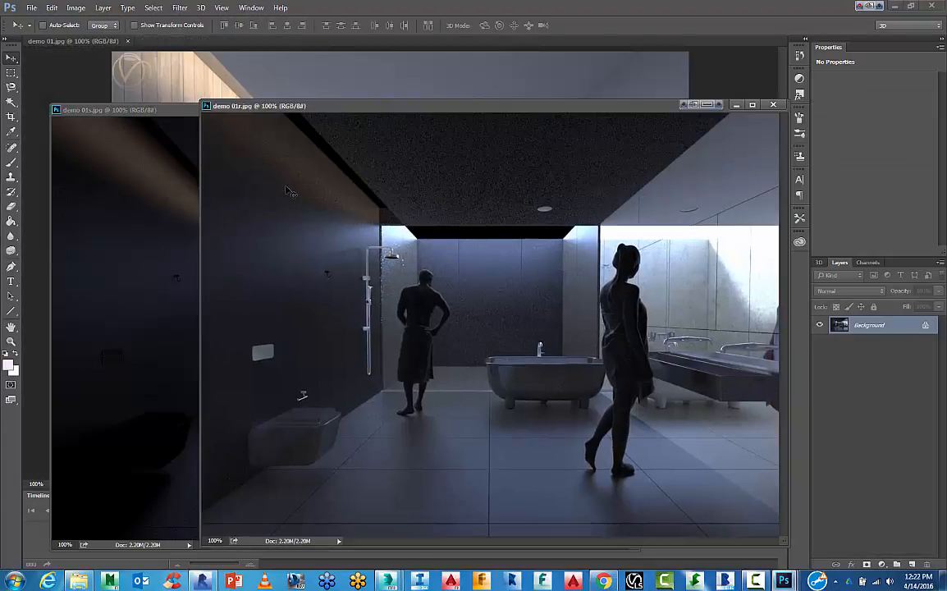
pyautogui.moveTo(321, 243)
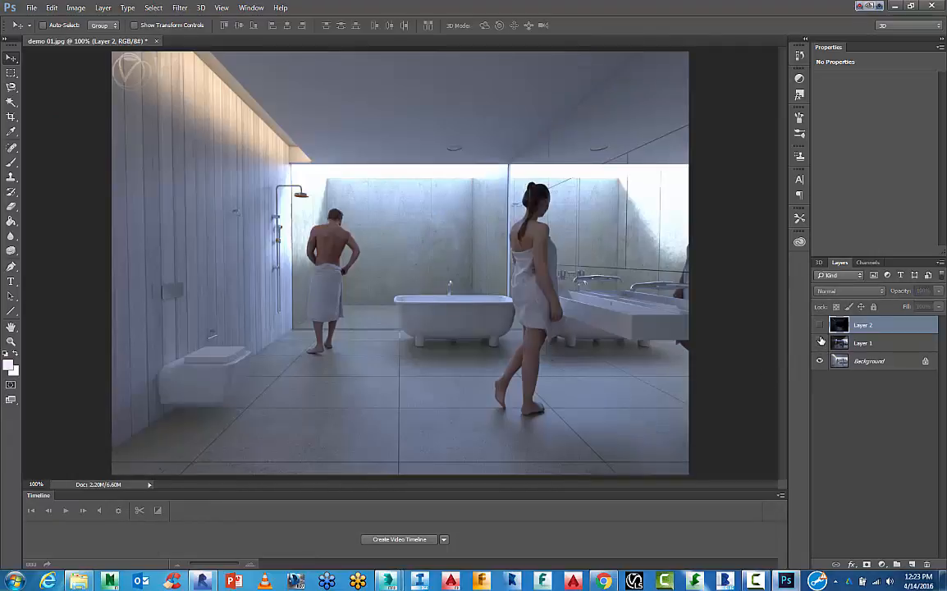
# Hide Layer 1 so only the Background bathroom render shows, then select Background.
pyautogui.click(819, 343)
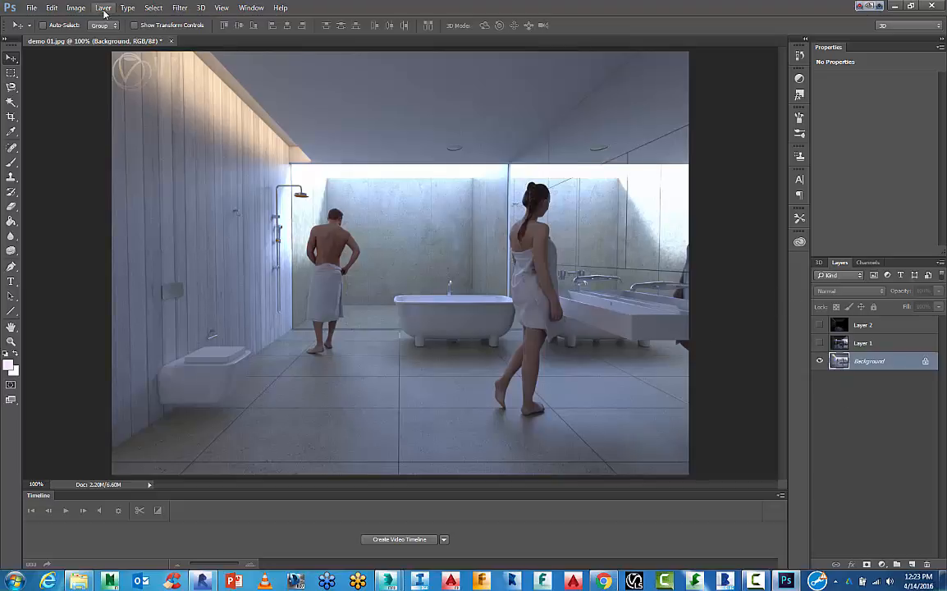
pyautogui.click(103, 7)
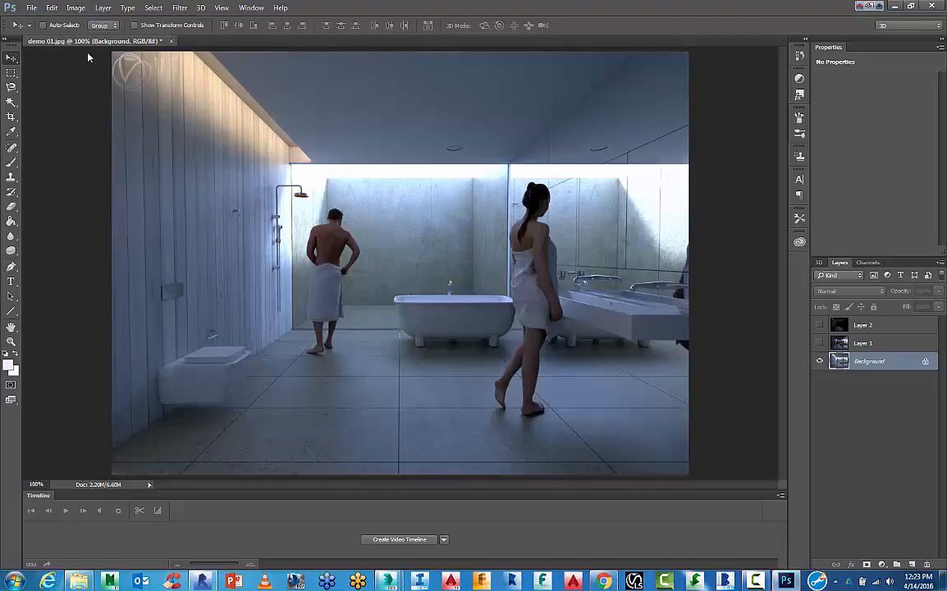
pyautogui.click(75, 7)
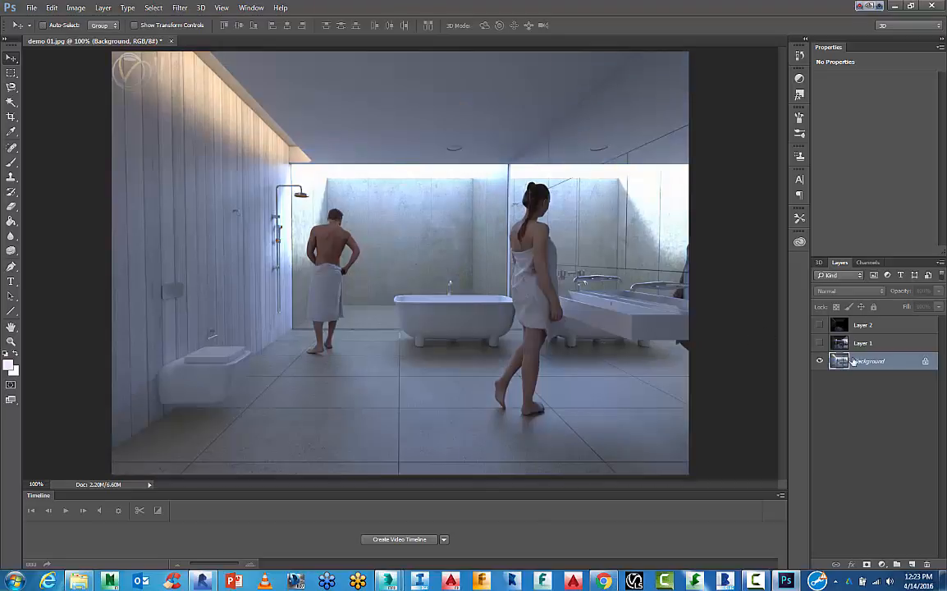
# Duplicate Background as 'Background copy' and apply Auto Contrast to the copy.
pyautogui.rightClick(868, 361)
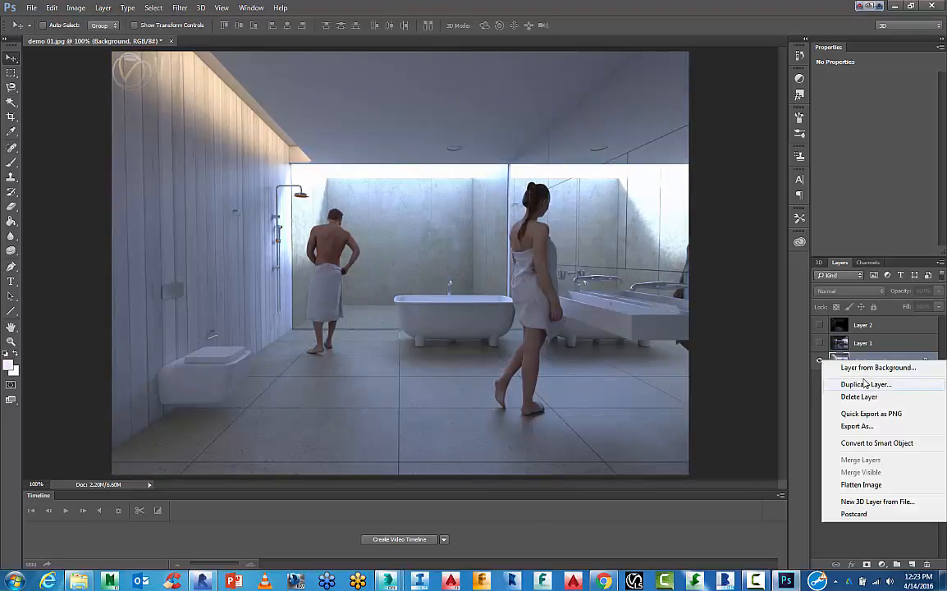
pyautogui.click(866, 384)
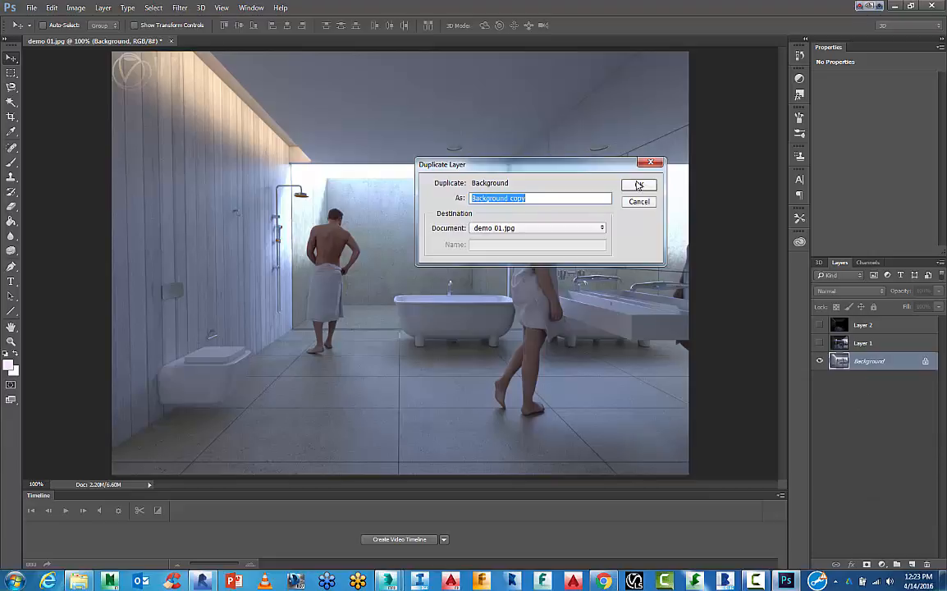
pyautogui.click(640, 184)
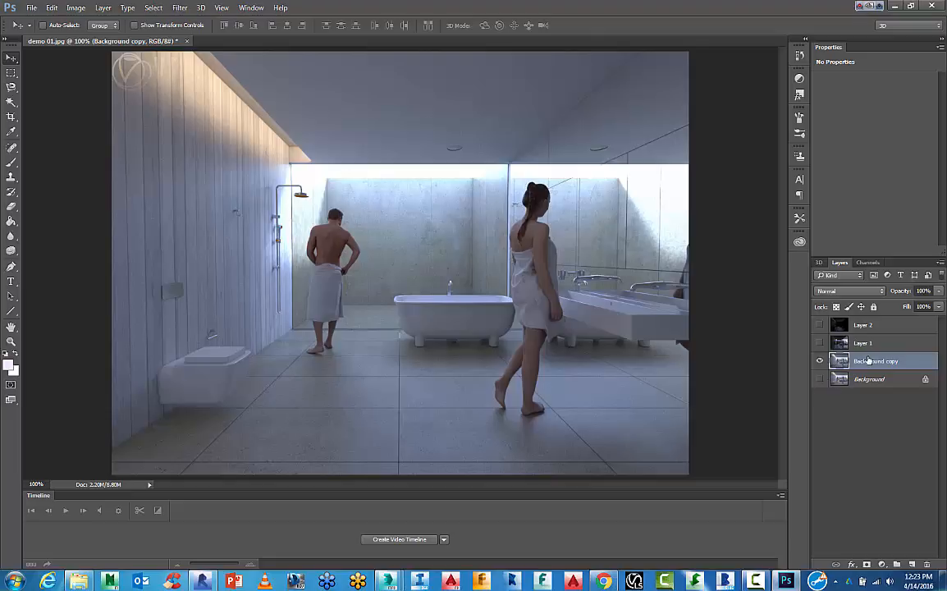
pyautogui.click(76, 6)
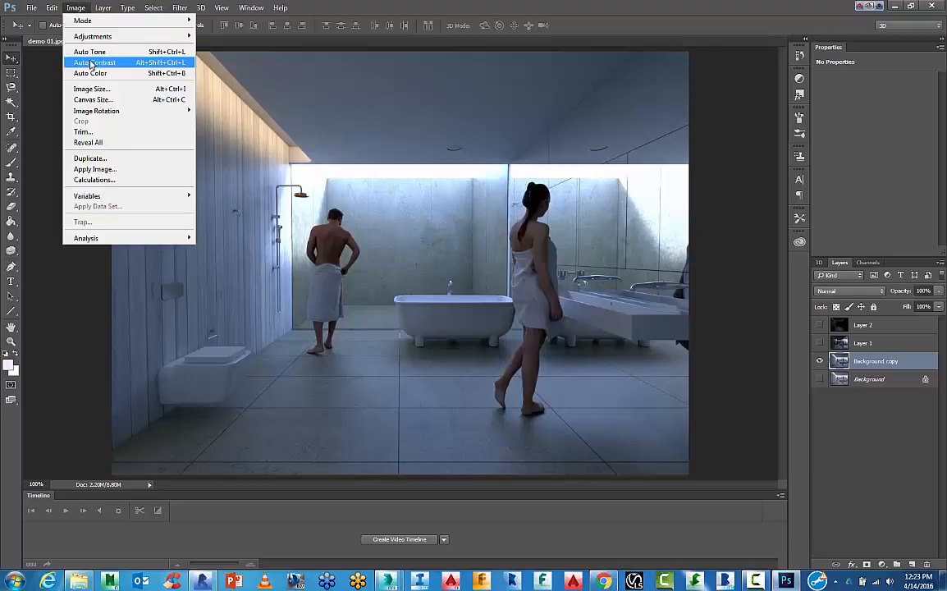
pyautogui.click(95, 63)
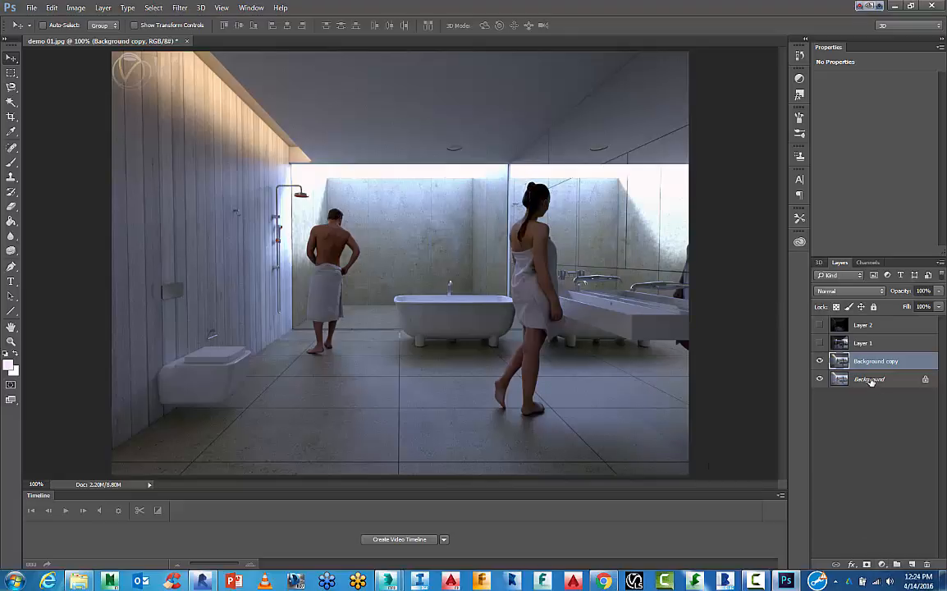
pyautogui.click(76, 6)
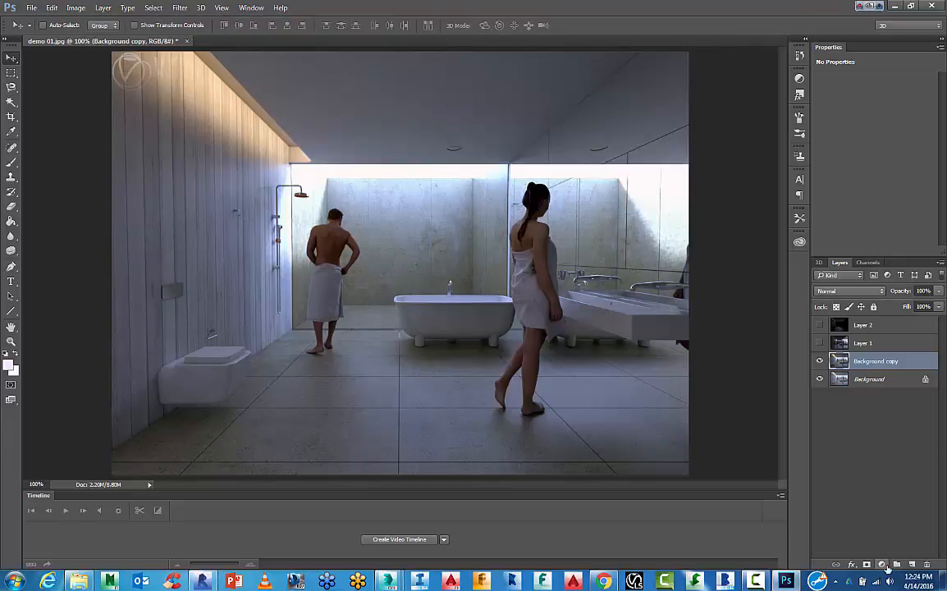
# Add a Levels 1 adjustment above Background copy and pull its input sliders to brighten highlights.
pyautogui.click(880, 565)
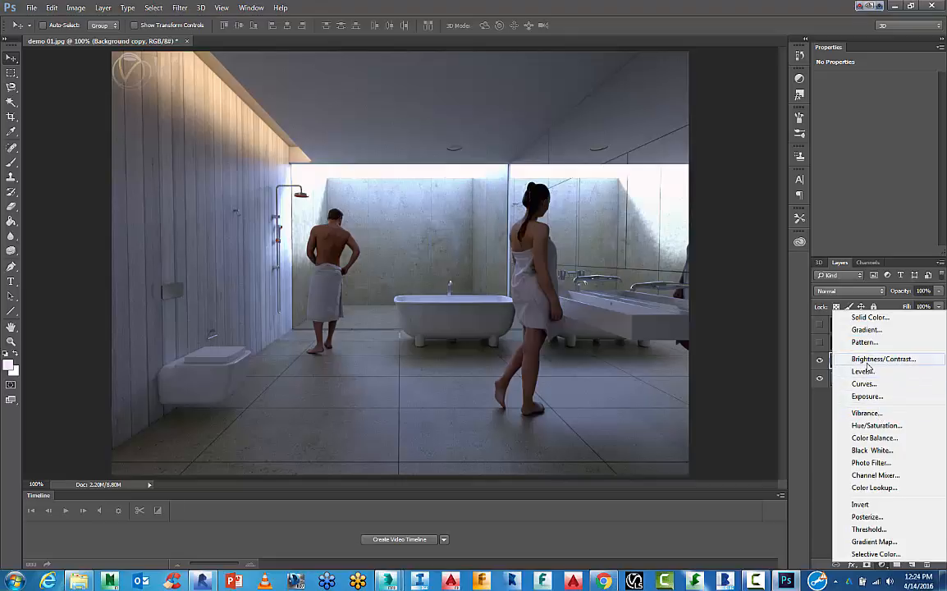
pyautogui.moveTo(866, 367)
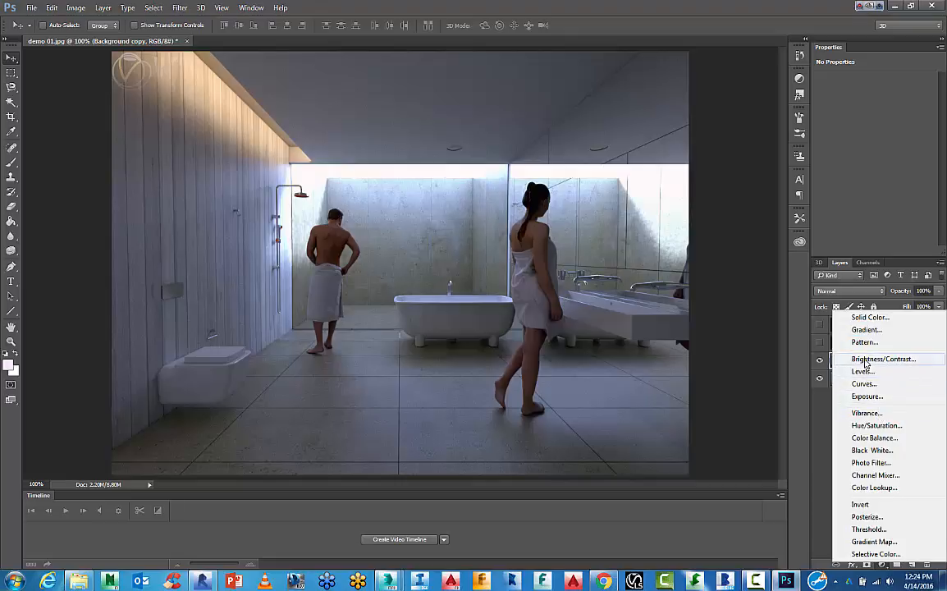
pyautogui.click(860, 371)
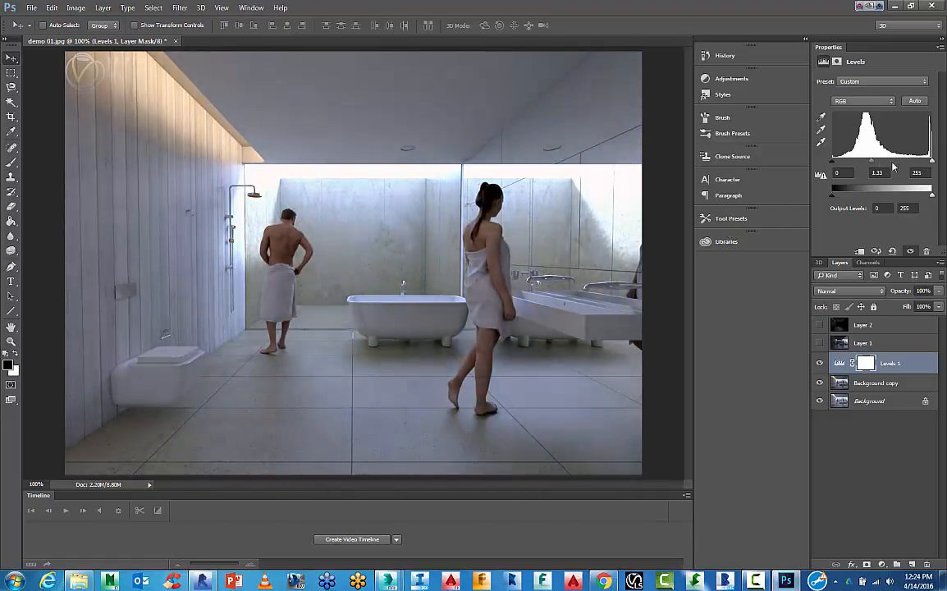
pyautogui.moveTo(932, 160); pyautogui.dragTo(909, 160)
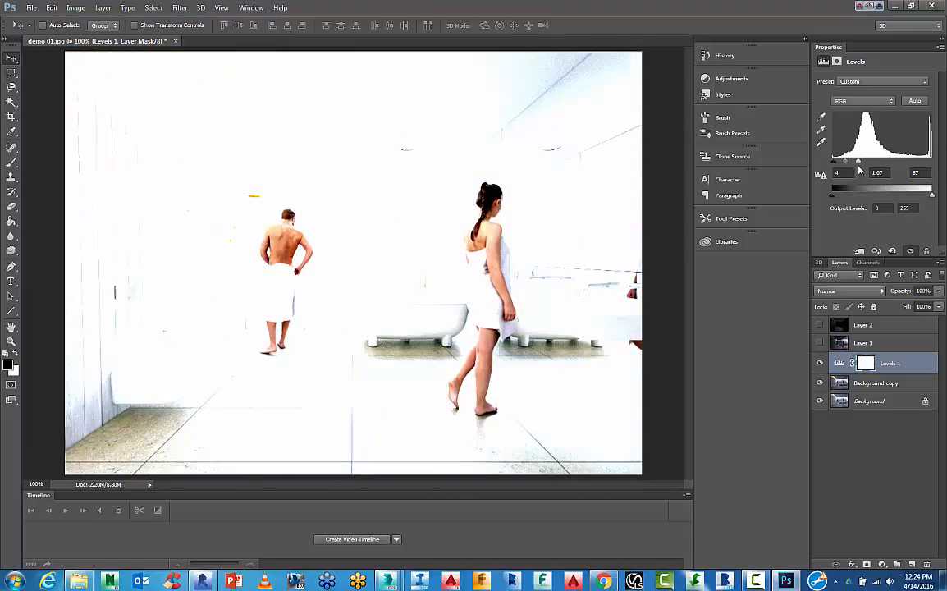
pyautogui.moveTo(932, 161); pyautogui.dragTo(909, 160)
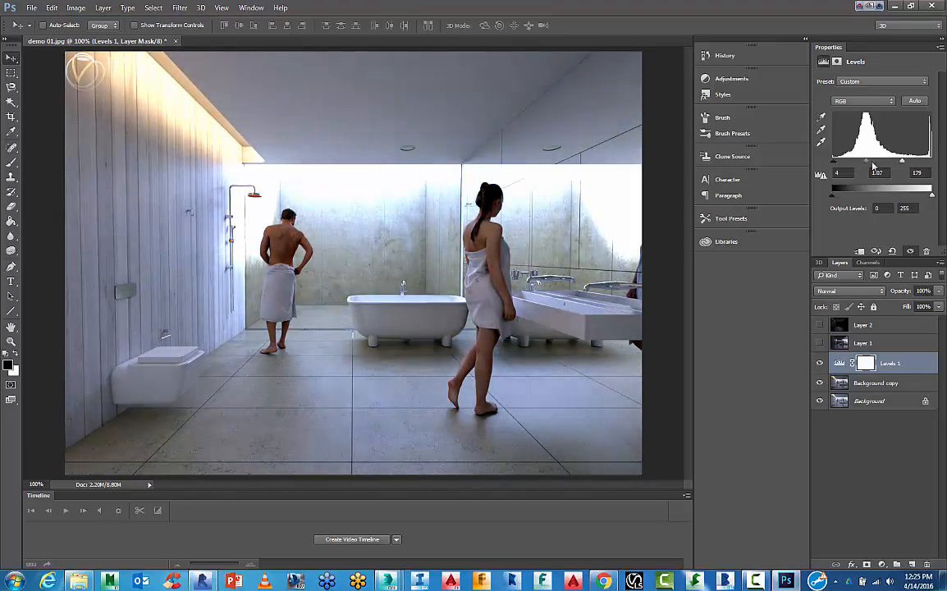
pyautogui.moveTo(932, 160); pyautogui.dragTo(911, 161)
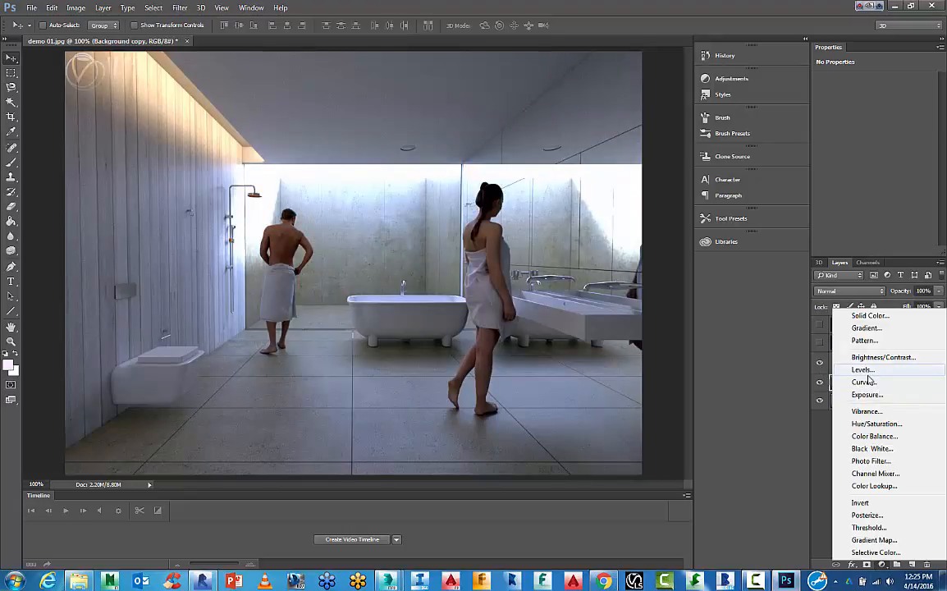
# Add a Curves 1 adjustment and reshape its tone curve for deeper contrast.
pyautogui.click(863, 369)
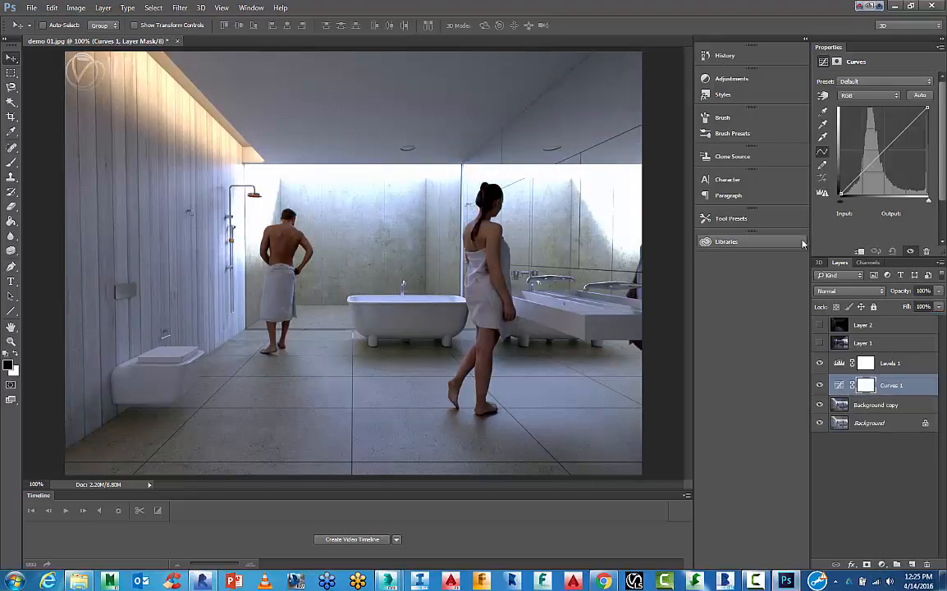
pyautogui.moveTo(883, 144); pyautogui.dragTo(885, 156)
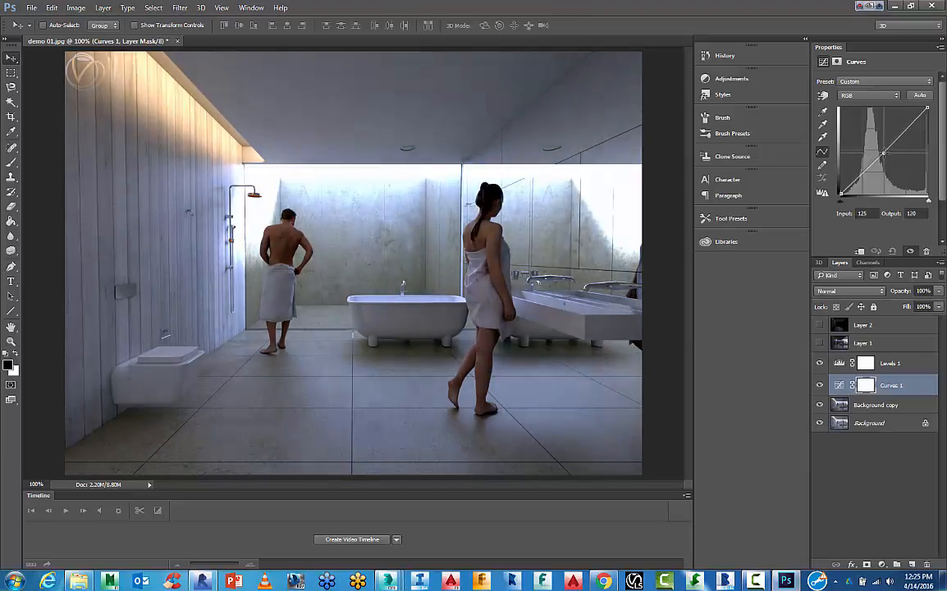
pyautogui.moveTo(884, 154); pyautogui.dragTo(905, 132)
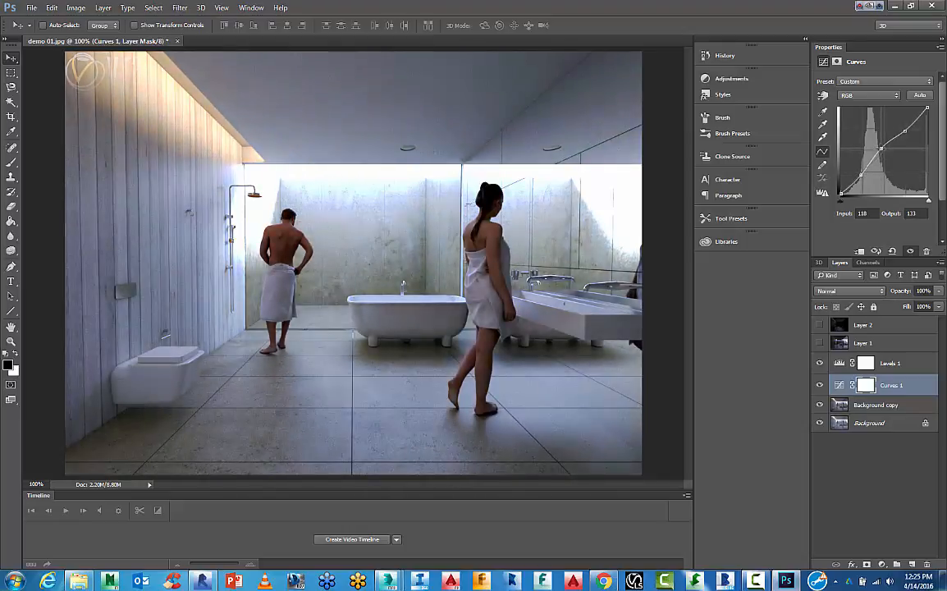
pyautogui.moveTo(881, 147); pyautogui.dragTo(909, 154)
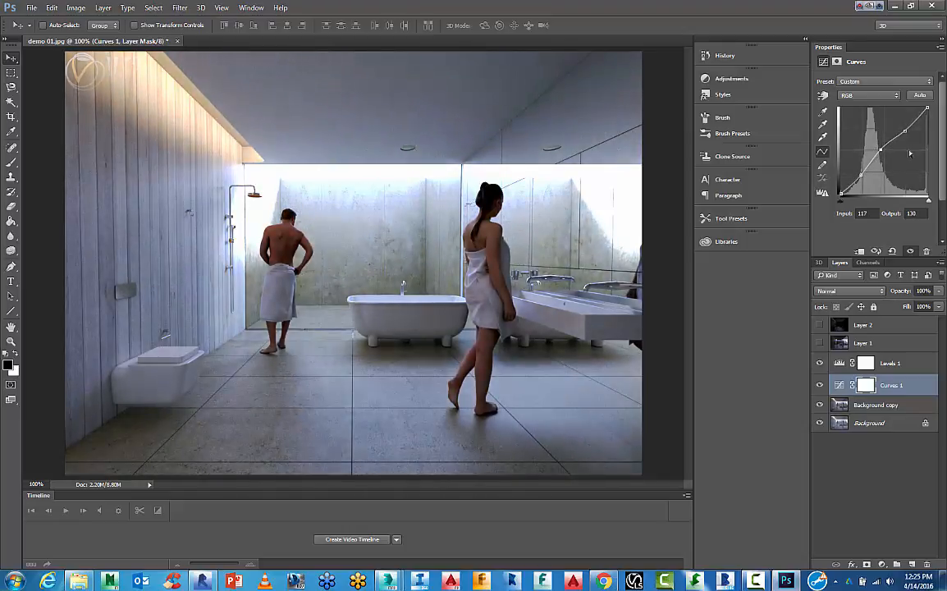
pyautogui.moveTo(909, 154); pyautogui.dragTo(903, 128)
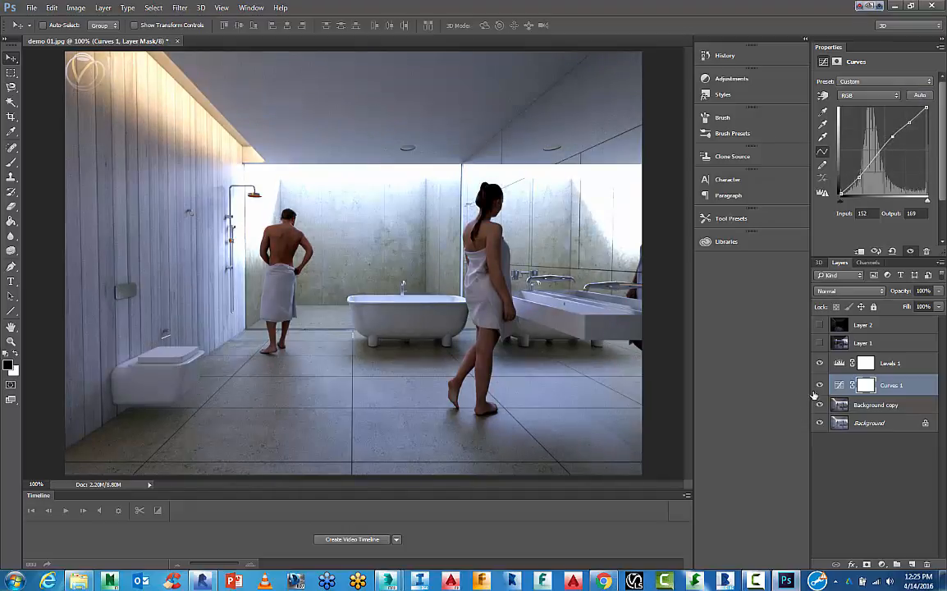
pyautogui.click(819, 386)
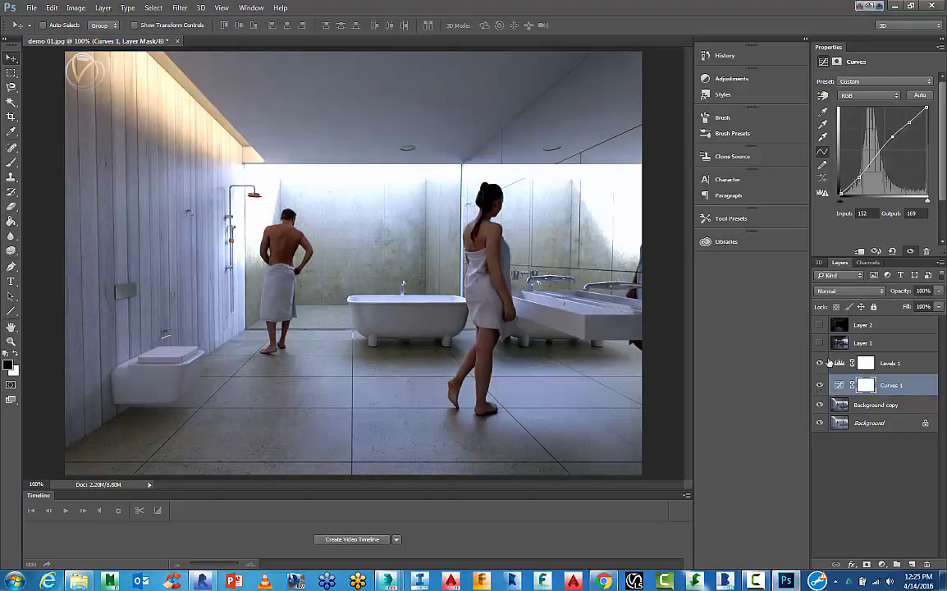
pyautogui.click(876, 403)
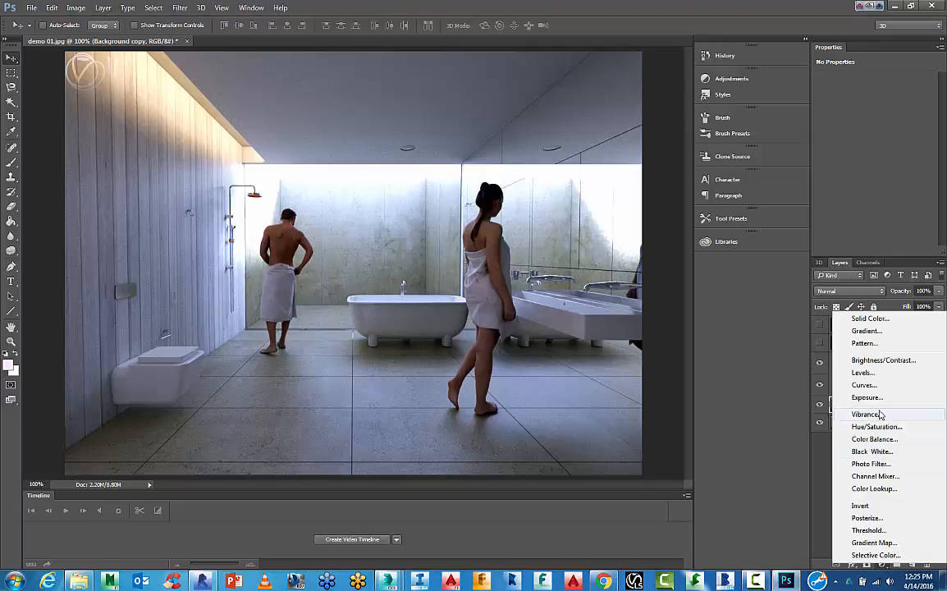
# Add a Hue/Saturation 1 adjustment, lower Saturation slightly, raise Lightness a little, dismiss the value warning.
pyautogui.click(876, 427)
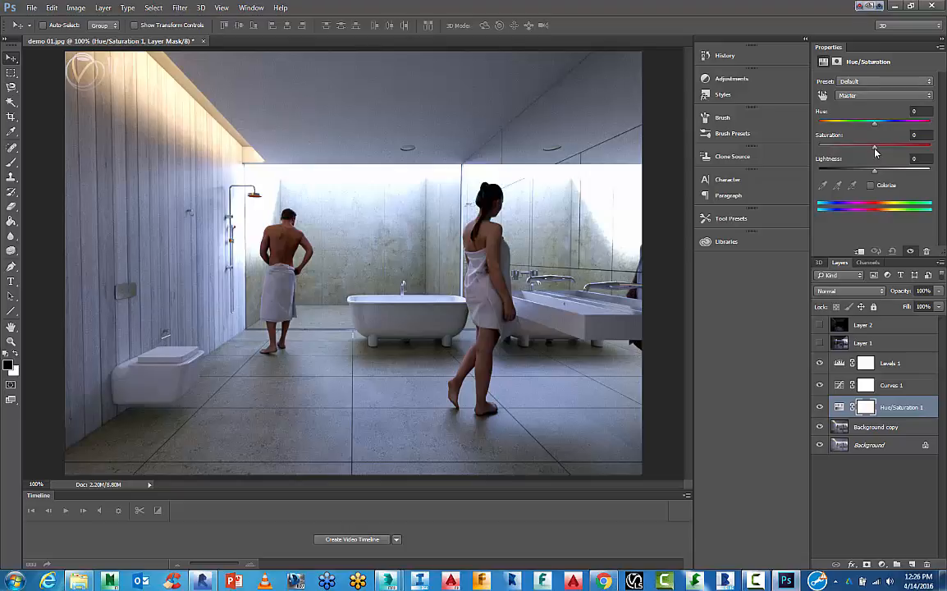
pyautogui.moveTo(873, 144); pyautogui.dragTo(906, 144)
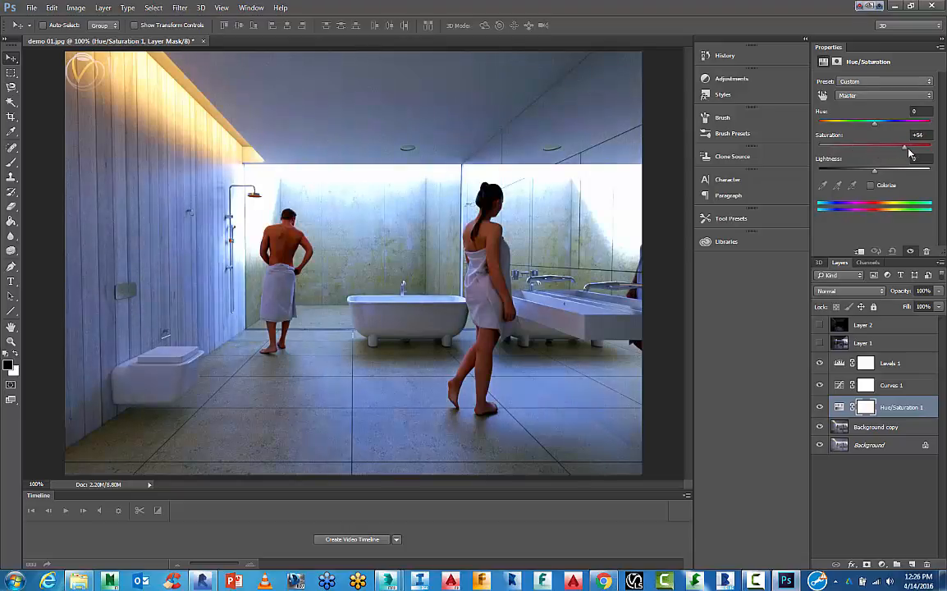
pyautogui.moveTo(904, 145); pyautogui.dragTo(872, 144)
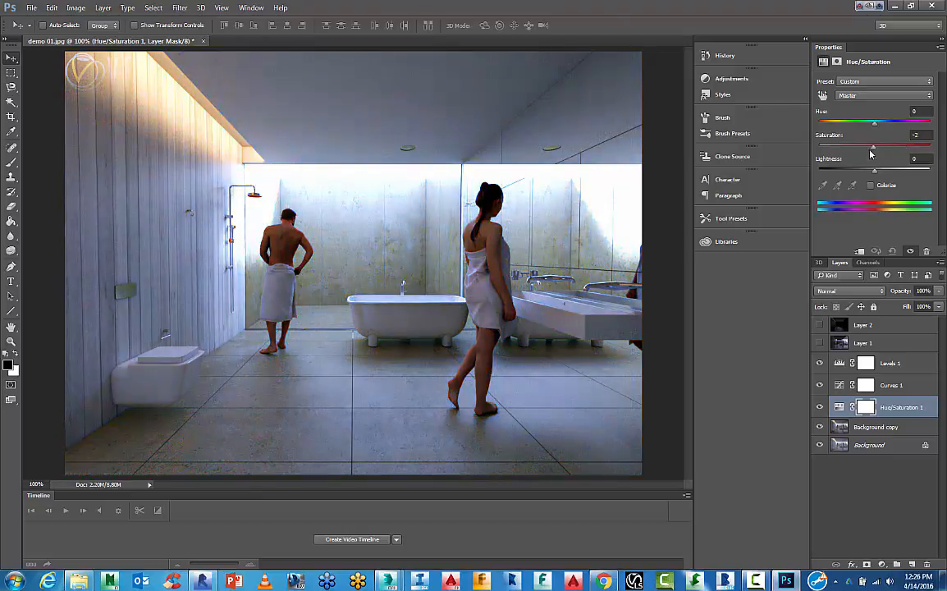
pyautogui.moveTo(872, 146); pyautogui.dragTo(857, 146)
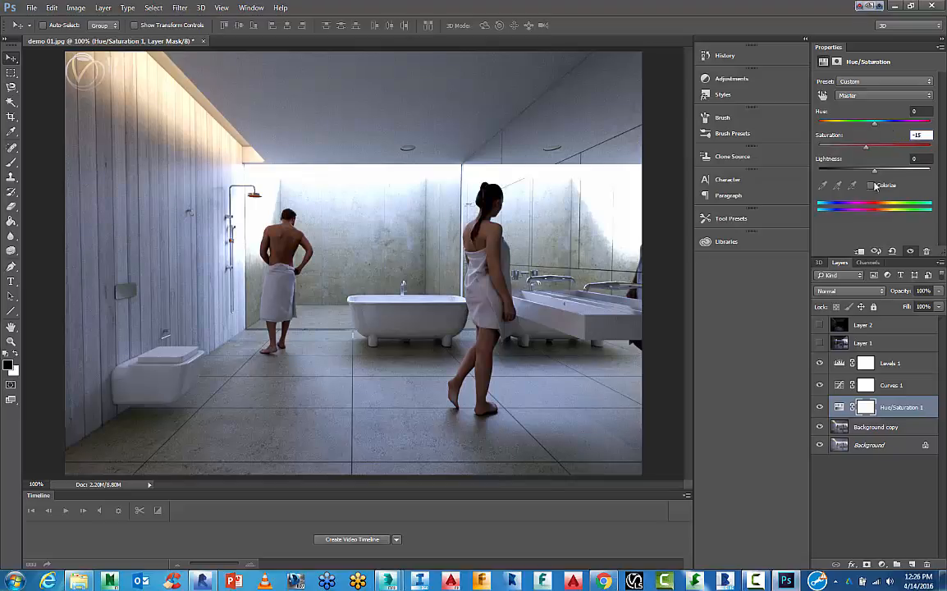
pyautogui.moveTo(873, 169); pyautogui.dragTo(876, 169)
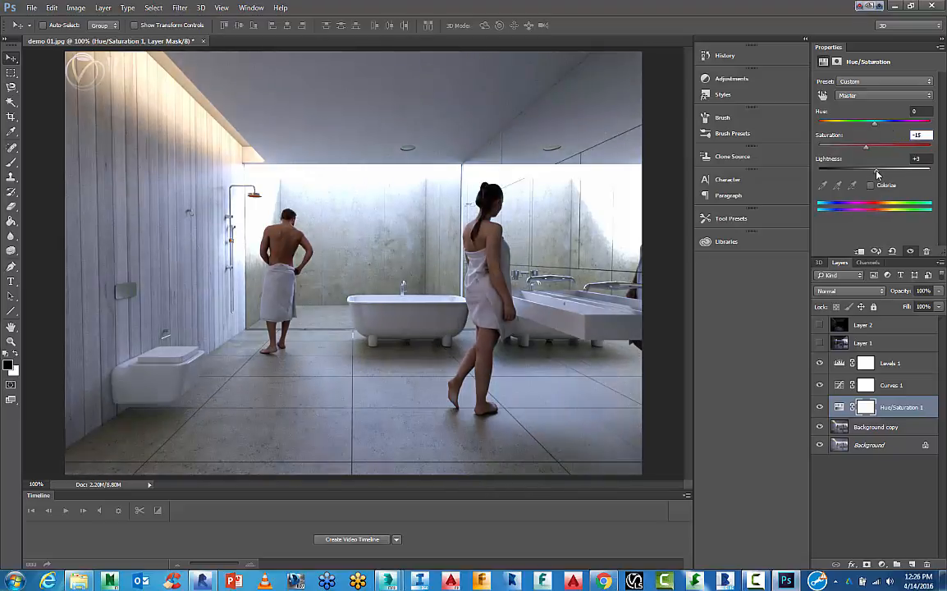
pyautogui.click(916, 158)
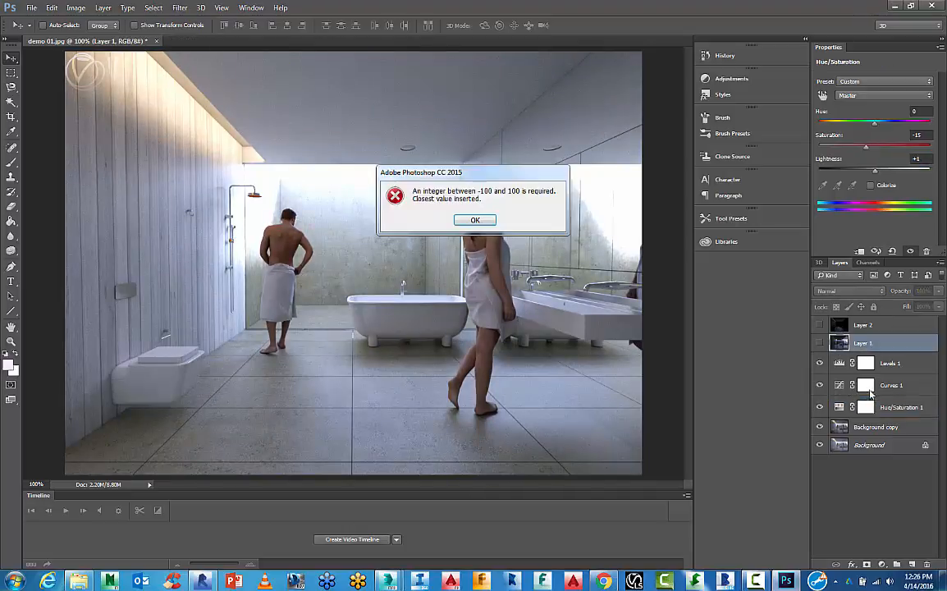
pyautogui.click(474, 219)
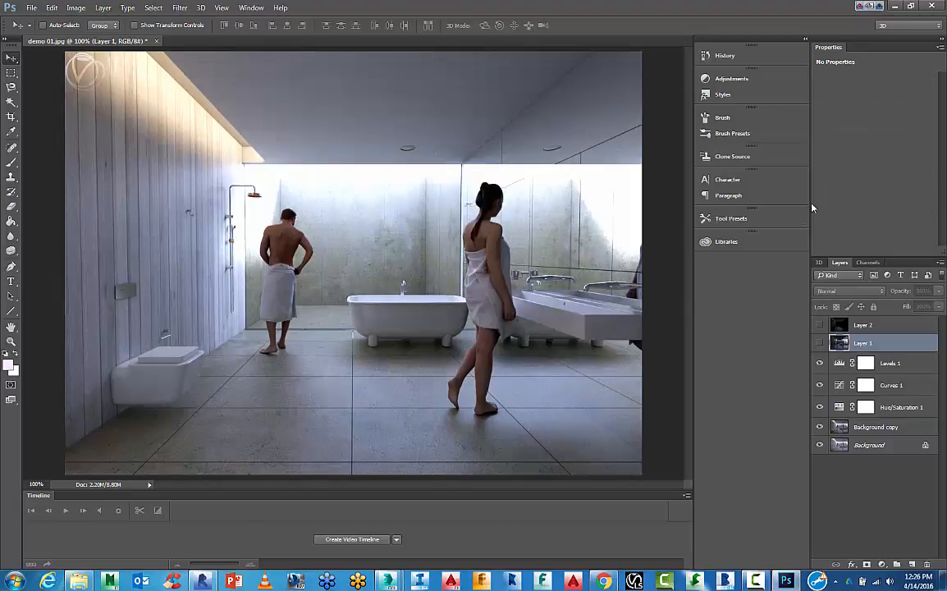
pyautogui.click(901, 407)
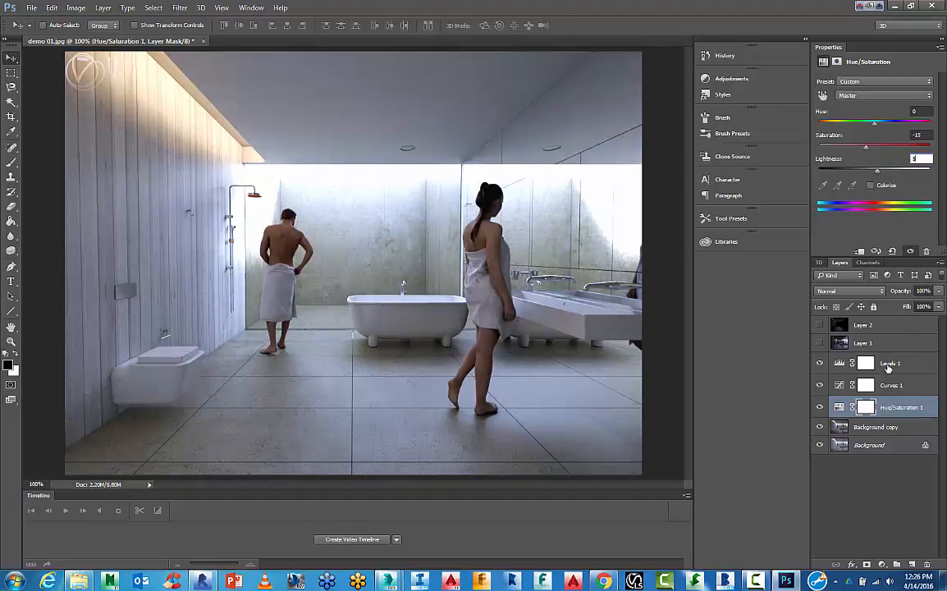
# Show Layer 1 and rename the two pass layers to 'reflection' and 'specular'.
pyautogui.click(863, 343)
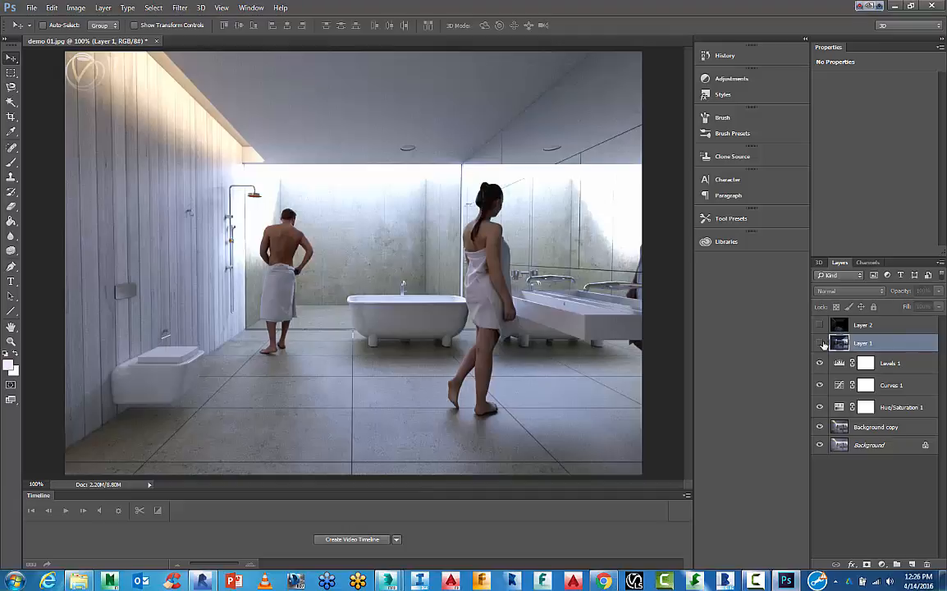
pyautogui.click(819, 343)
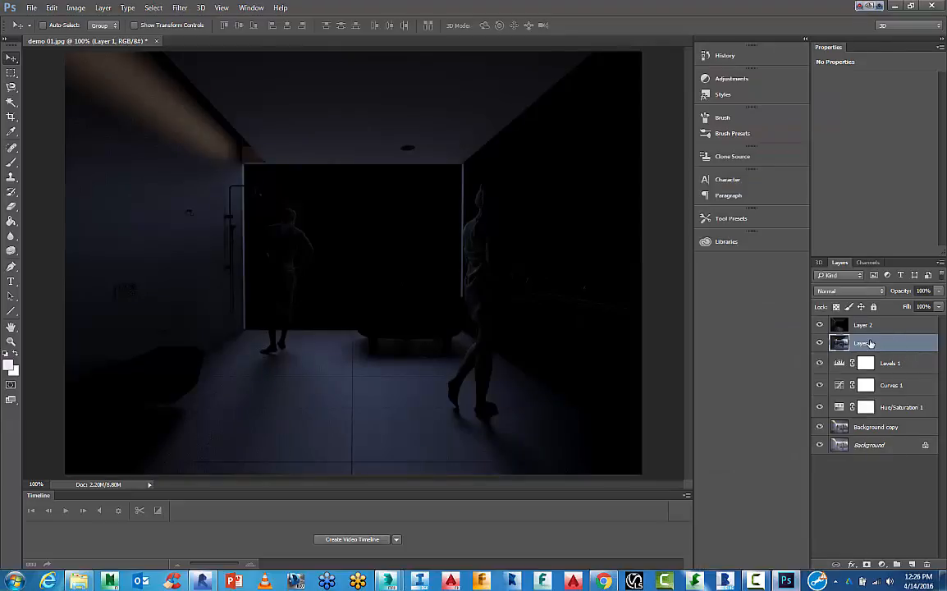
pyautogui.doubleClick(873, 343)
pyautogui.write('reflection')
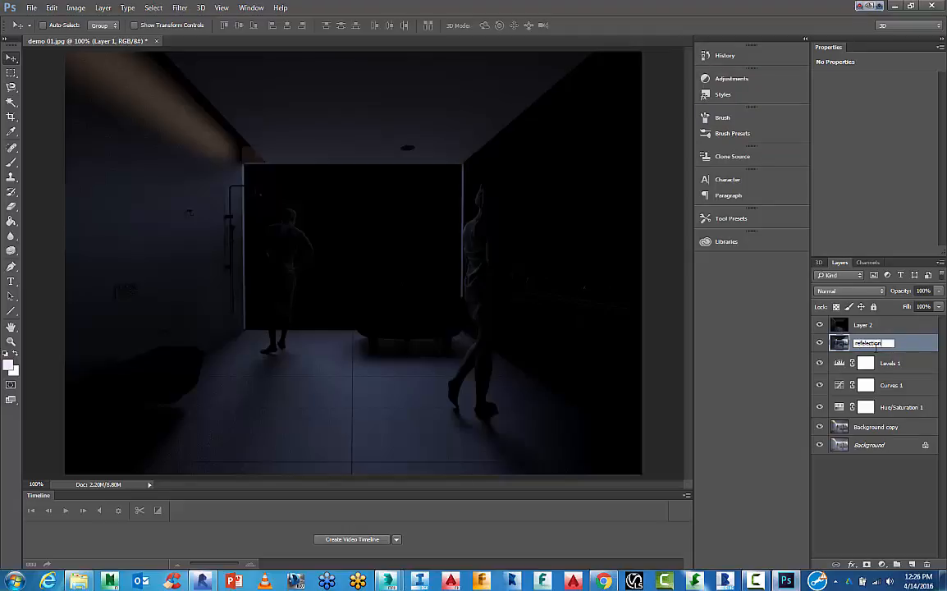
pyautogui.click(863, 325)
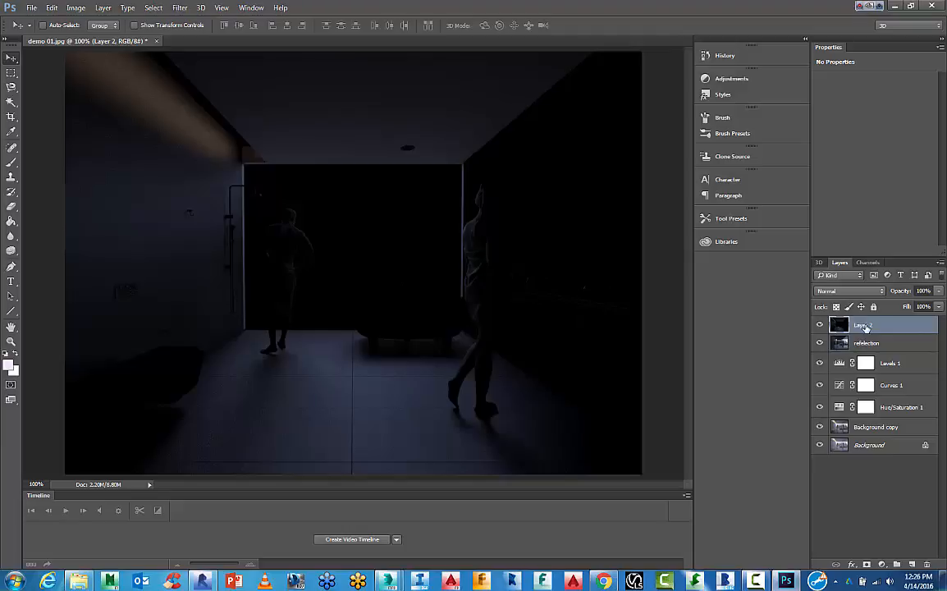
pyautogui.doubleClick(861, 325)
pyautogui.write('specular')
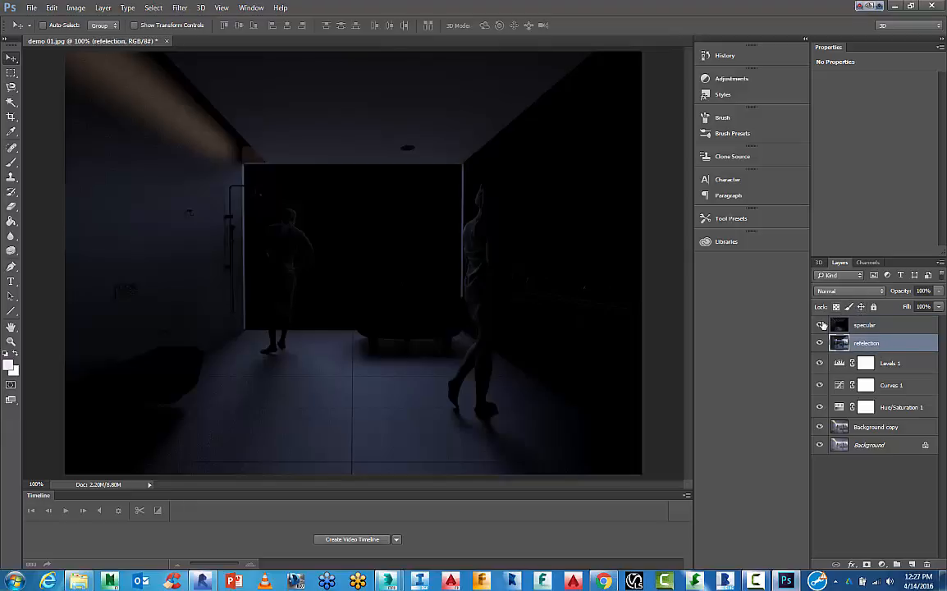
pyautogui.click(818, 343)
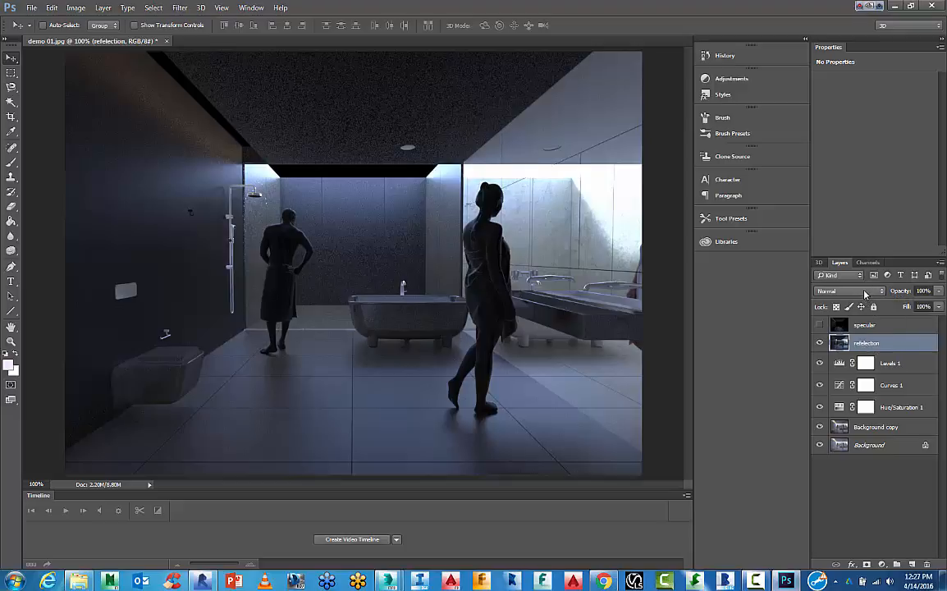
# Blend the reflection layer in Screen mode and toggle it to compare the effect.
pyautogui.click(850, 291)
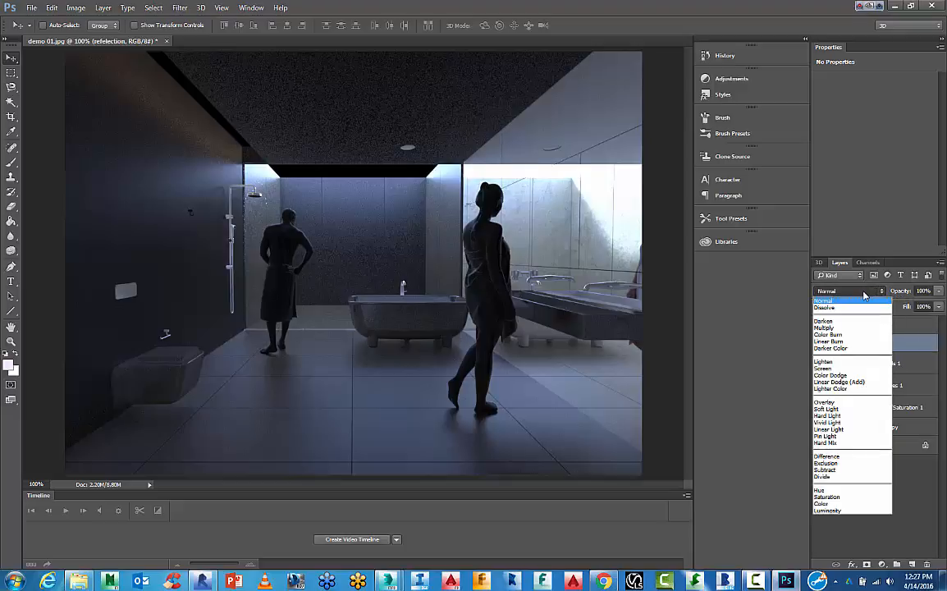
pyautogui.click(822, 300)
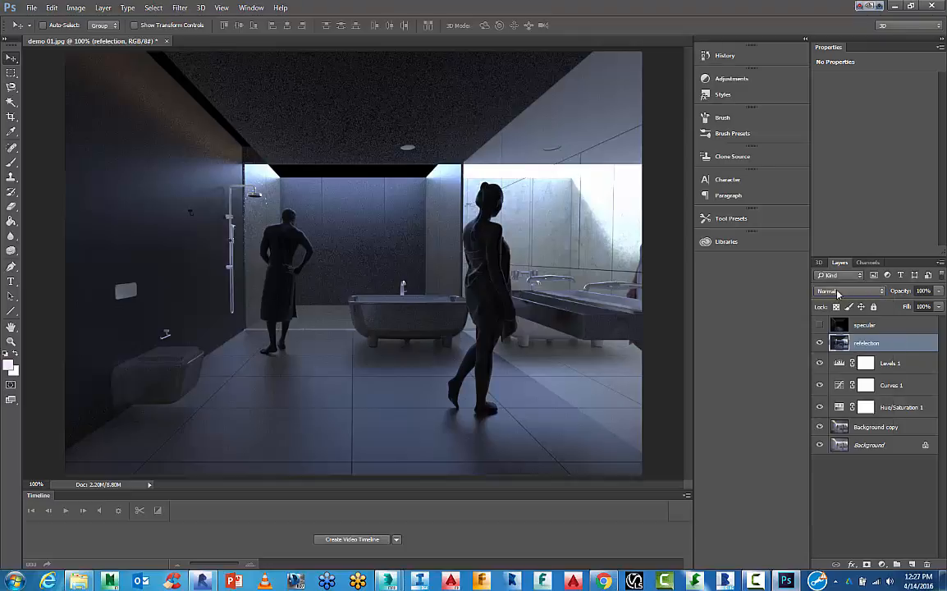
pyautogui.click(850, 290)
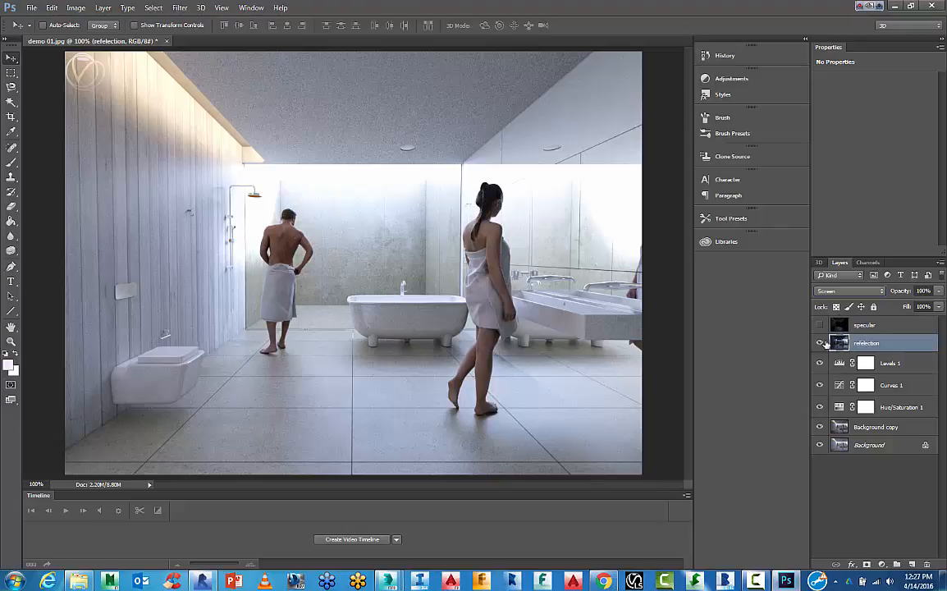
pyautogui.click(819, 343)
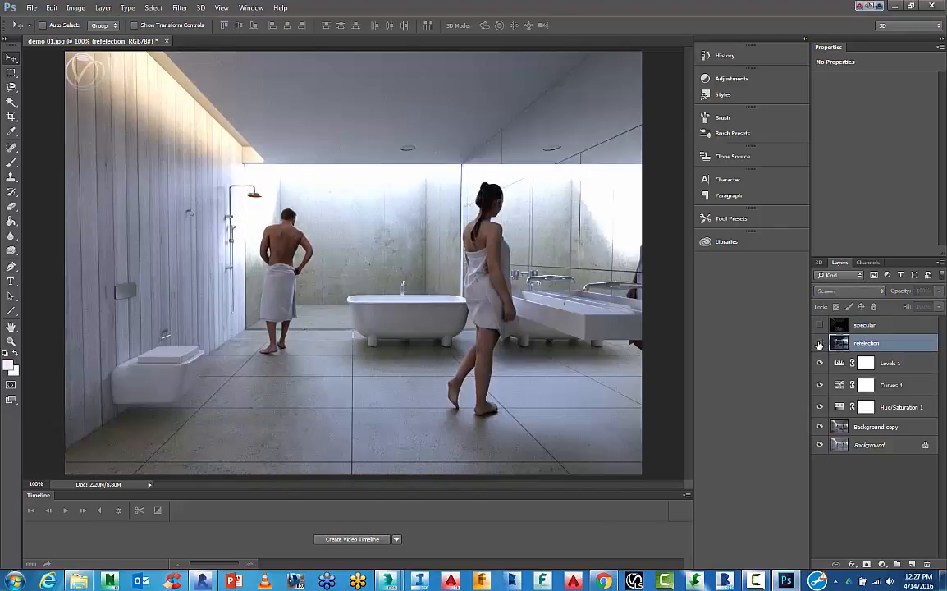
pyautogui.click(850, 291)
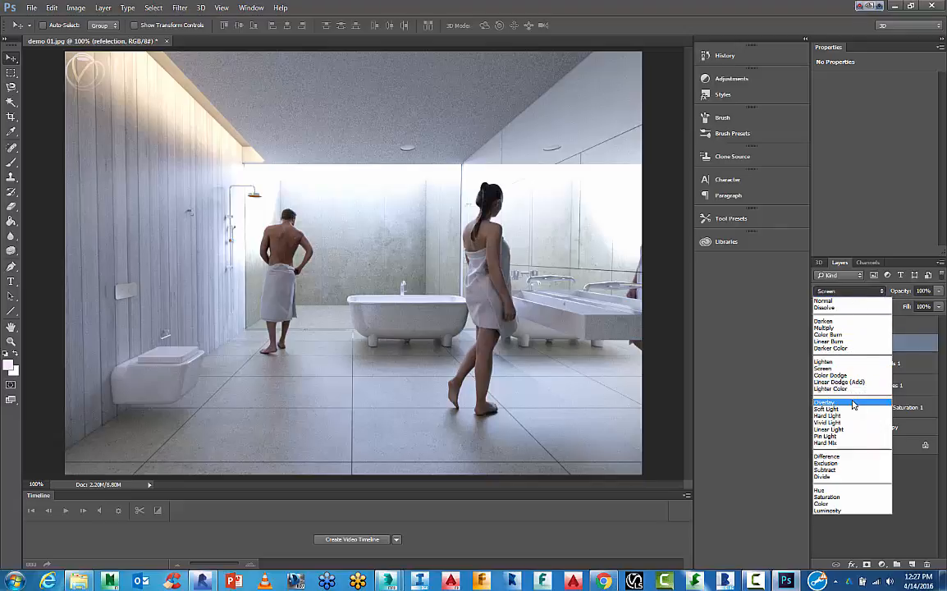
# Try Overlay and Lighten on the reflection layer, then settle back on Screen.
pyautogui.click(824, 400)
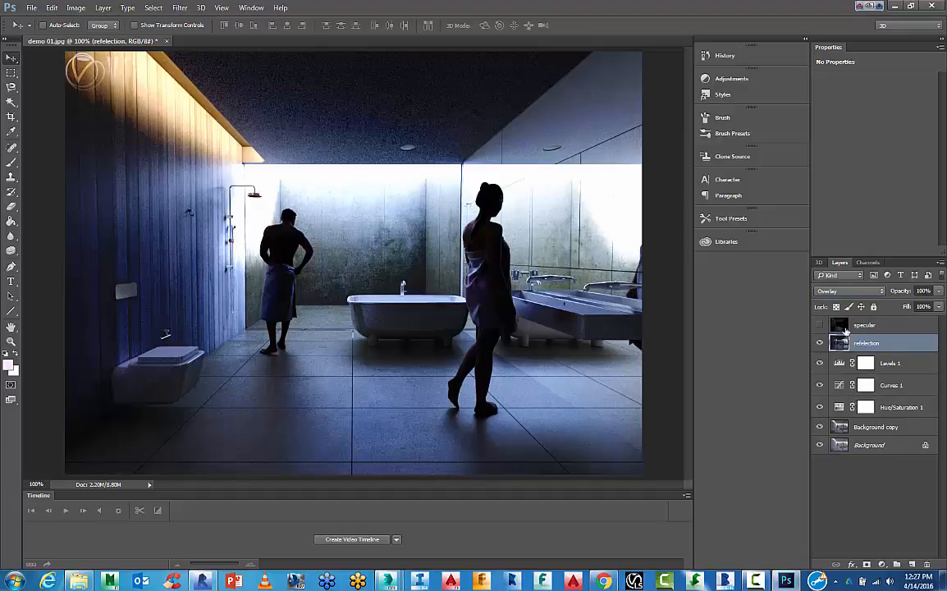
pyautogui.click(850, 291)
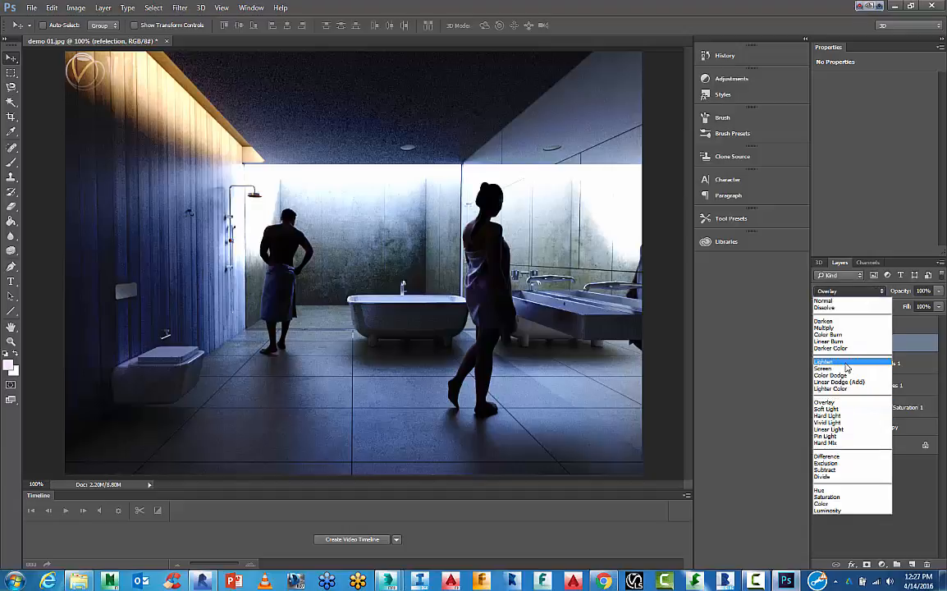
pyautogui.click(824, 363)
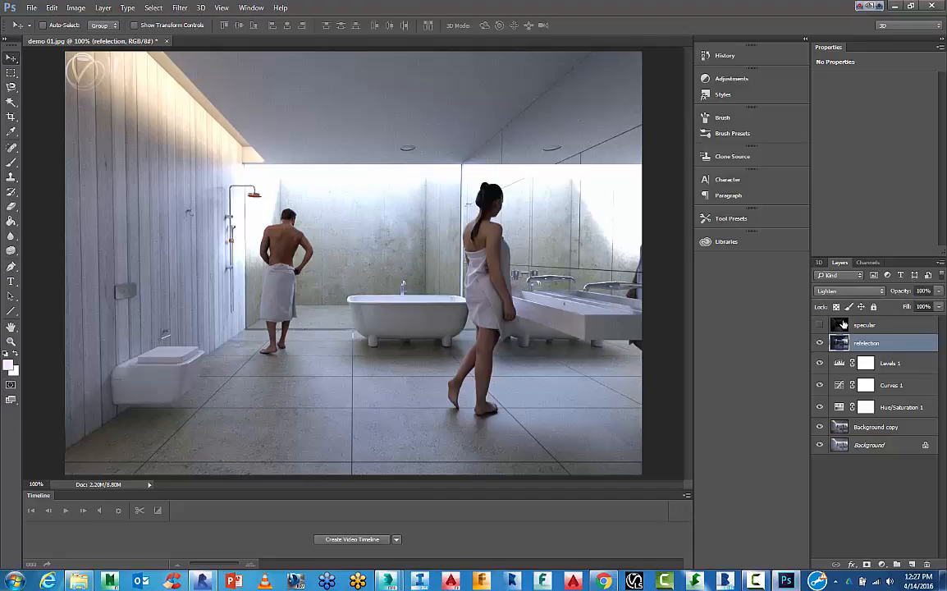
pyautogui.click(850, 290)
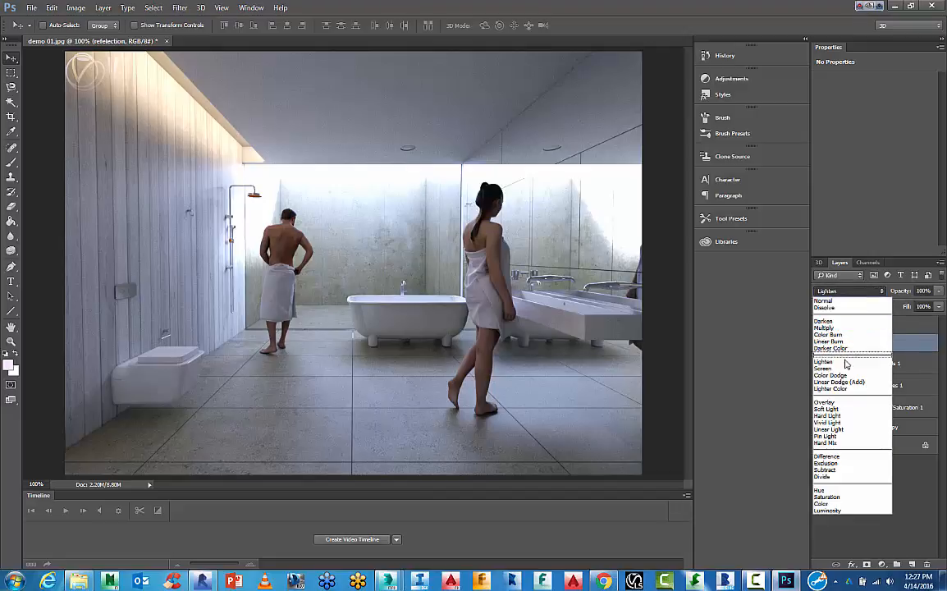
pyautogui.click(821, 367)
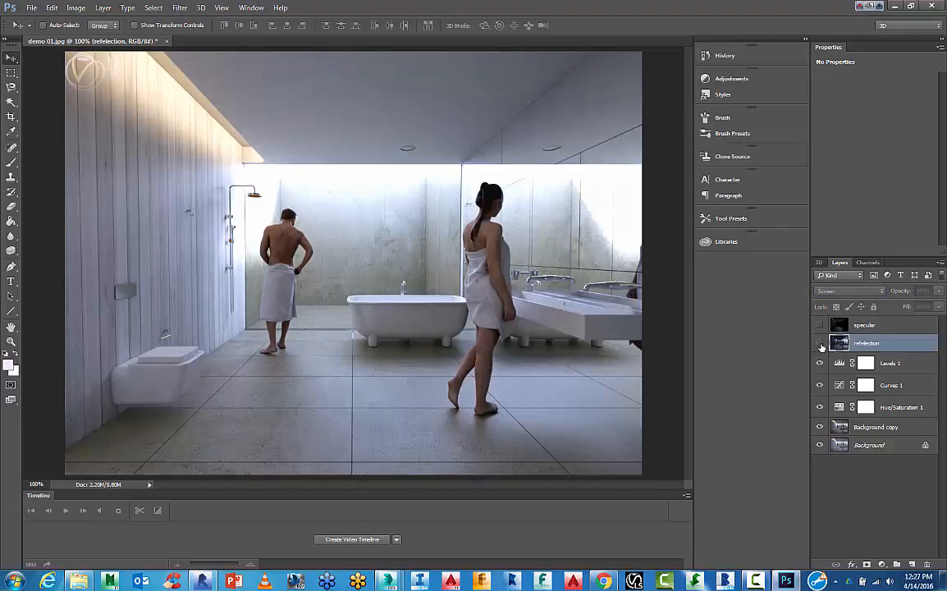
pyautogui.click(819, 342)
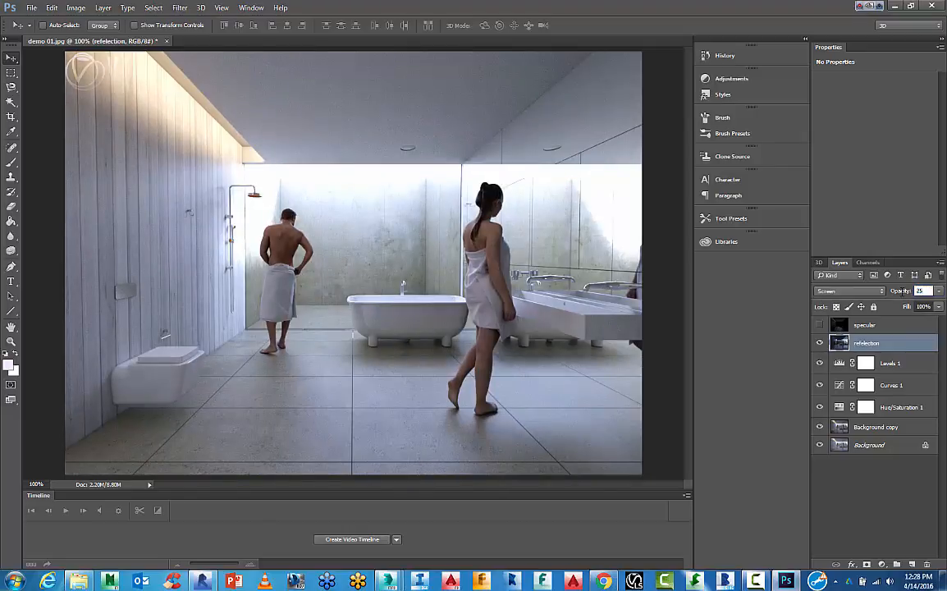
# Lower the Screen-blended reflection layer's opacity to about 20% and compare.
pyautogui.click(819, 343)
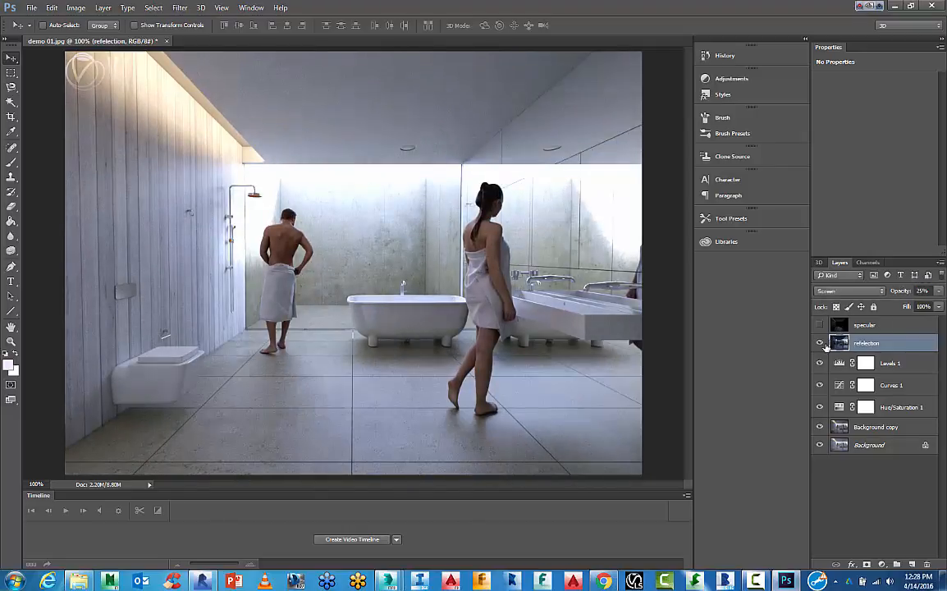
pyautogui.click(819, 343)
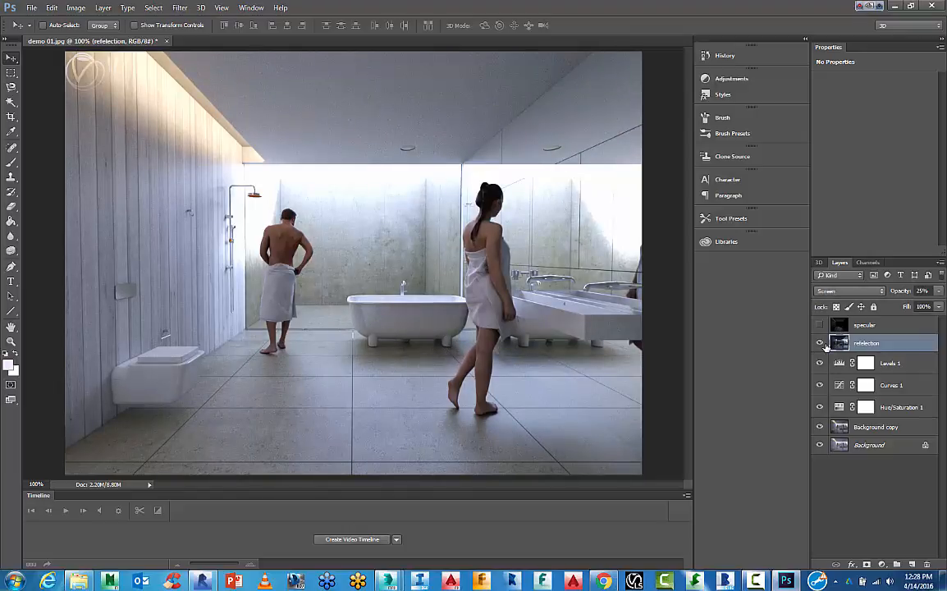
pyautogui.click(866, 325)
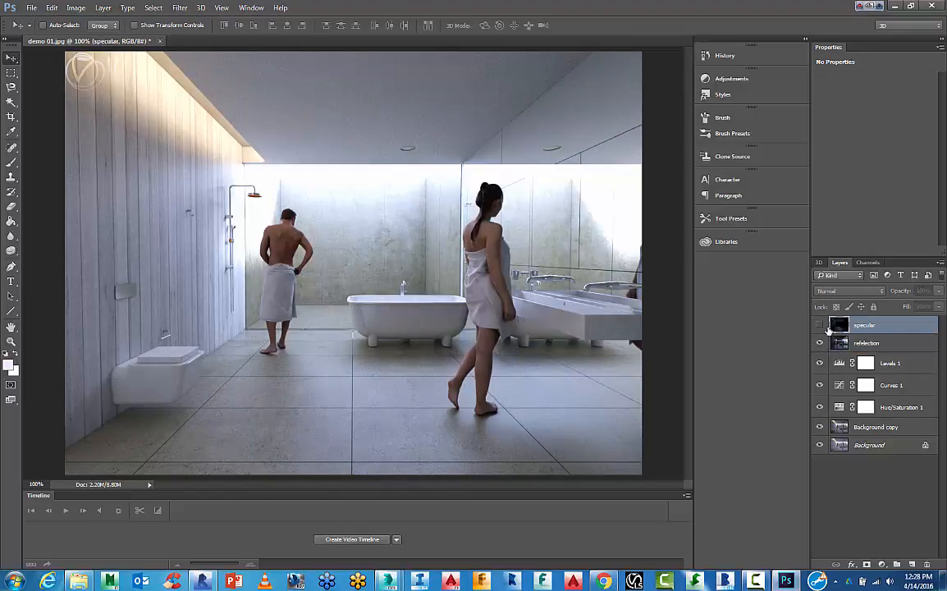
# Show the specular layer and try Screen, Linear Dodge, Overlay and harsher light blends on it.
pyautogui.click(818, 325)
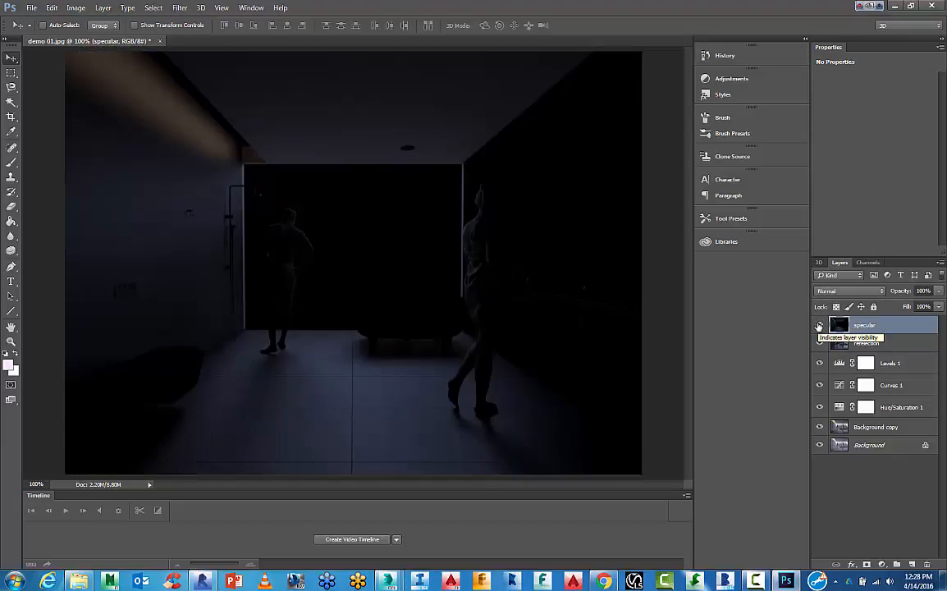
pyautogui.click(847, 291)
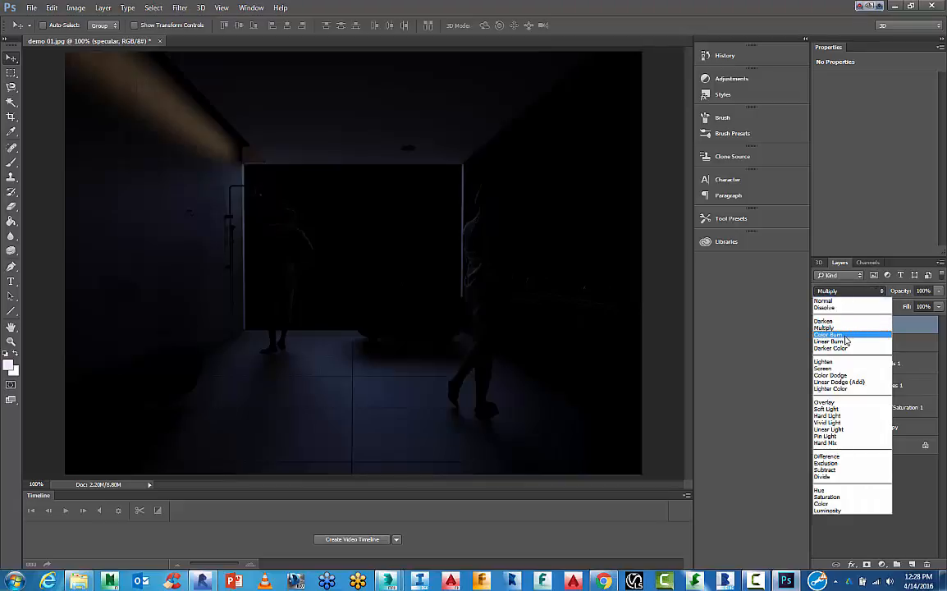
pyautogui.moveTo(830, 361)
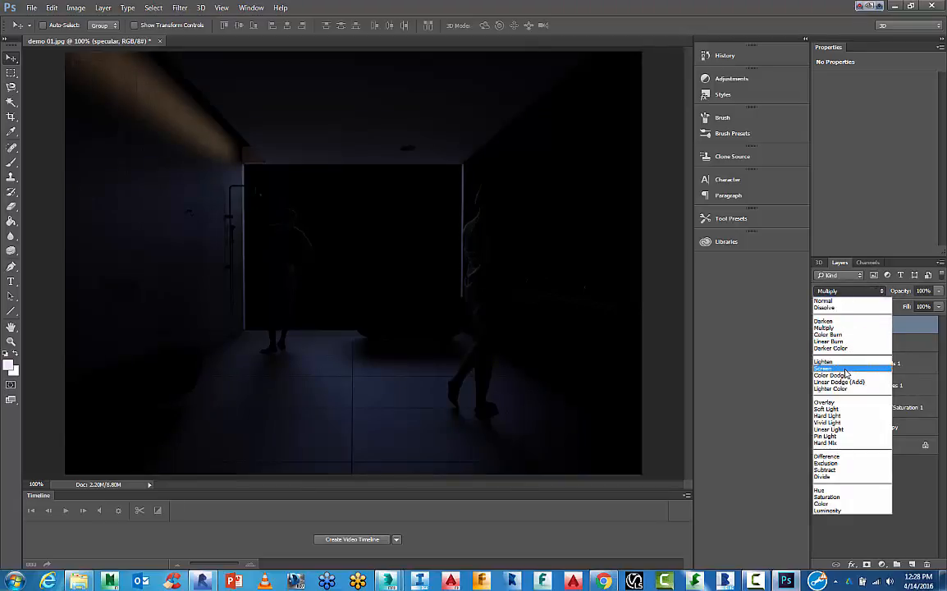
pyautogui.click(827, 362)
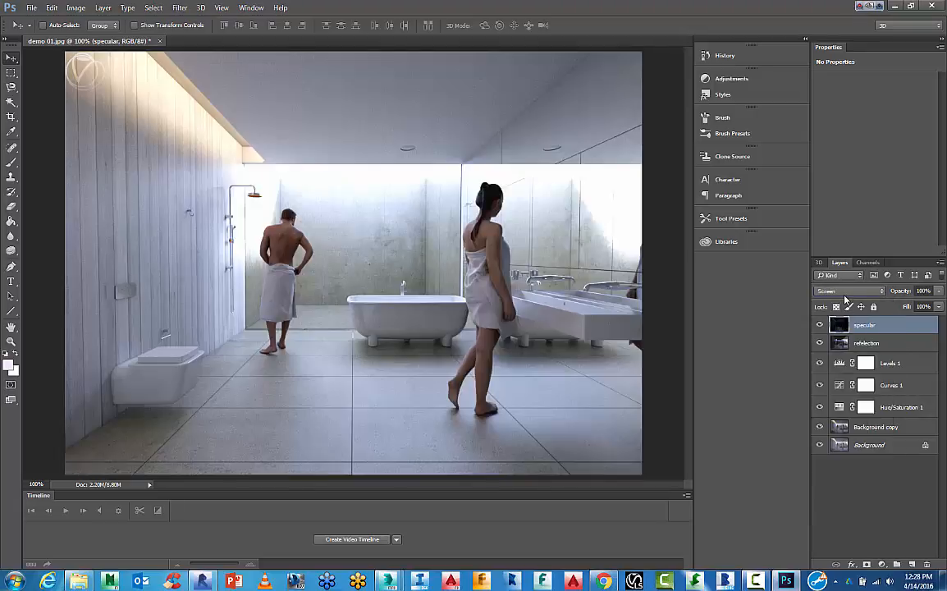
pyautogui.click(850, 290)
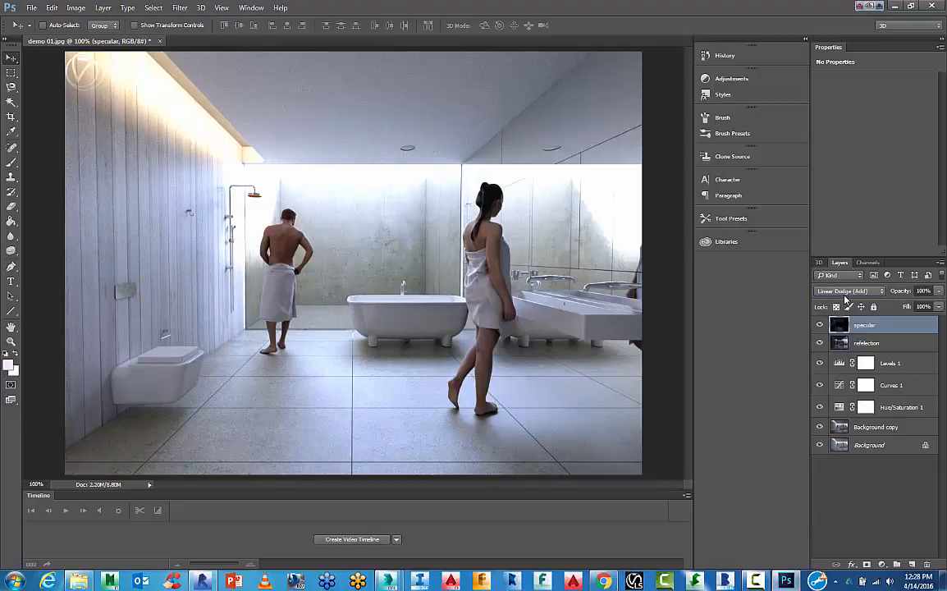
pyautogui.click(850, 291)
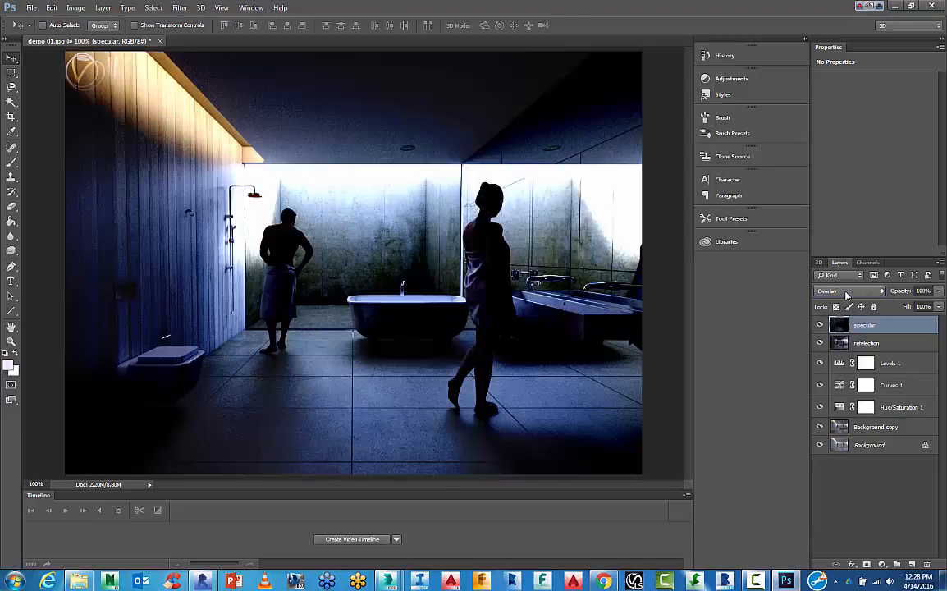
pyautogui.click(845, 291)
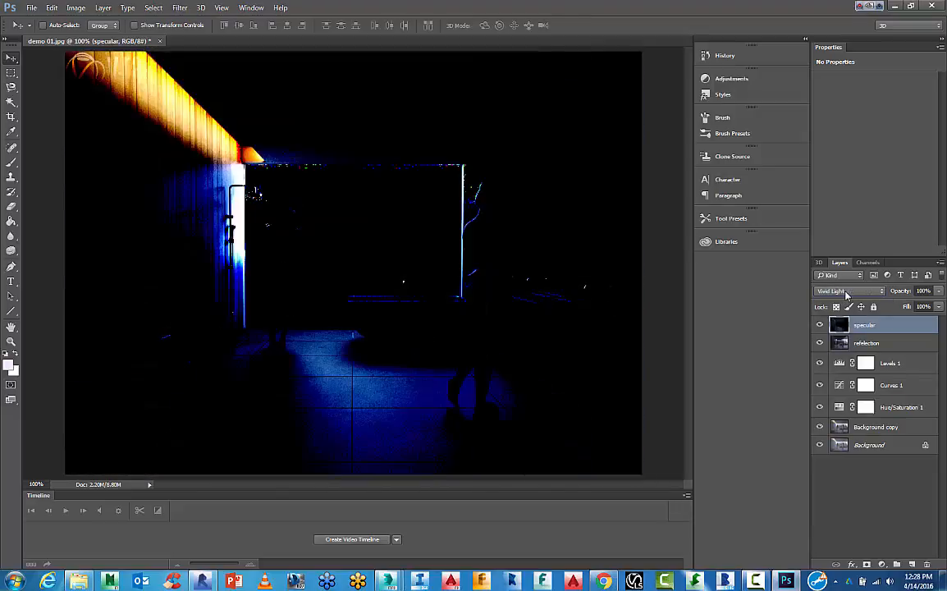
pyautogui.click(845, 290)
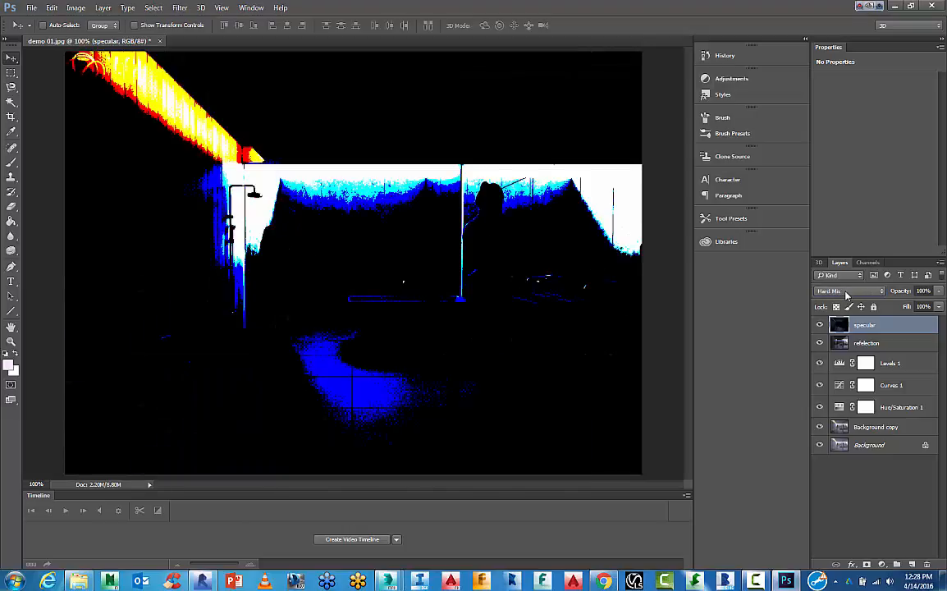
pyautogui.click(845, 291)
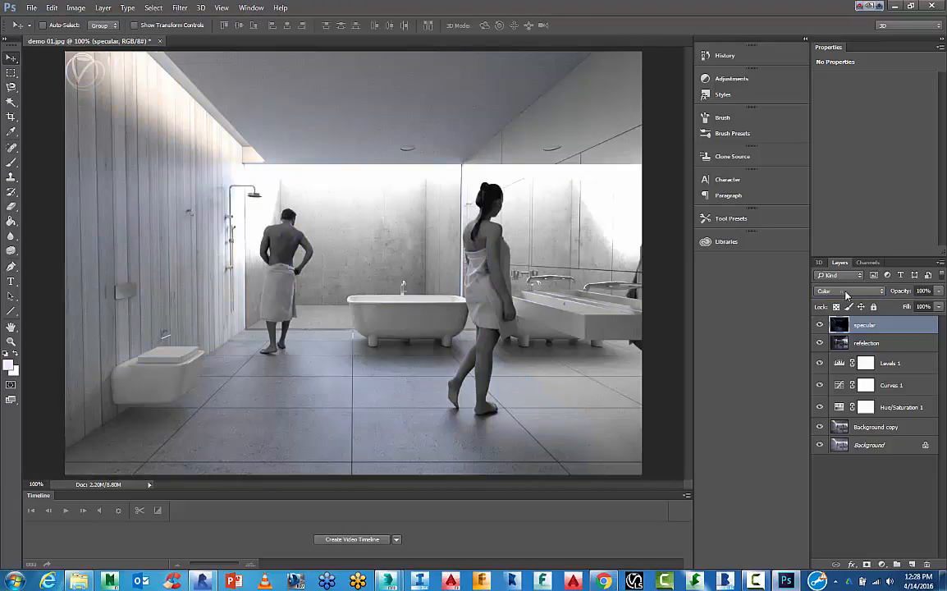
# Cycle the specular layer through colour-based and darkening blend modes to preview them.
pyautogui.click(850, 290)
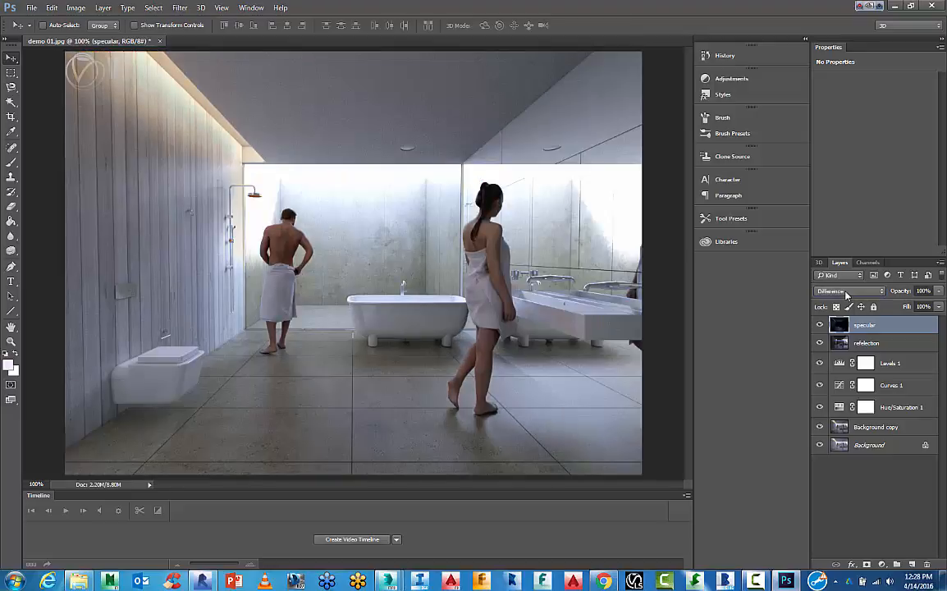
pyautogui.click(846, 291)
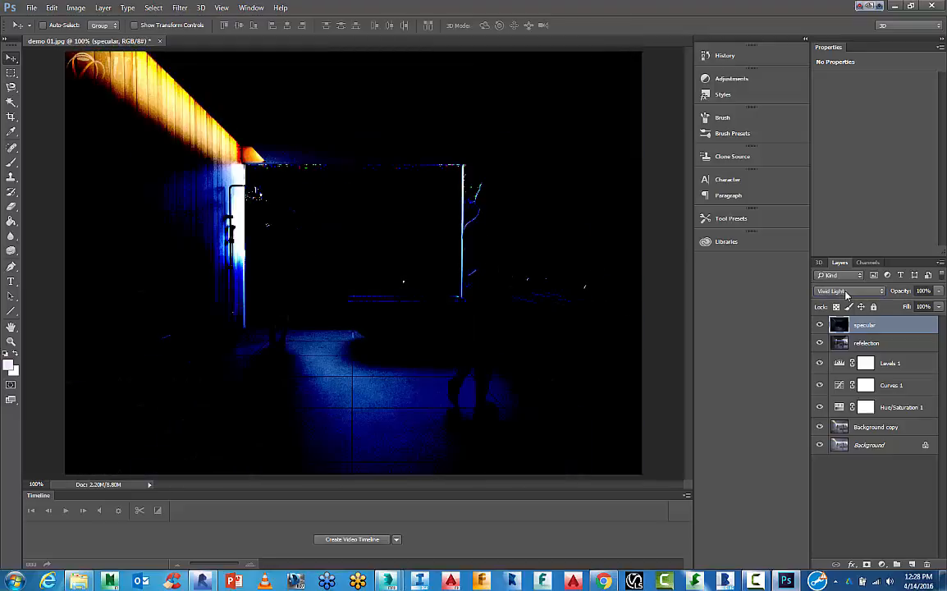
pyautogui.click(845, 291)
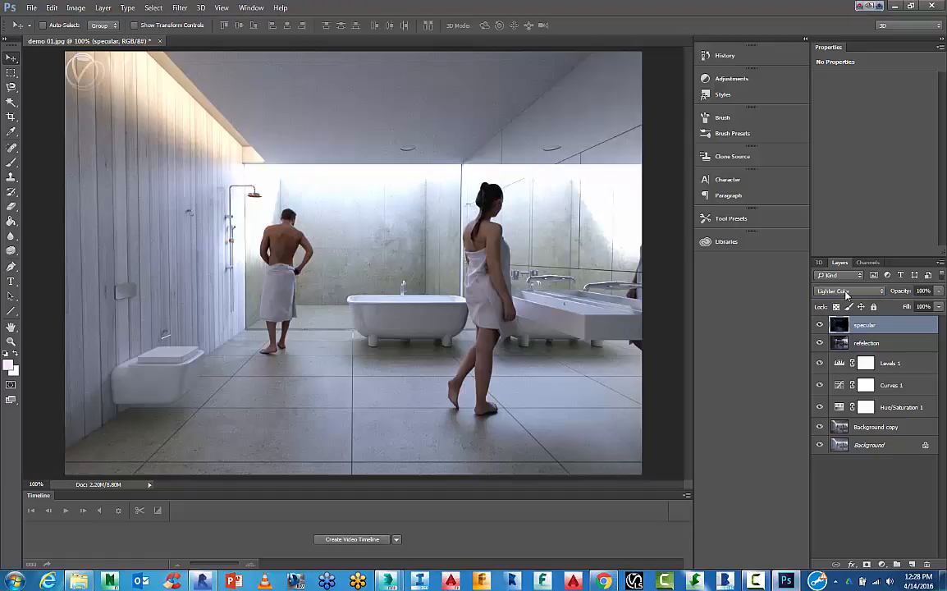
pyautogui.click(846, 290)
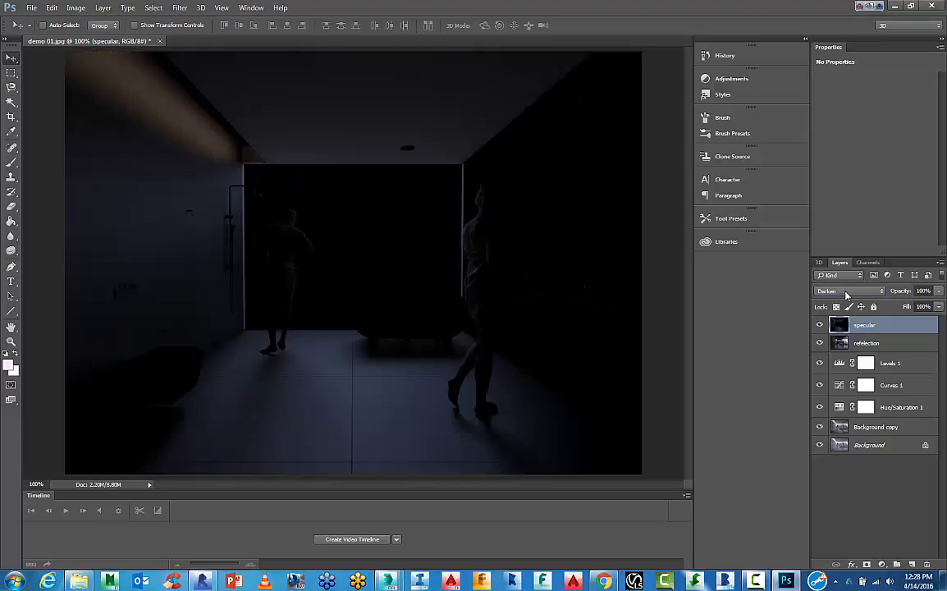
pyautogui.click(850, 291)
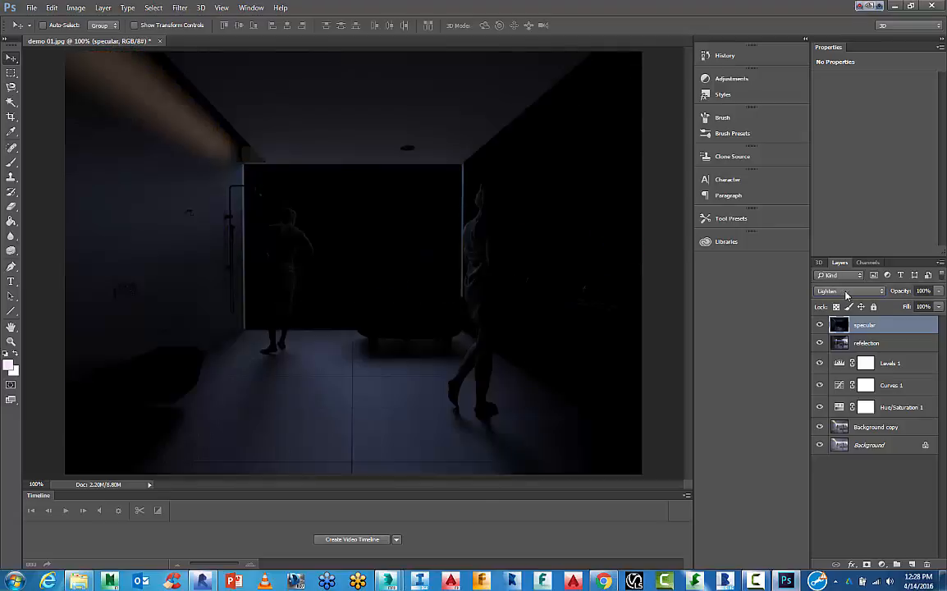
pyautogui.click(845, 290)
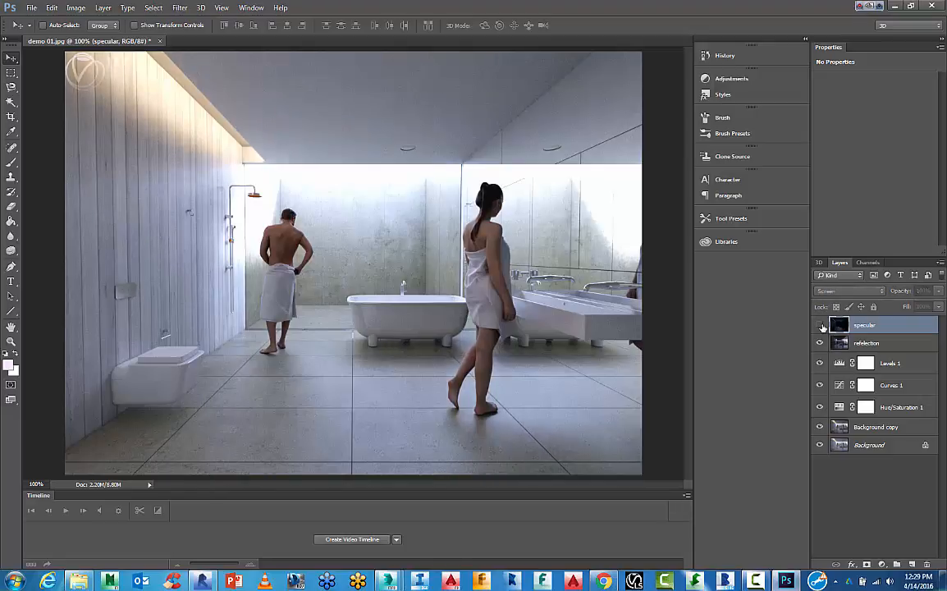
# Try contrast and burn blends on the specular layer, then set it to Screen and adjust its opacity.
pyautogui.click(845, 290)
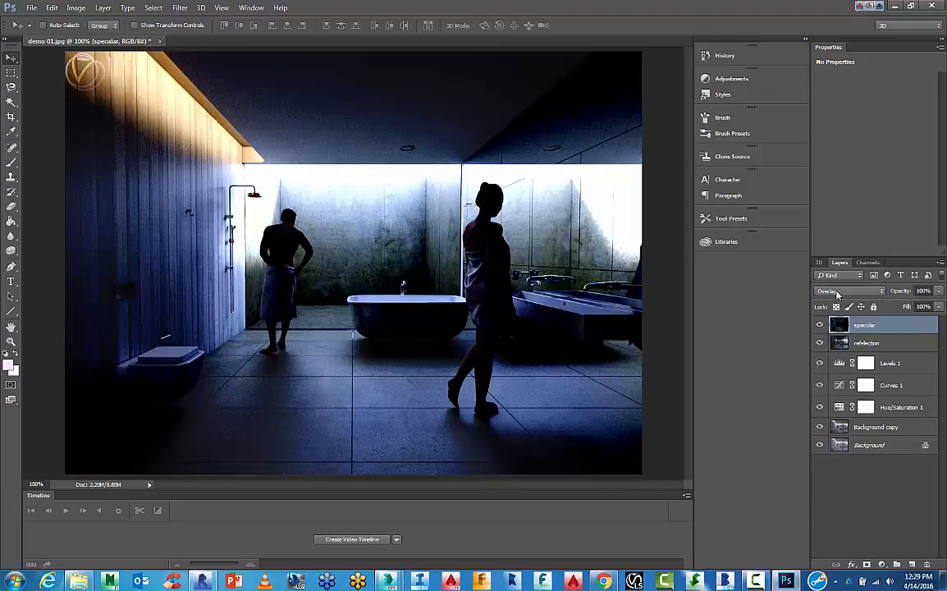
pyautogui.click(848, 290)
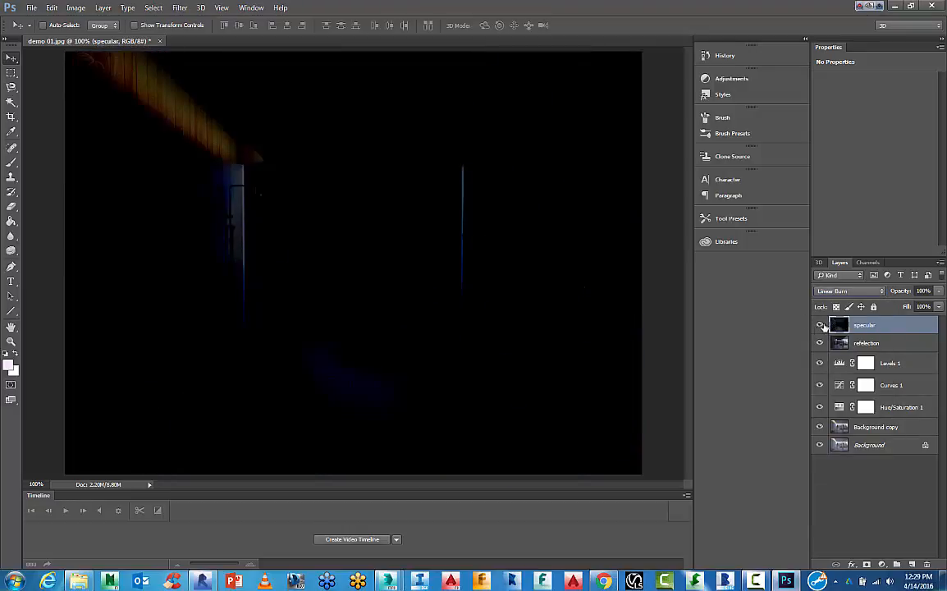
pyautogui.click(850, 291)
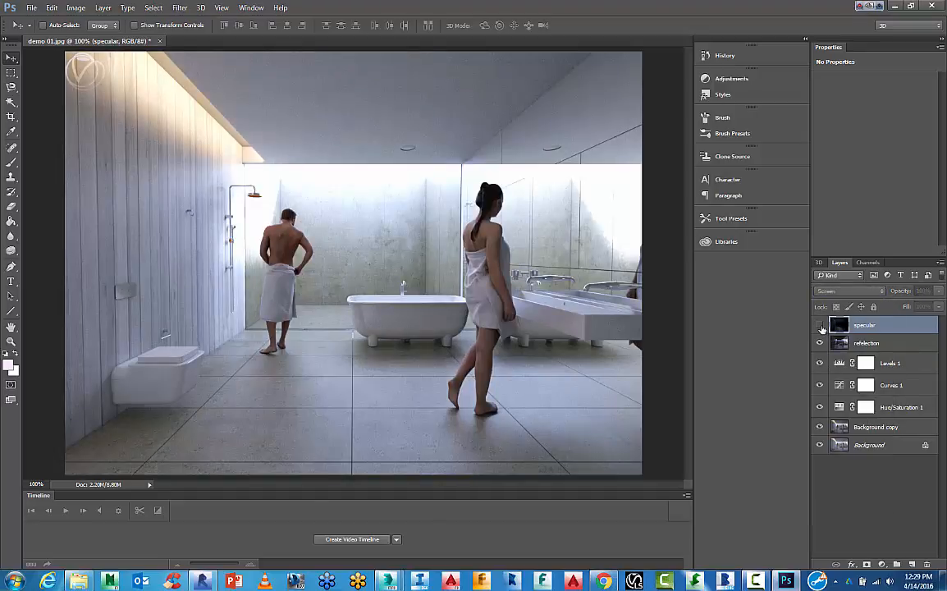
pyautogui.click(819, 325)
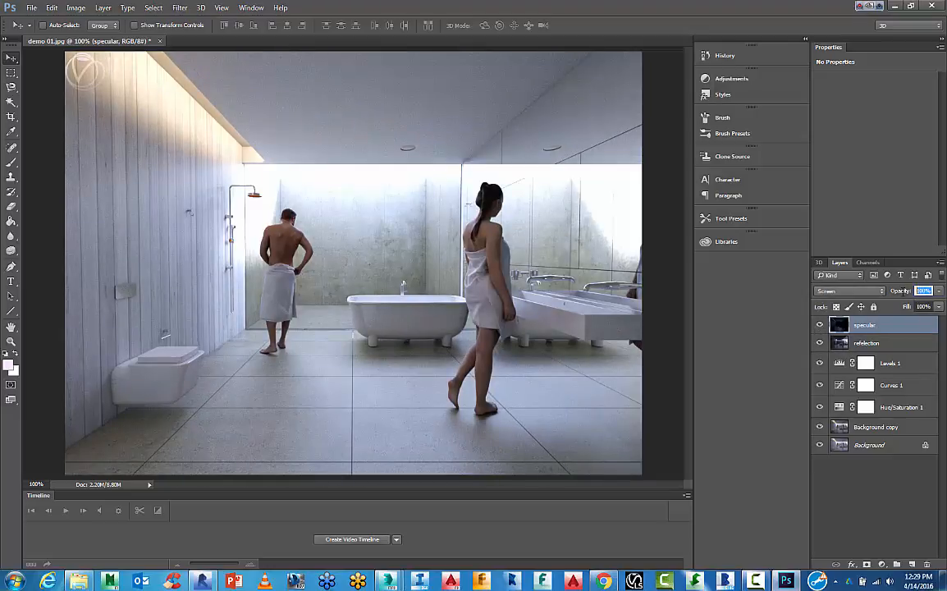
pyautogui.click(819, 325)
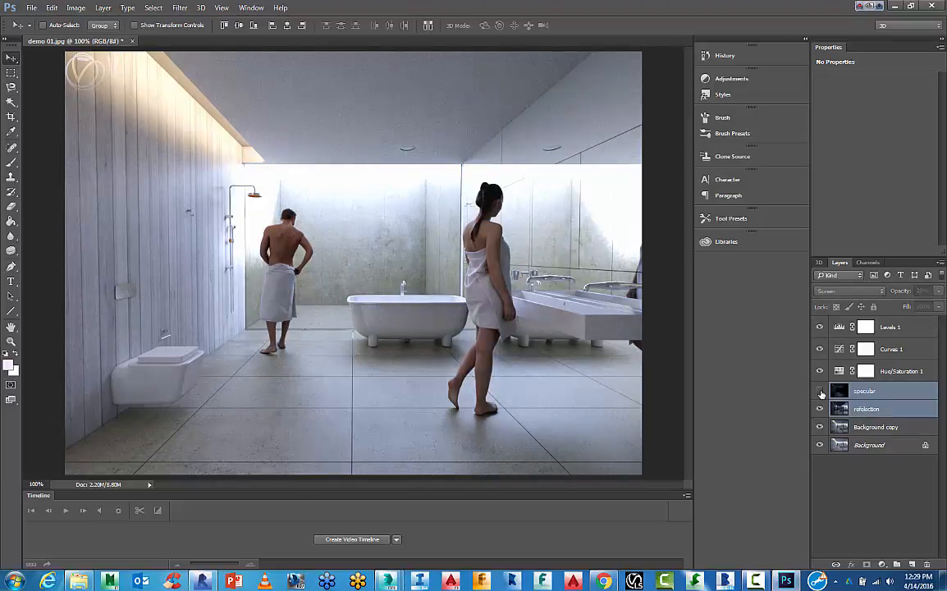
# Select the reflection pass layer and hide the specular pass to judge it.
pyautogui.click(819, 390)
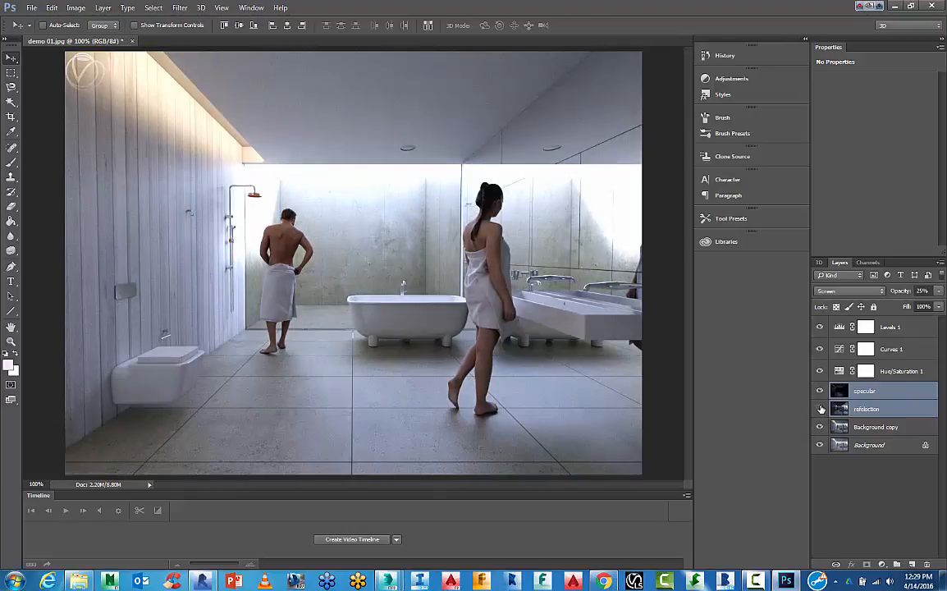
pyautogui.click(819, 409)
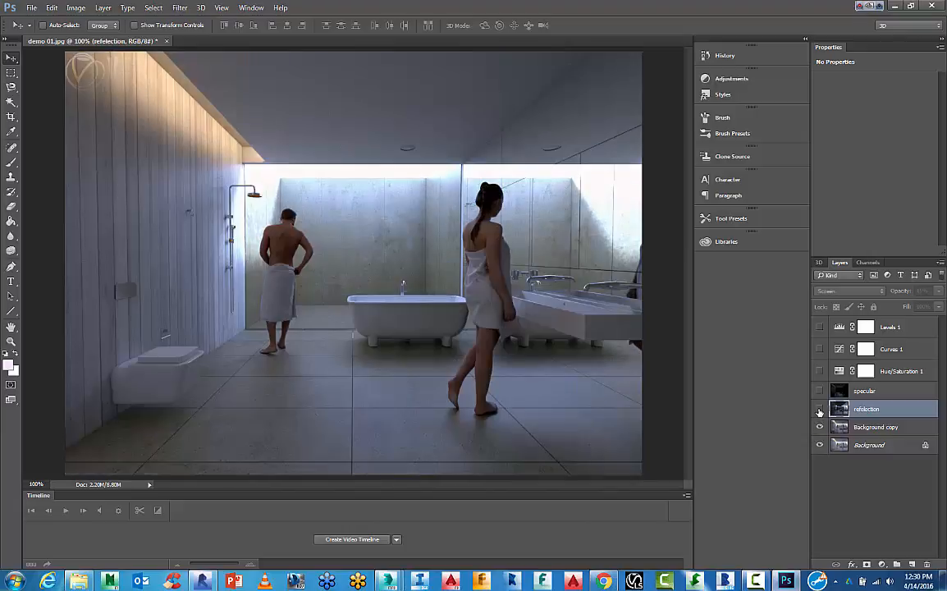
pyautogui.moveTo(819, 409)
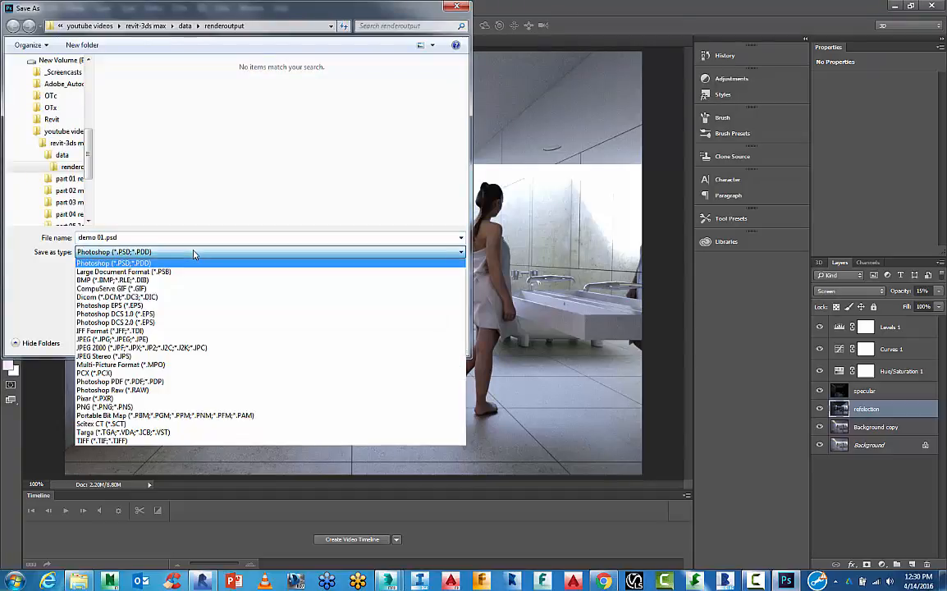
# Save the layered composite as demo 01.psd in Photoshop format.
pyautogui.click(115, 262)
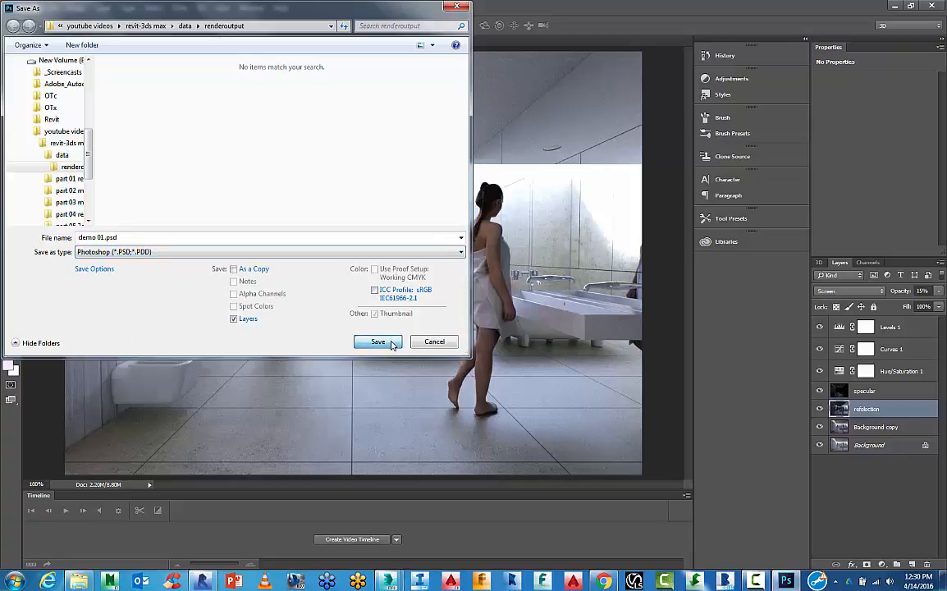
pyautogui.click(376, 341)
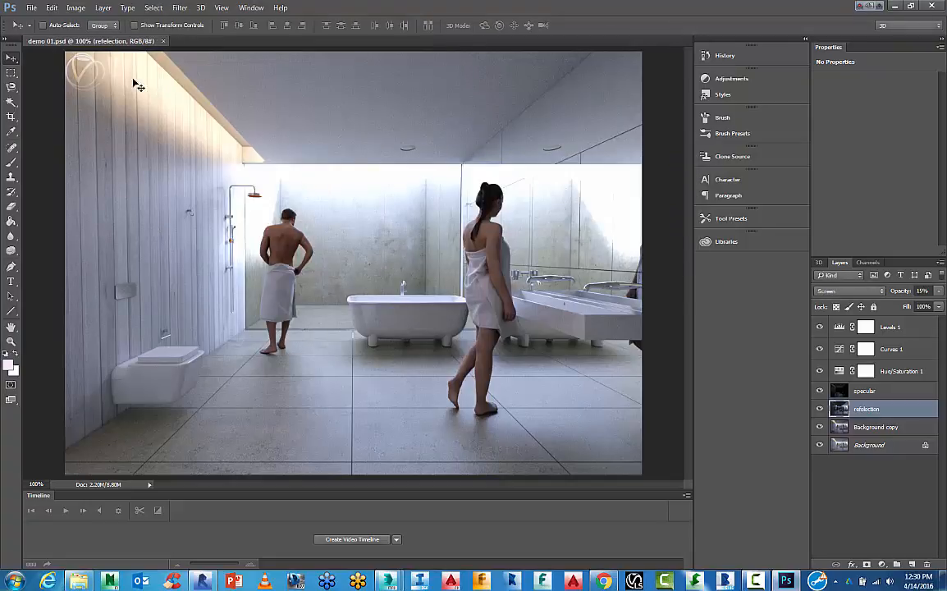
# Save a TIFF copy as demo 01.tif with default options, accepting the layers file-size warning.
pyautogui.click(31, 6)
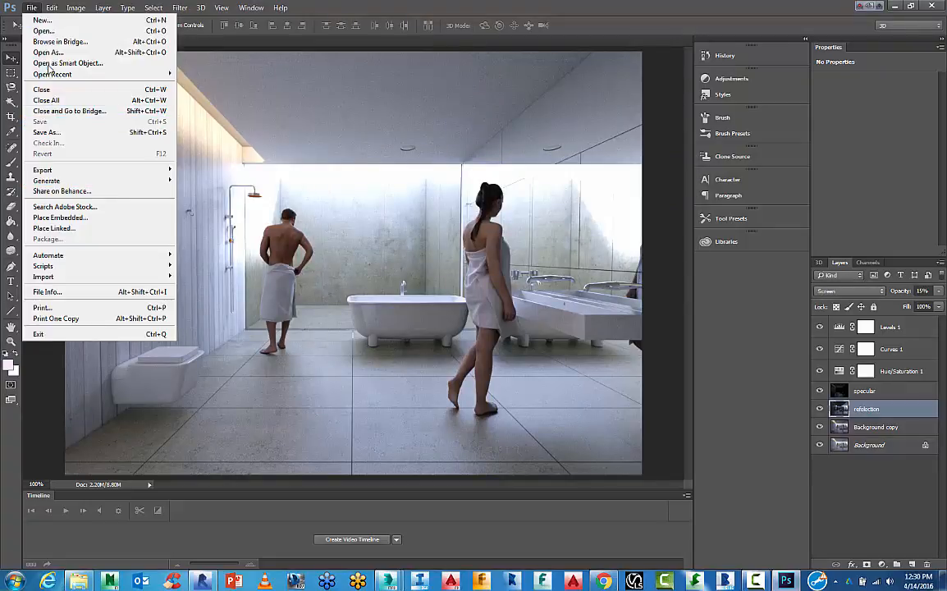
pyautogui.click(46, 131)
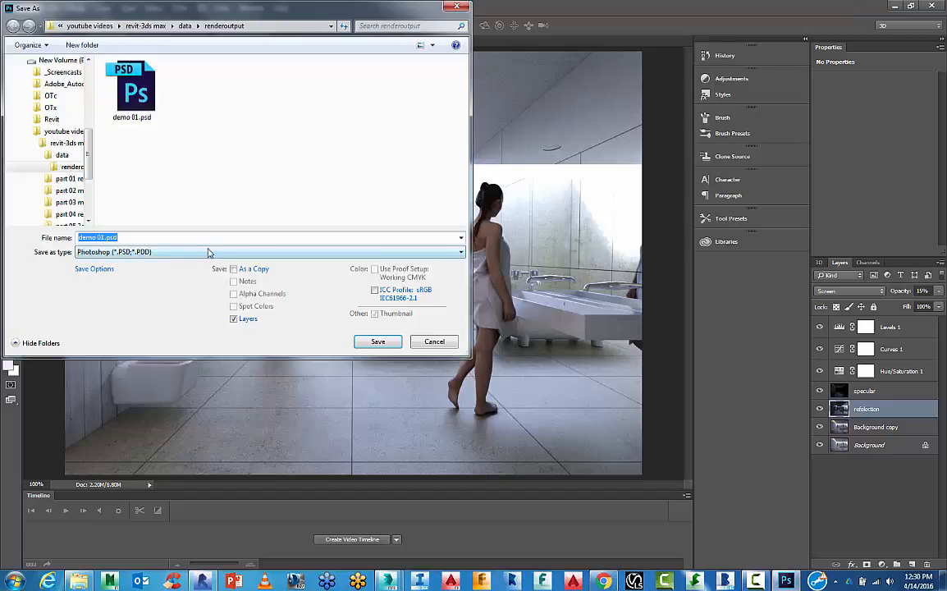
pyautogui.click(269, 253)
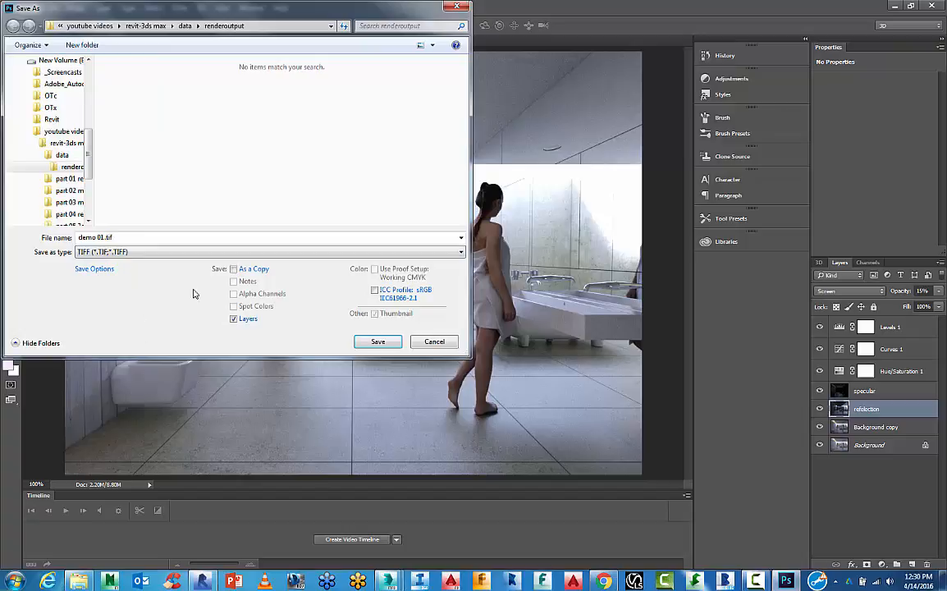
pyautogui.click(377, 341)
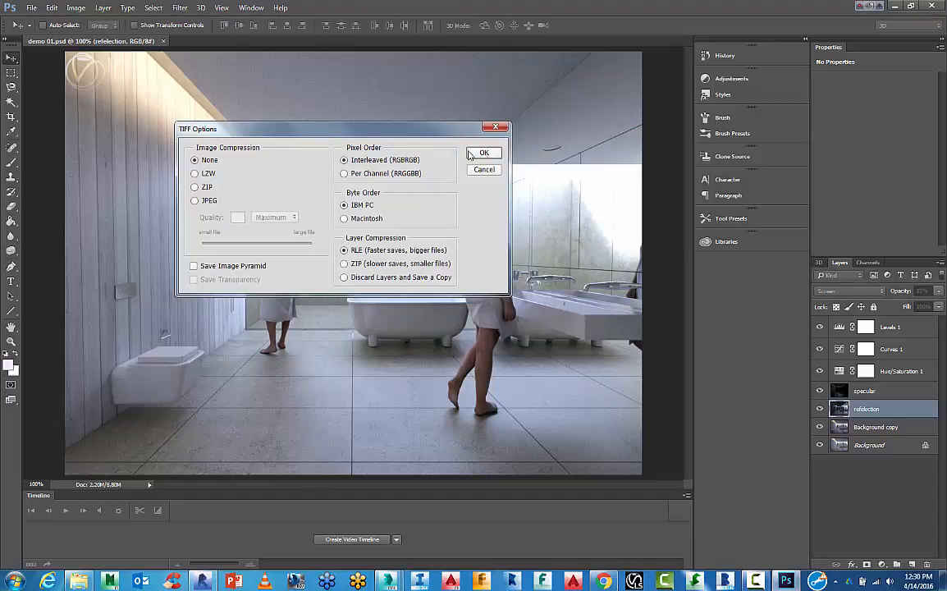
pyautogui.moveTo(238, 156)
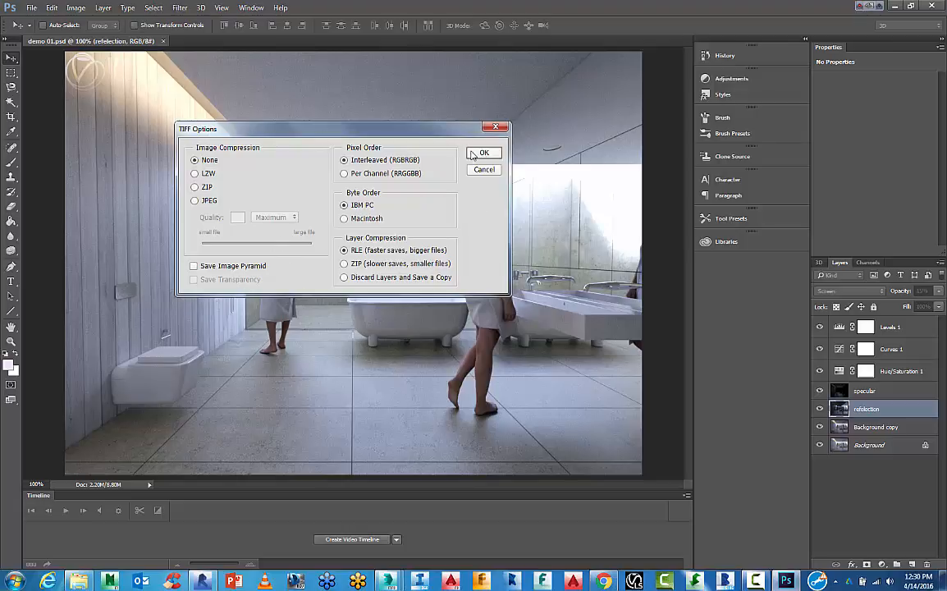
pyautogui.click(482, 153)
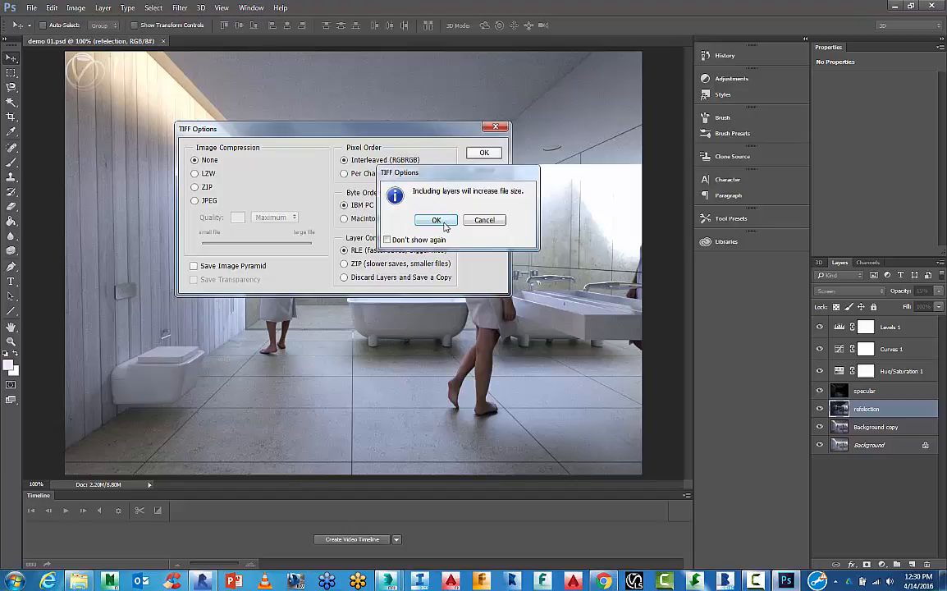
pyautogui.moveTo(484, 220)
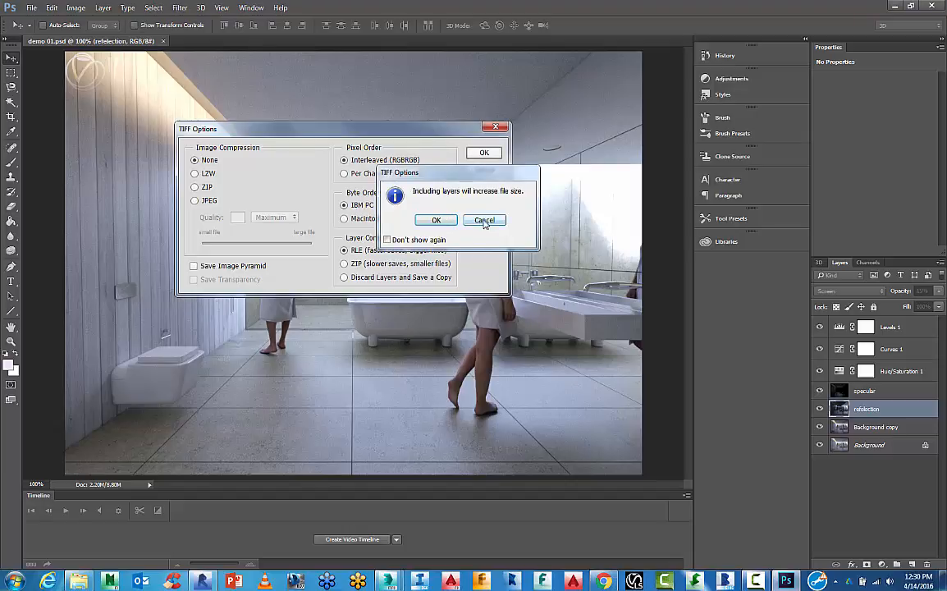
pyautogui.click(437, 220)
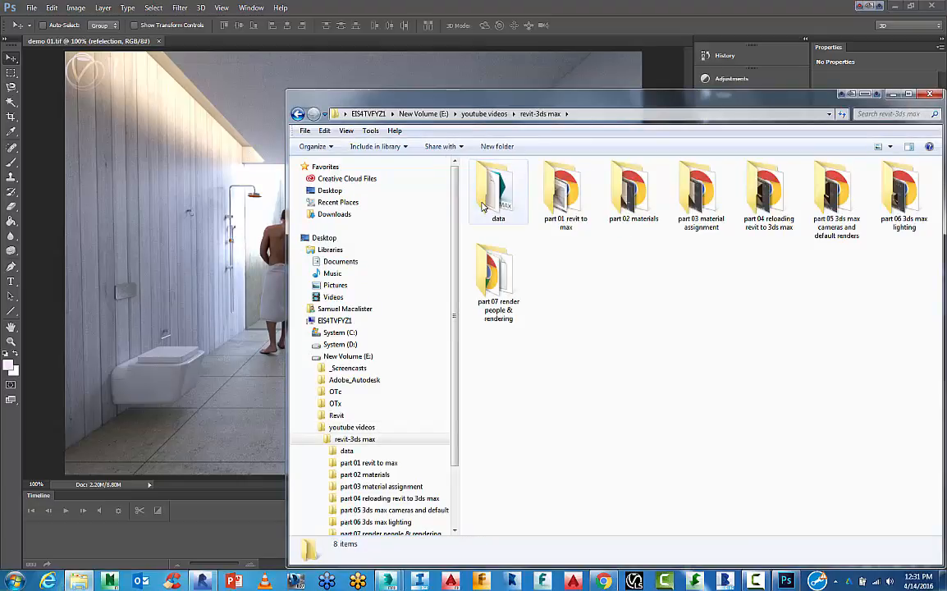
# Open the render output folder and view demo 01.tif in Windows Photo Viewer.
pyautogui.doubleClick(499, 189)
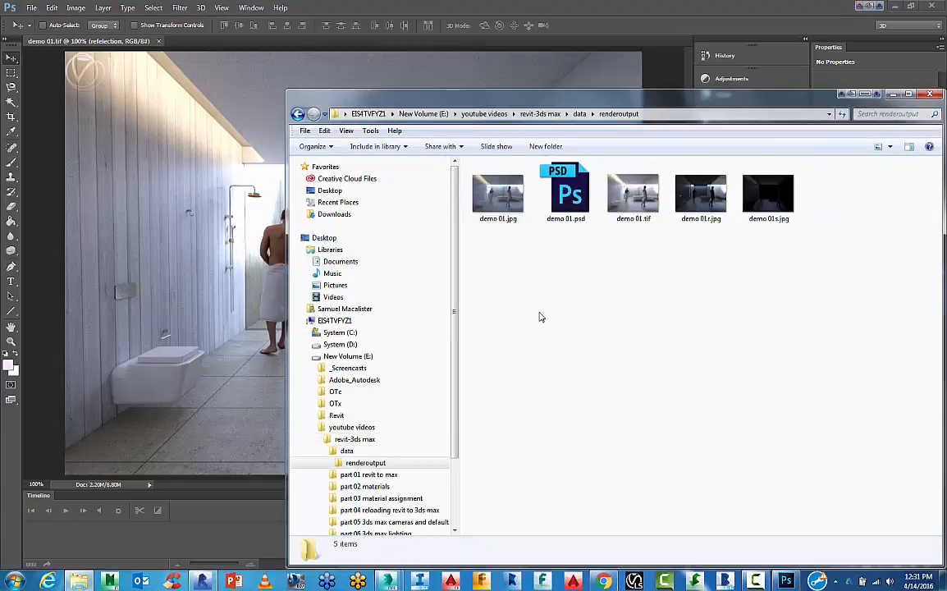
pyautogui.doubleClick(634, 194)
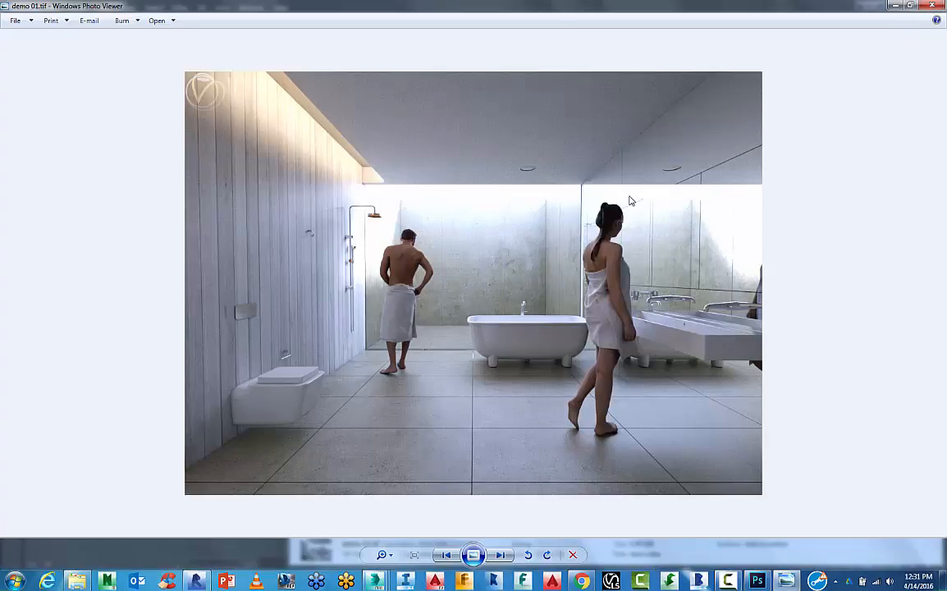